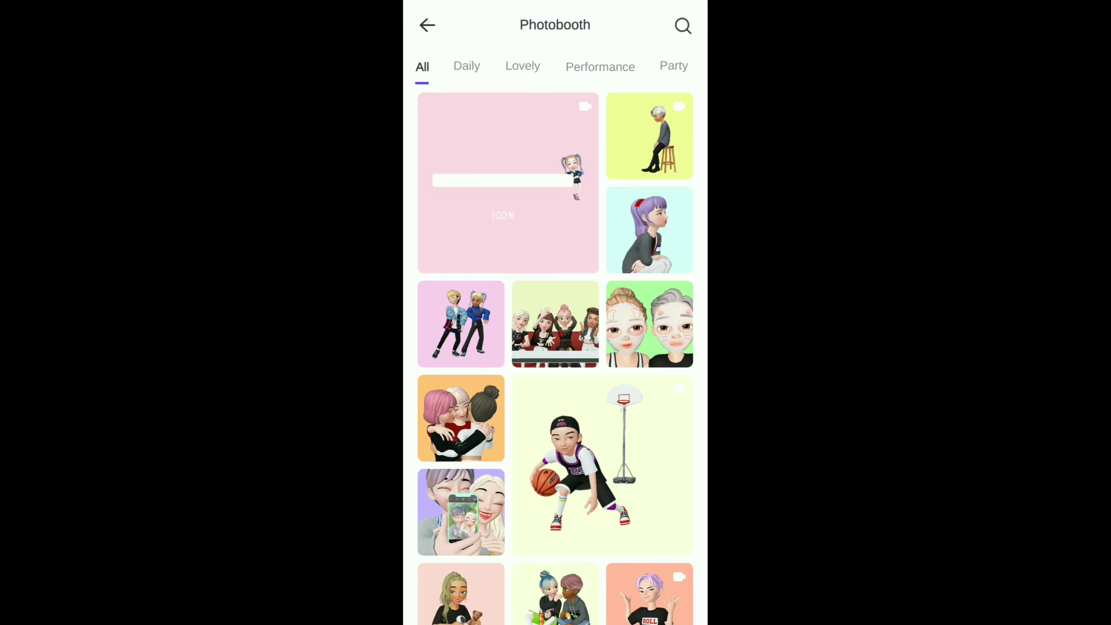
# Browse the ZEPETO profile's character list, then go back to the home screen.
pyautogui.click(426, 25)
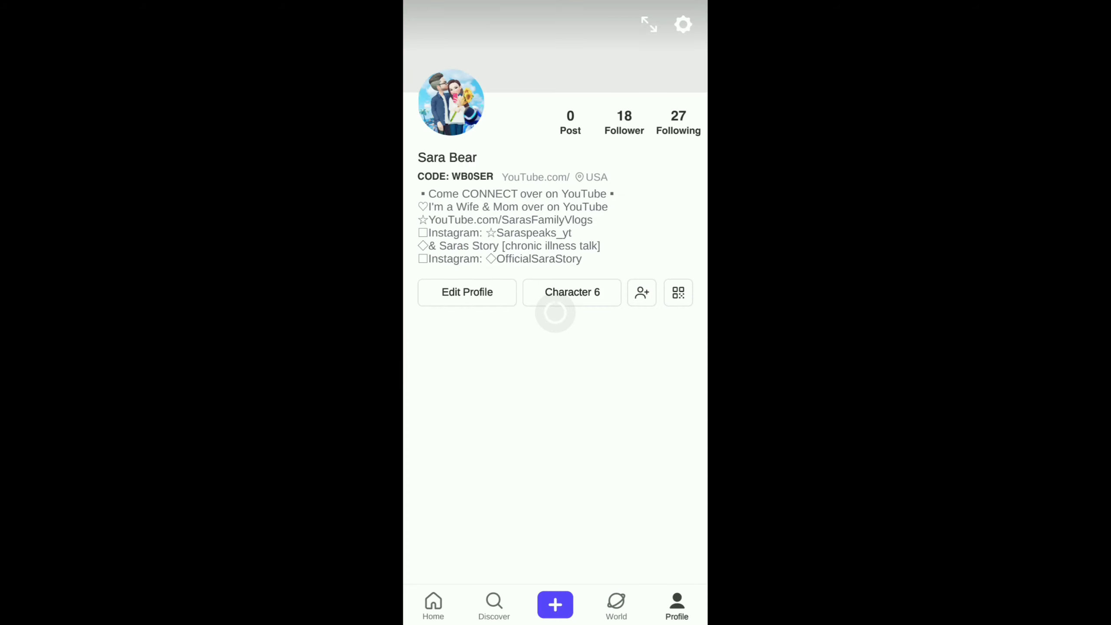
pyautogui.click(571, 292)
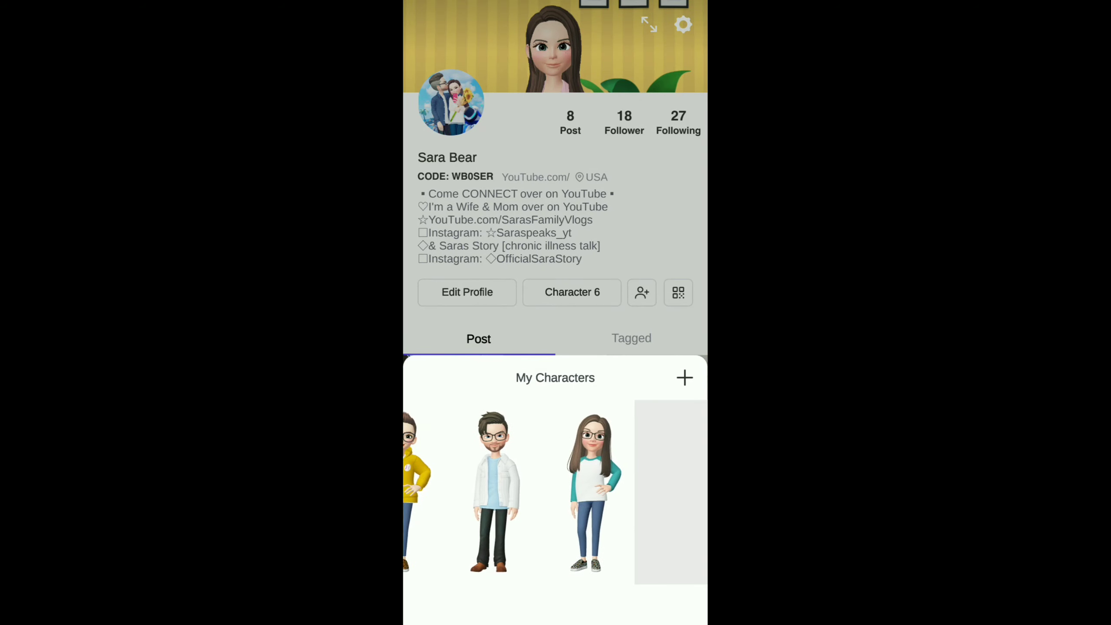
pyautogui.hscroll(-3)
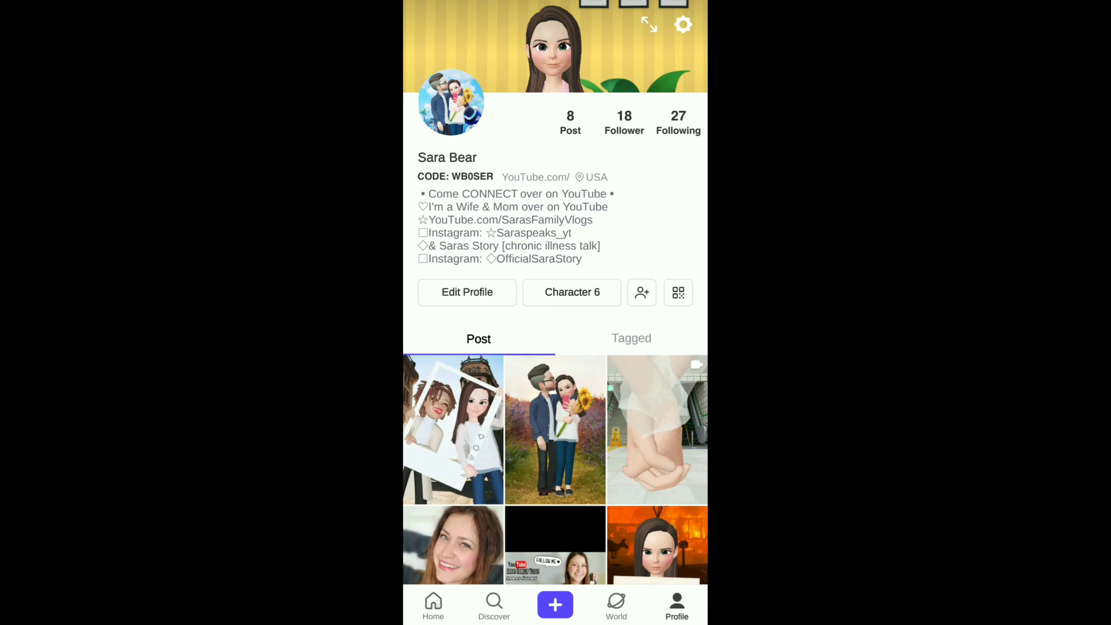
pyautogui.click(433, 604)
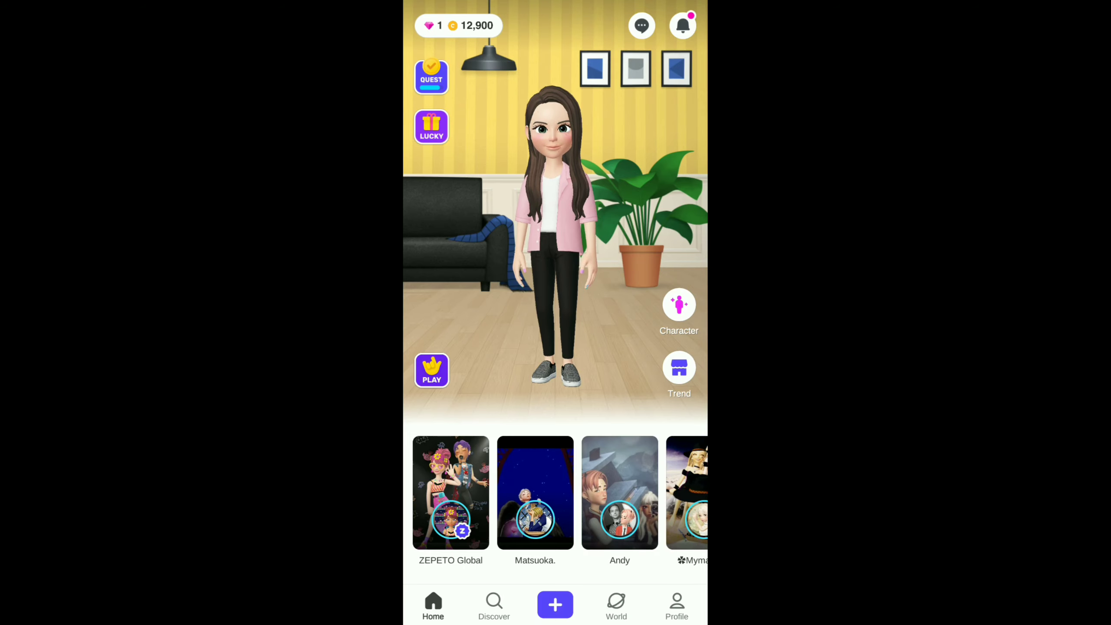
# Create a Photobooth Party pose using the long-haired pink-blazer avatar.
pyautogui.click(554, 605)
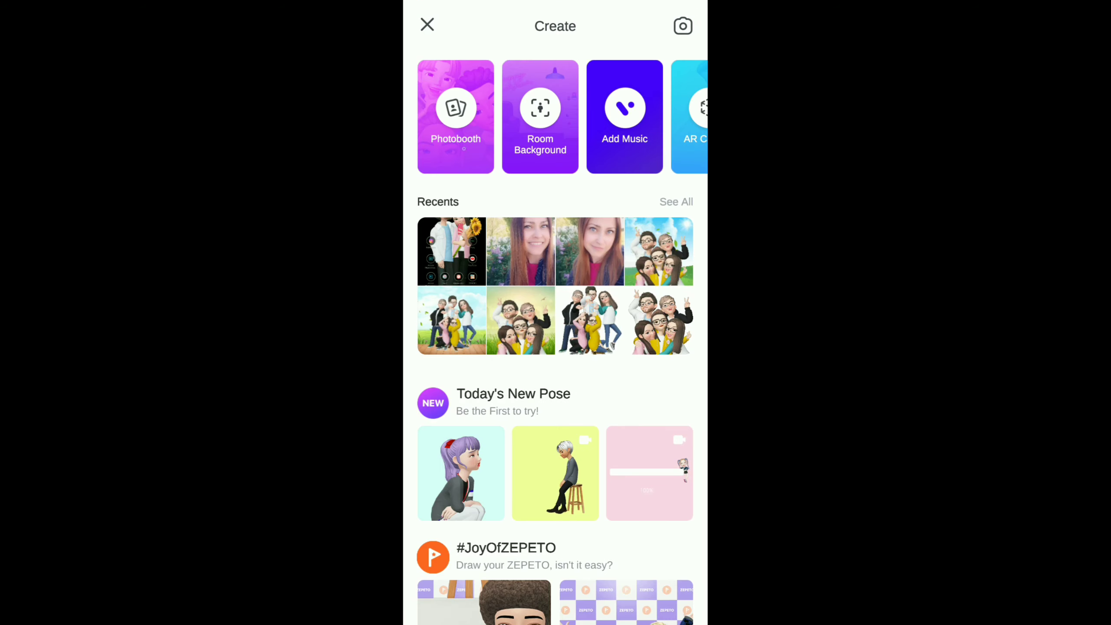
pyautogui.click(456, 117)
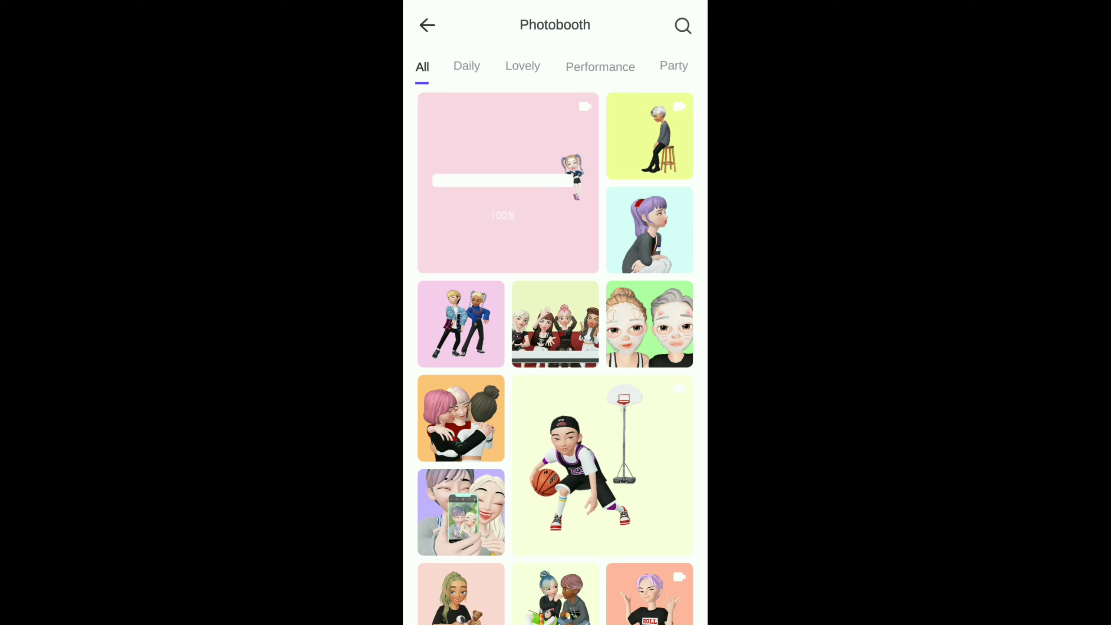
pyautogui.click(673, 66)
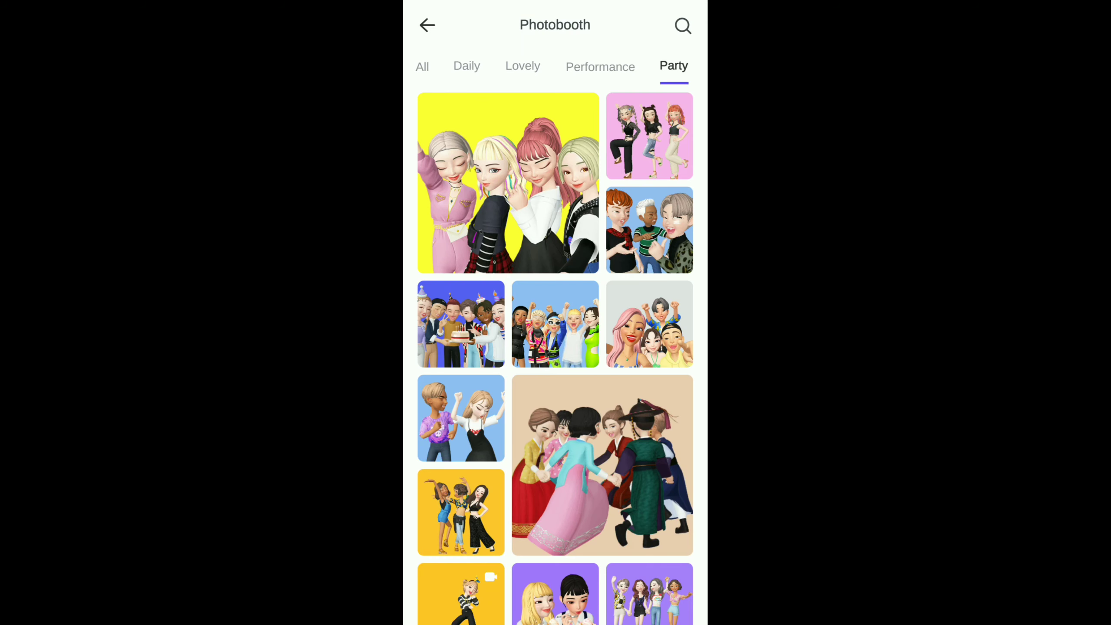
pyautogui.scroll(-3)
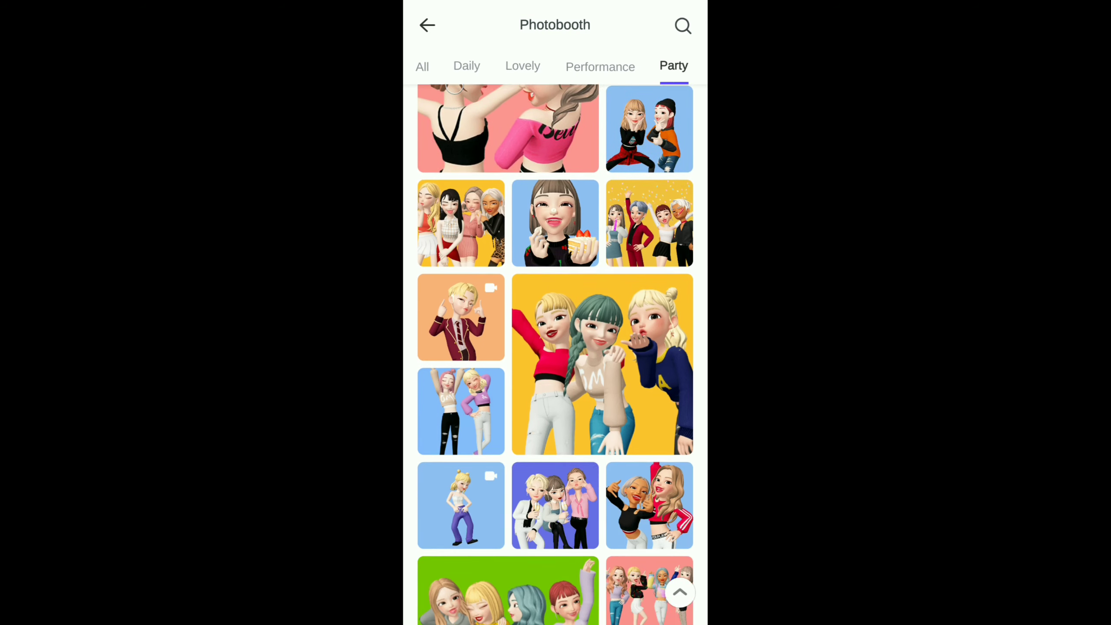
pyautogui.scroll(-3)
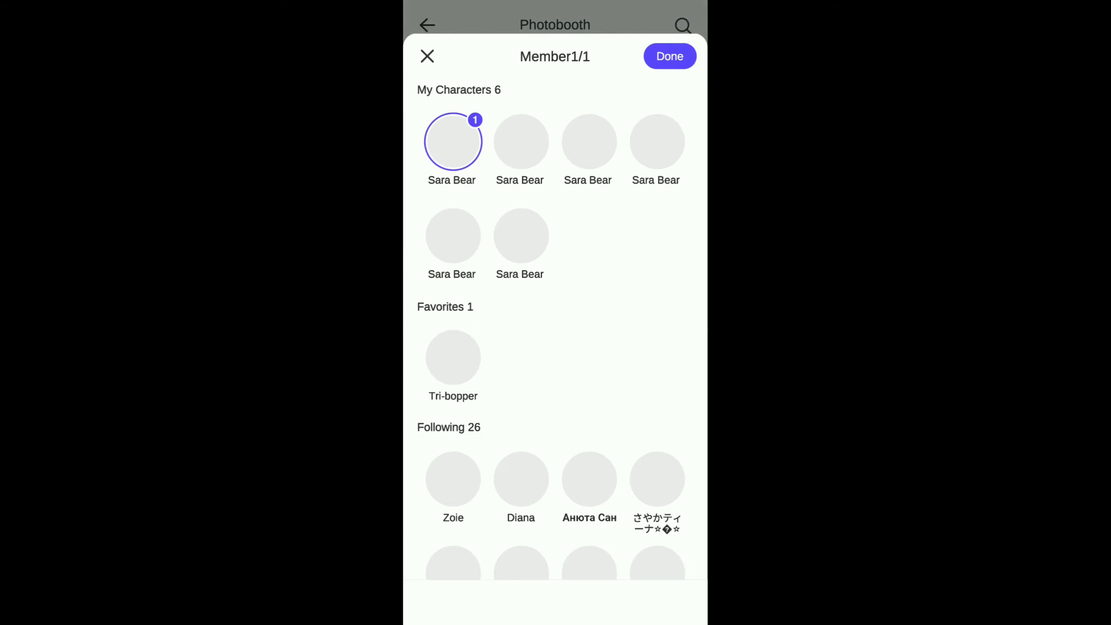
pyautogui.click(668, 56)
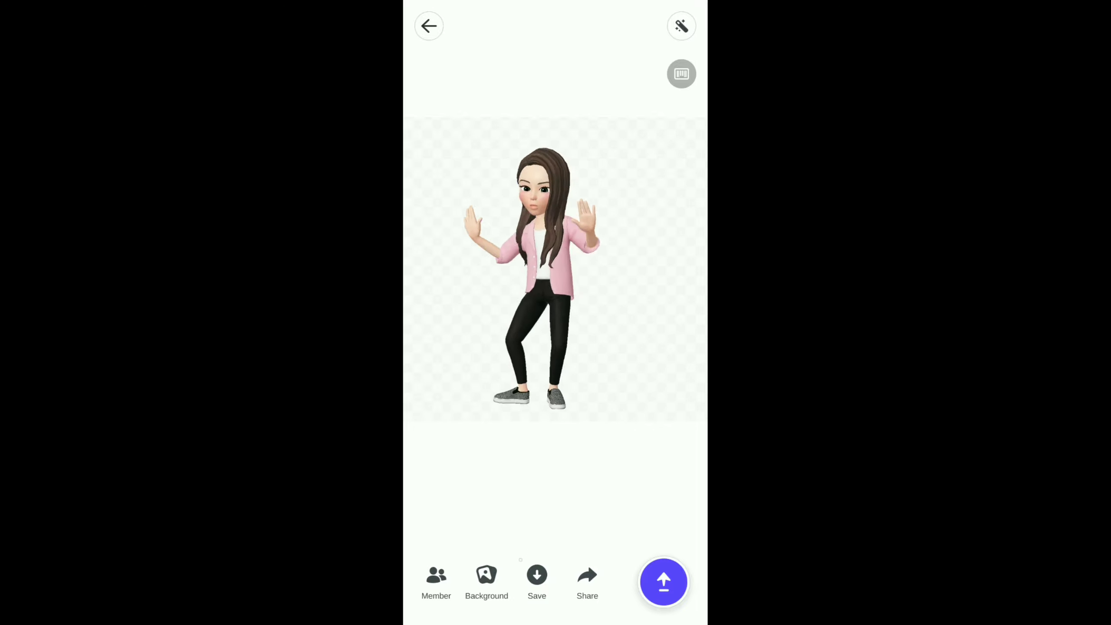
# Give the first avatar's pose a solid green background.
pyautogui.click(486, 579)
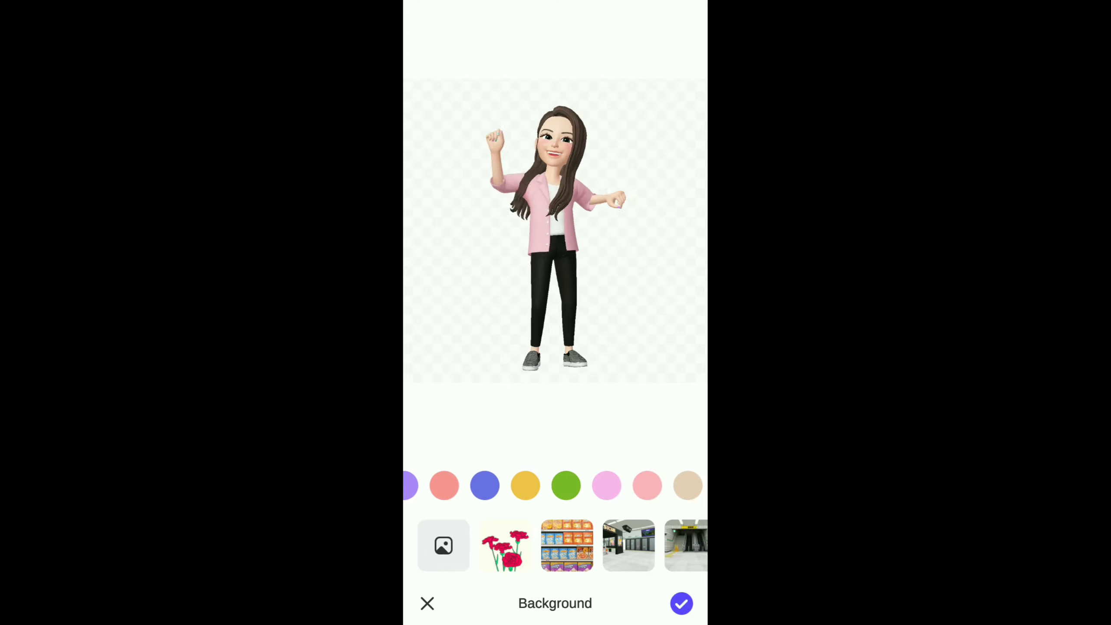
pyautogui.click(565, 485)
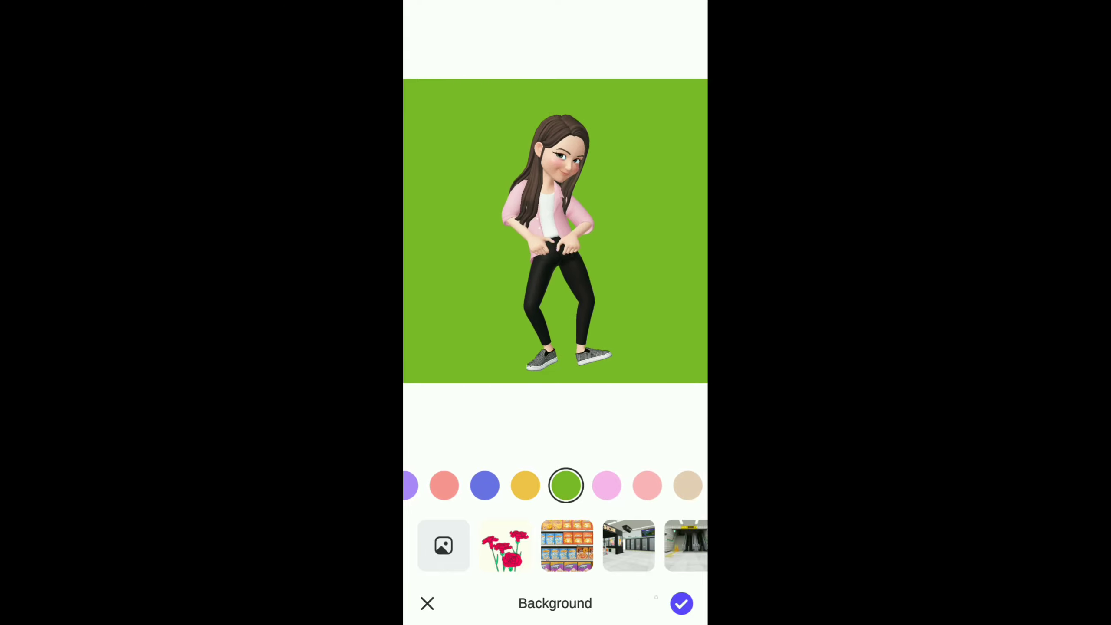
pyautogui.click(680, 603)
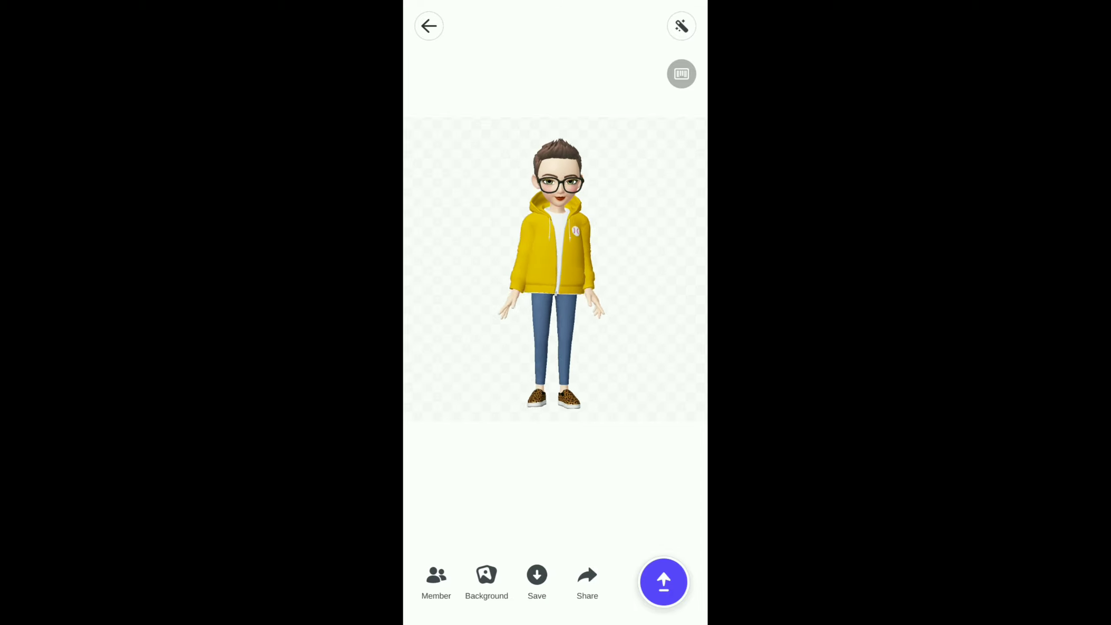
# Give the second avatar a purple background and save the pose as a video.
pyautogui.click(486, 580)
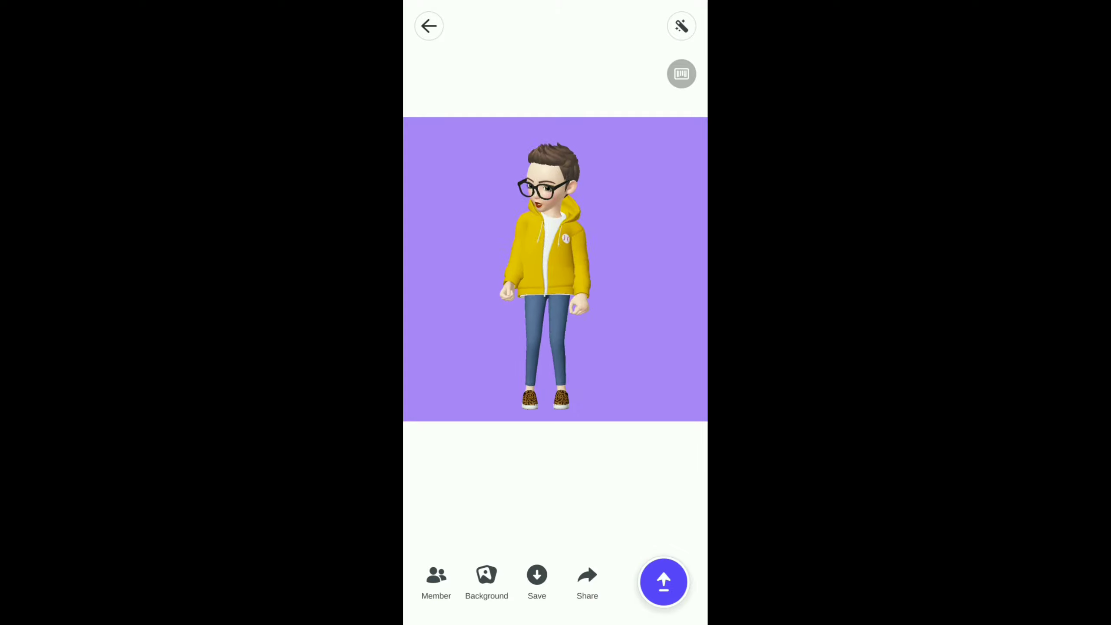
pyautogui.click(663, 581)
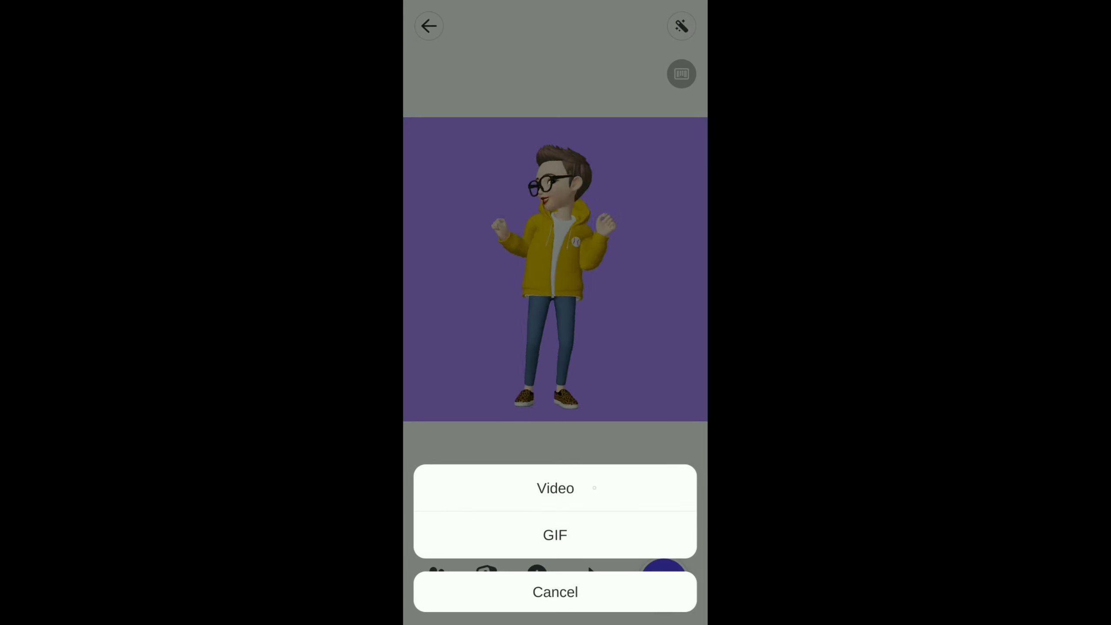
pyautogui.click(554, 592)
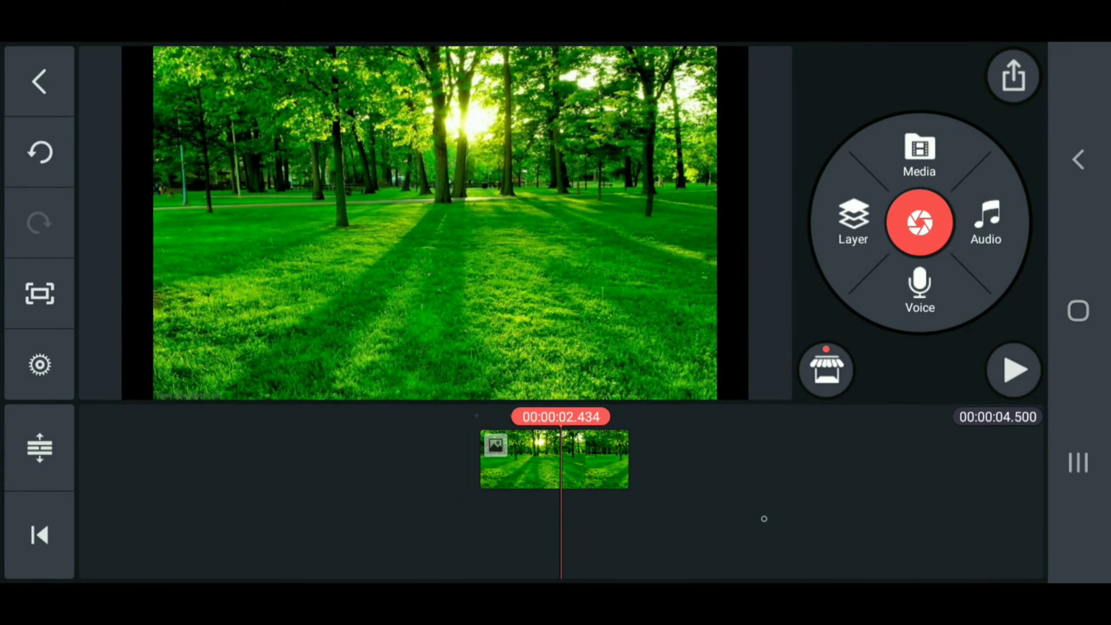
# Extend the forest clip to about 10 seconds and apply Pan & Zoom.
pyautogui.click(554, 459)
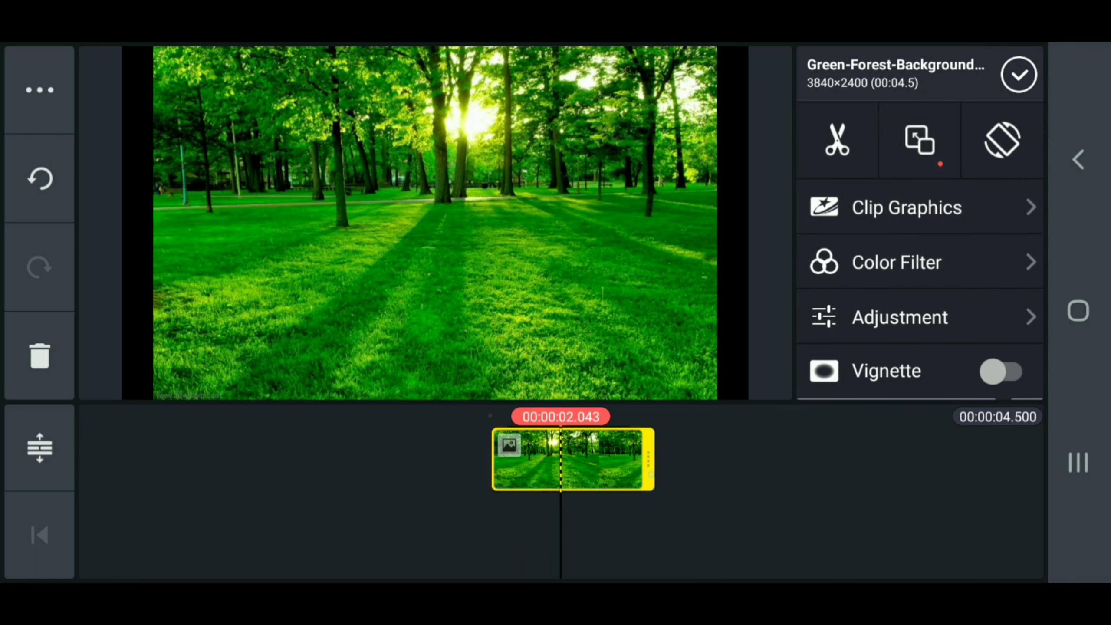
pyautogui.moveTo(652, 459); pyautogui.dragTo(776, 459)
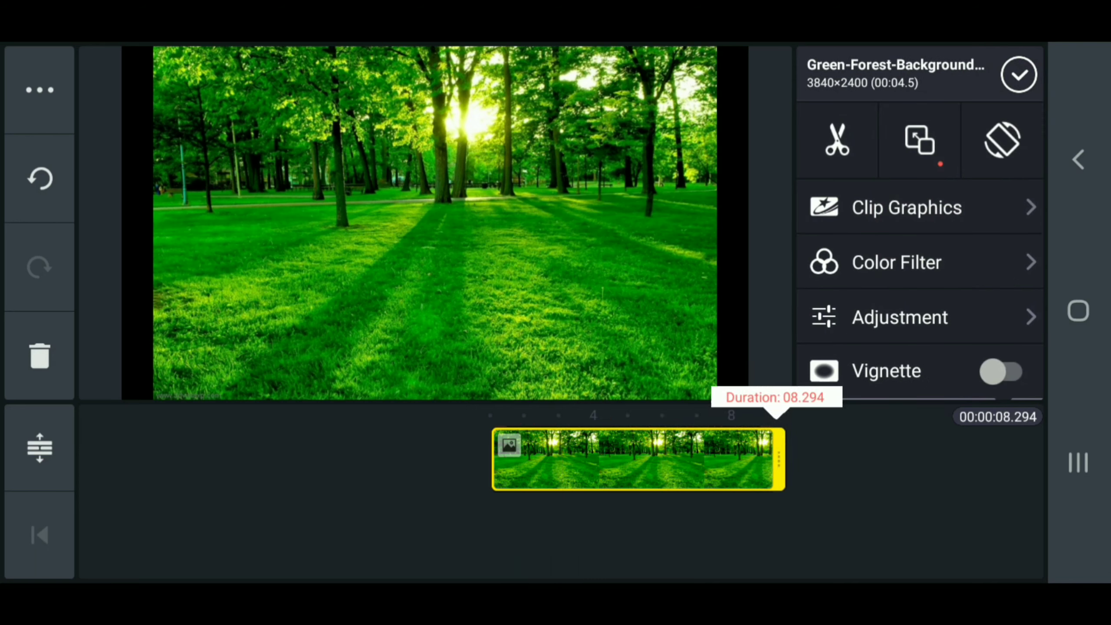
pyautogui.moveTo(779, 459); pyautogui.dragTo(825, 459)
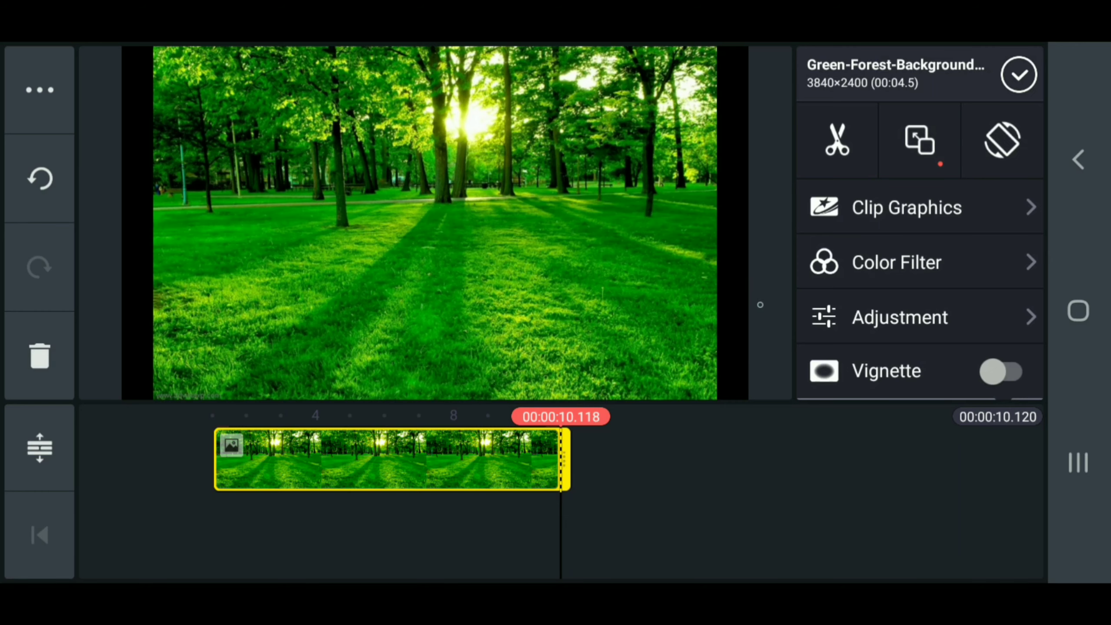
pyautogui.click(919, 140)
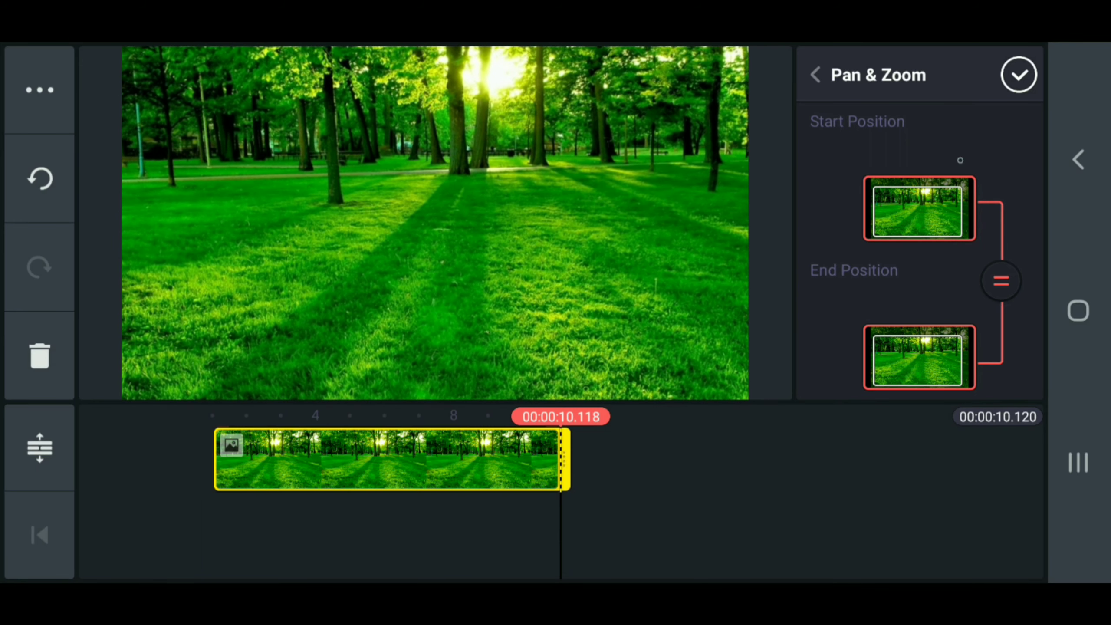
pyautogui.click(1019, 74)
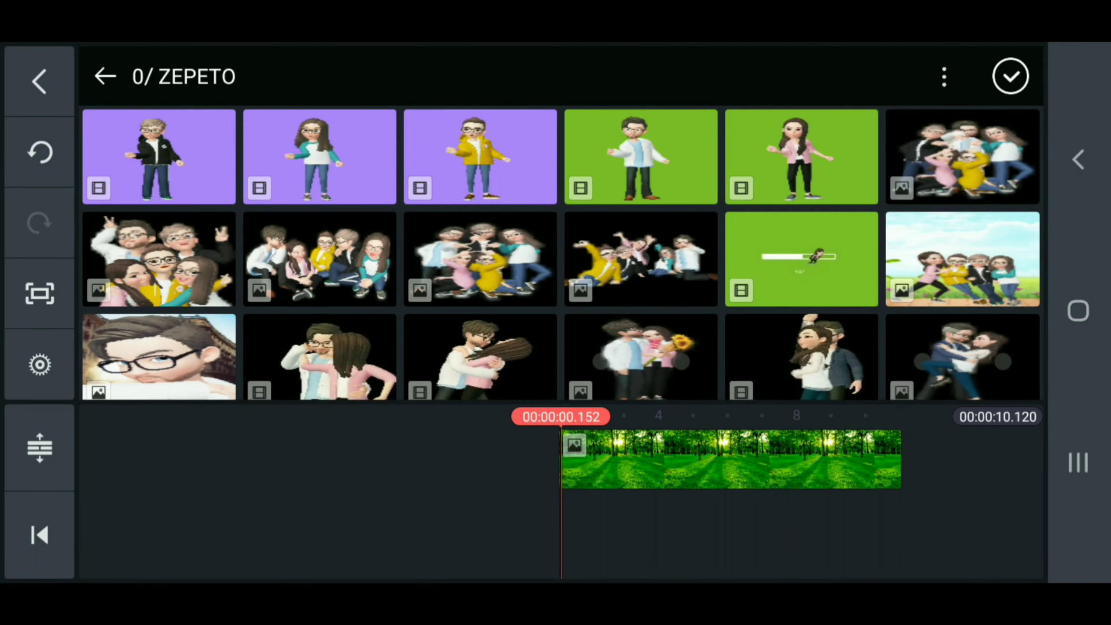
# Add the long-haired avatar's green-screen video with Chroma Key enabled at 37%.
pyautogui.click(801, 259)
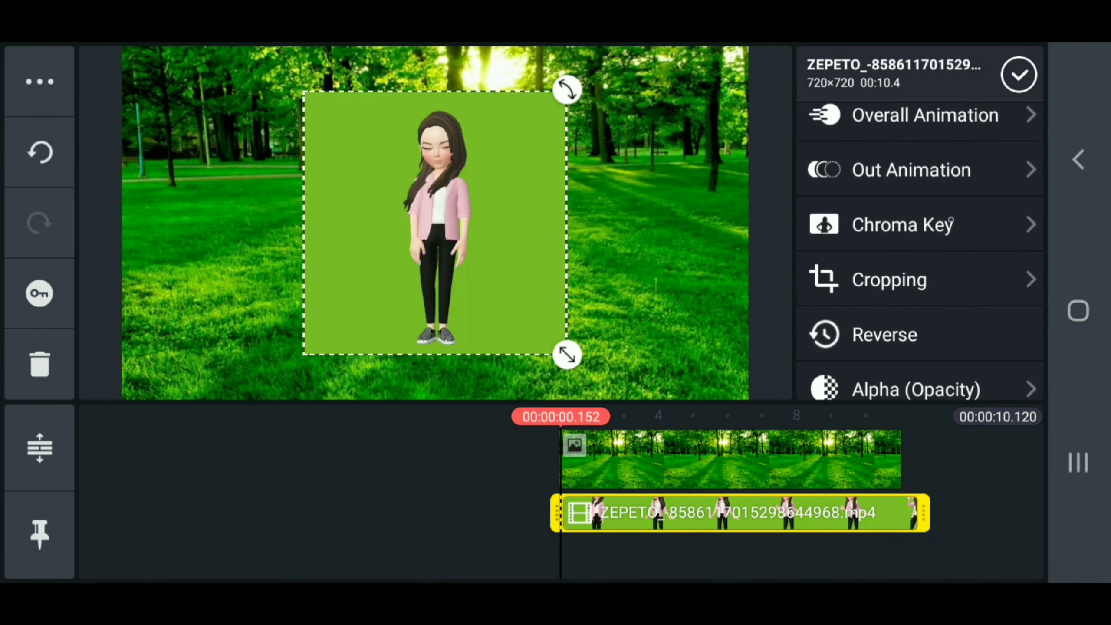
pyautogui.click(902, 225)
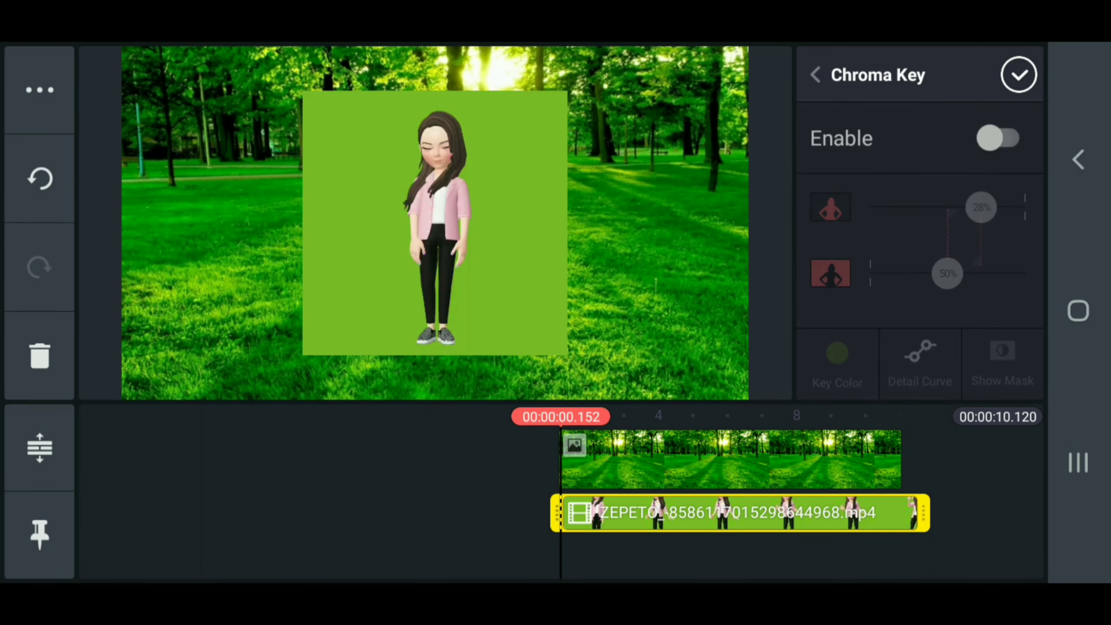
pyautogui.click(999, 137)
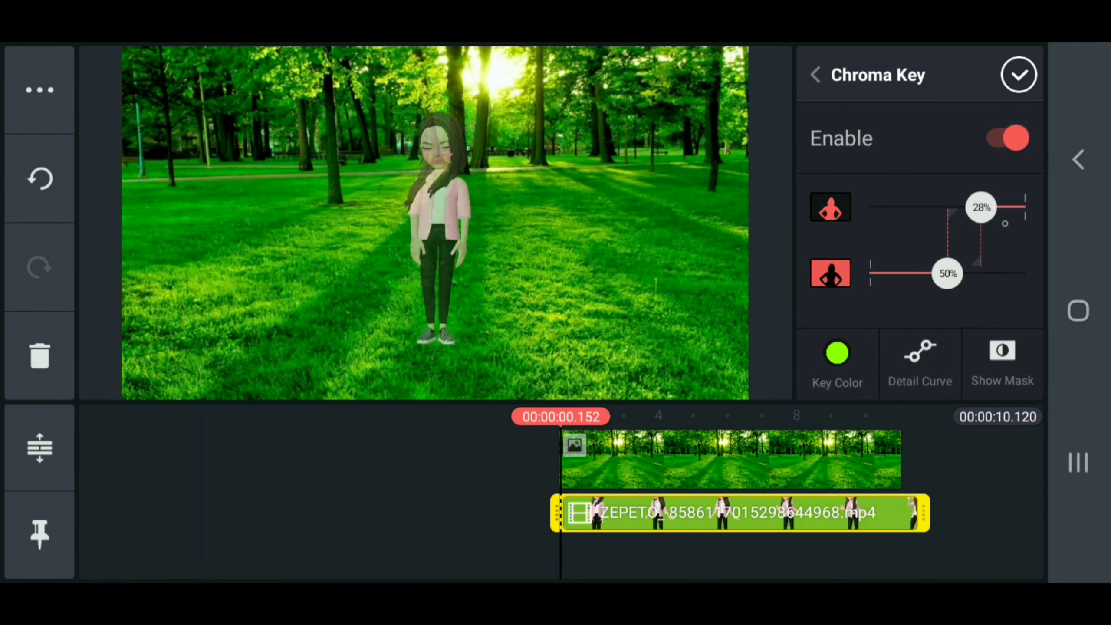
pyautogui.moveTo(981, 206); pyautogui.dragTo(965, 206)
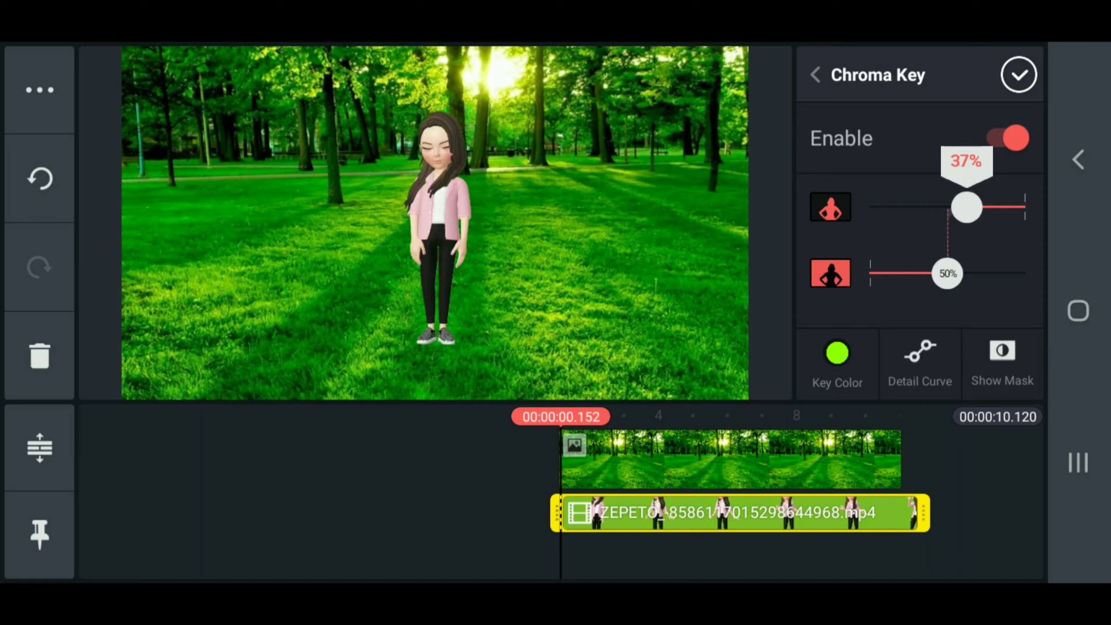
pyautogui.click(815, 75)
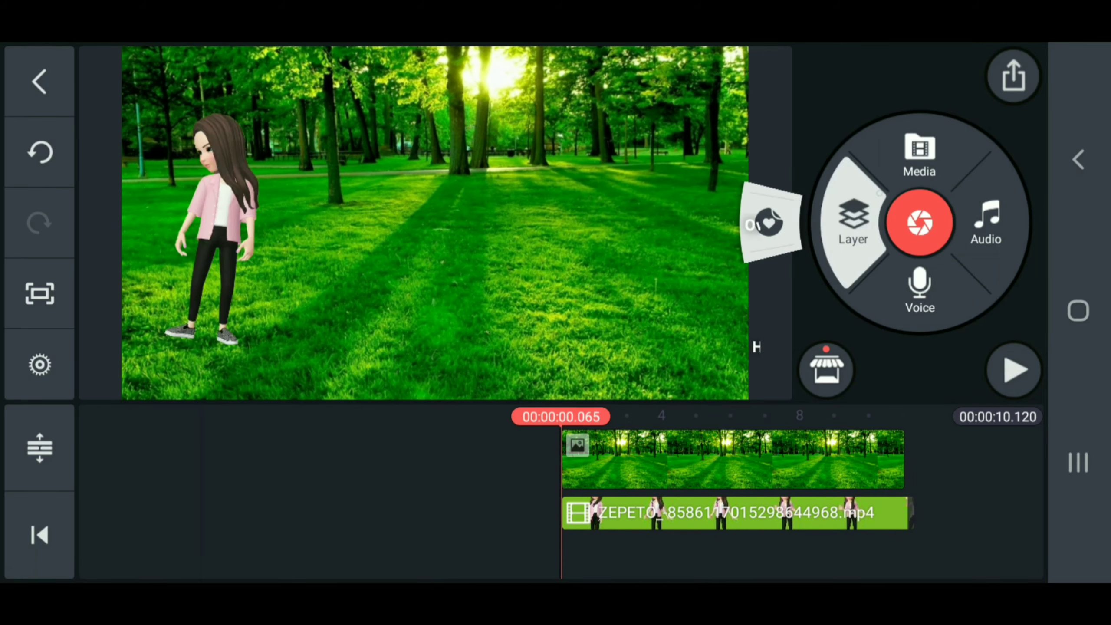
# Add the glasses avatar's video with Chroma Key on and move him beside the woman.
pyautogui.click(920, 152)
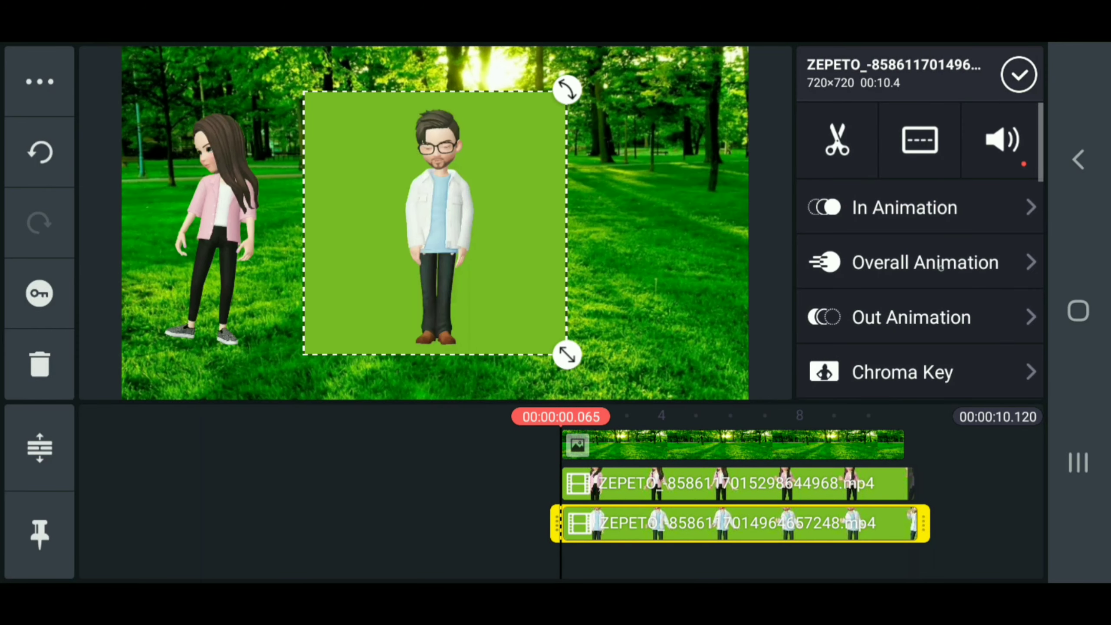
pyautogui.click(902, 371)
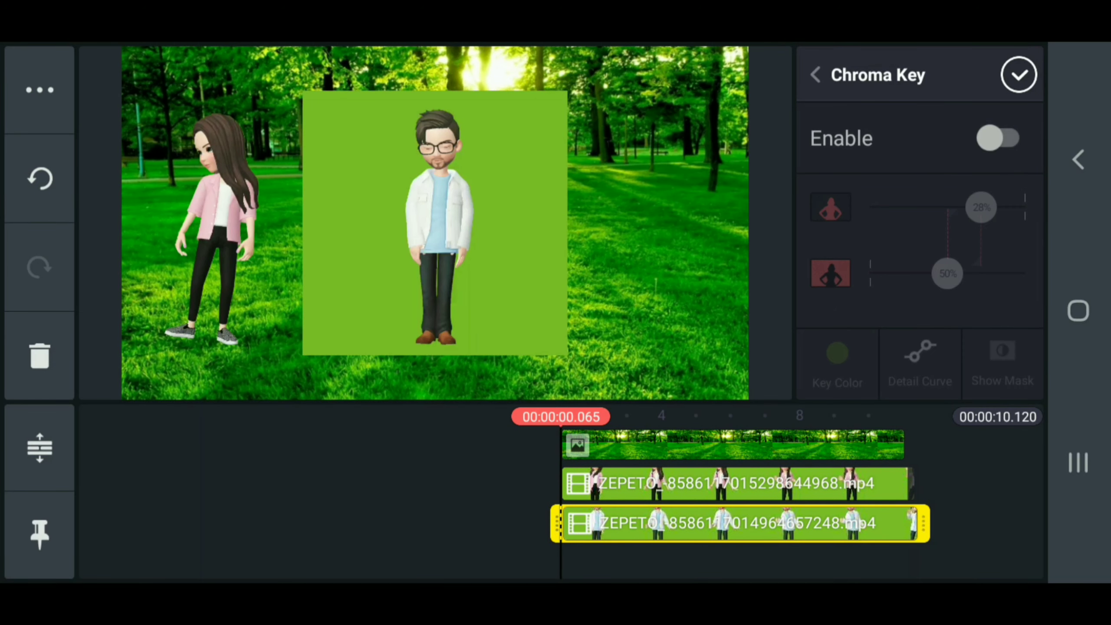
pyautogui.click(999, 137)
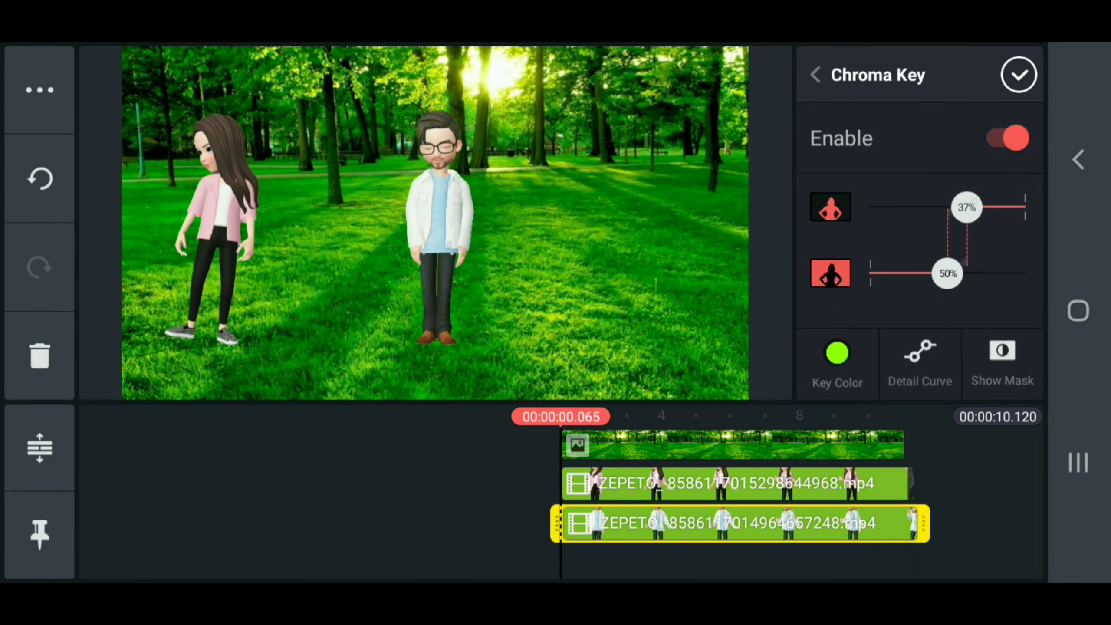
pyautogui.click(1019, 74)
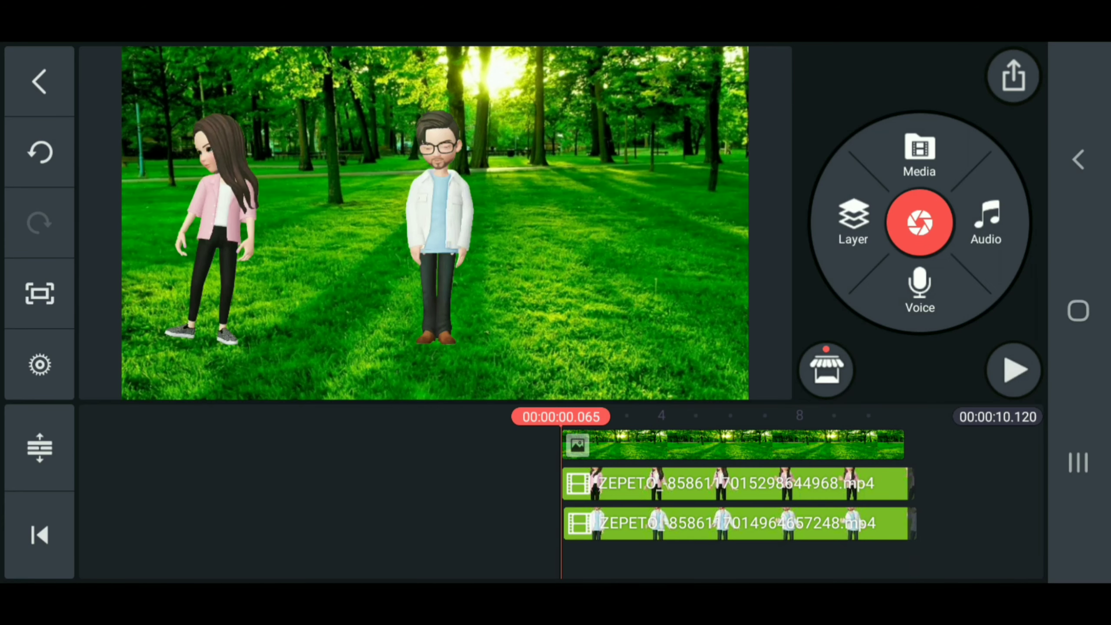
pyautogui.click(737, 523)
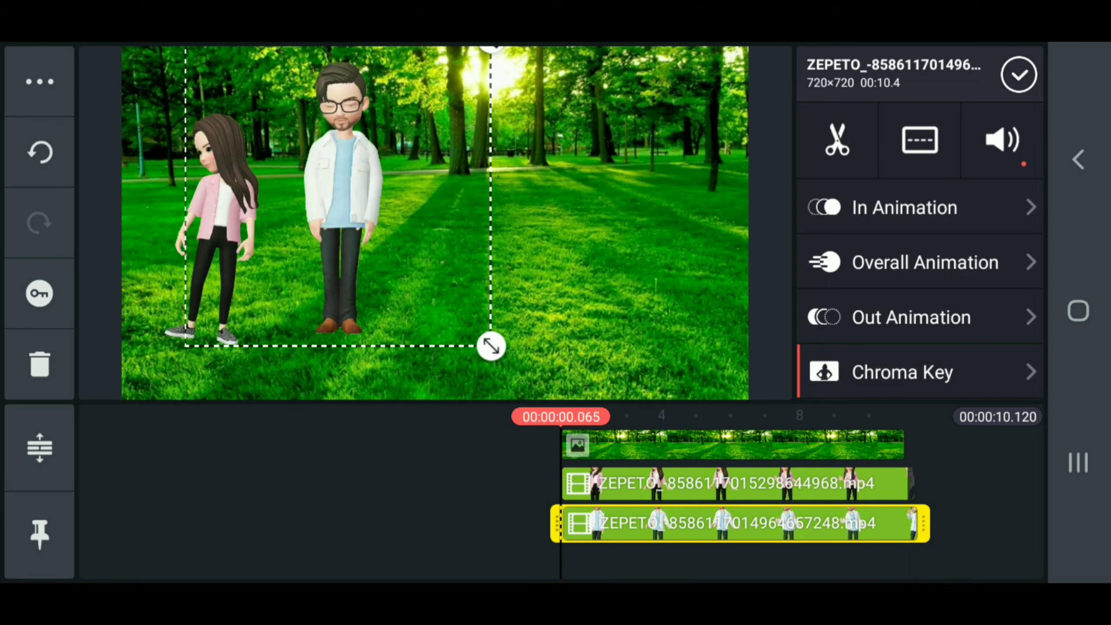
pyautogui.moveTo(490, 346); pyautogui.dragTo(460, 357)
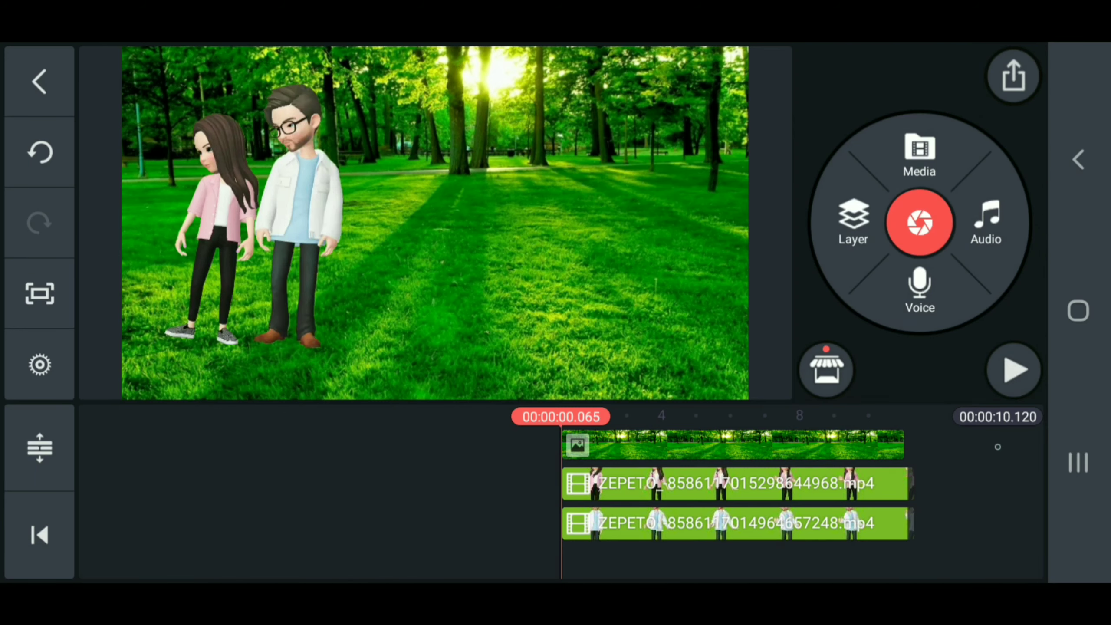
# Scale the man avatar down and position him just right of the girl.
pyautogui.click(1013, 369)
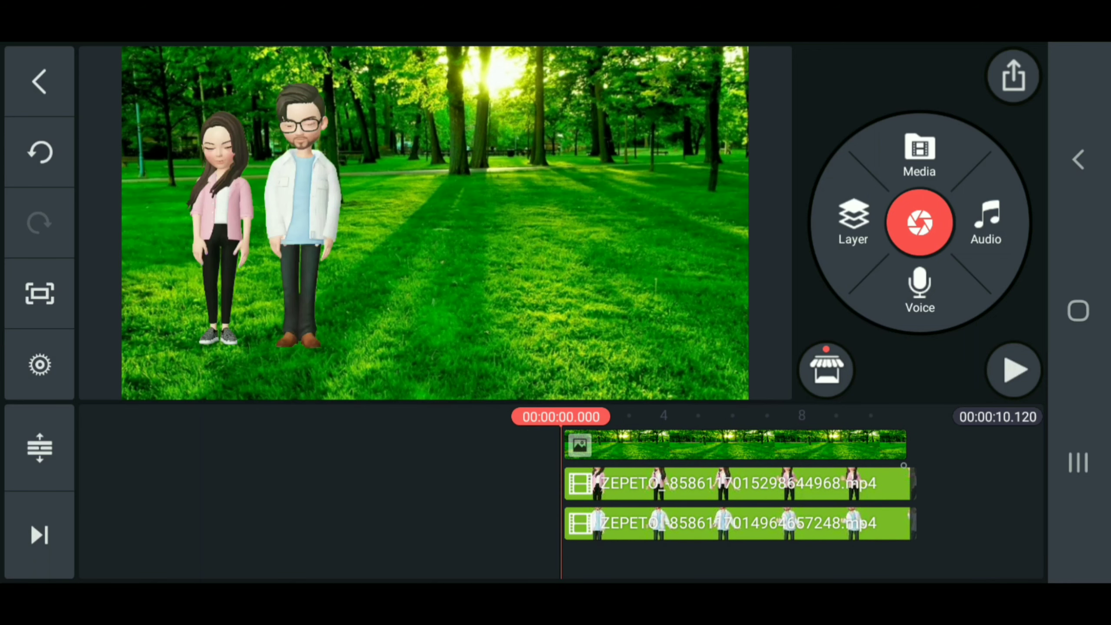
pyautogui.click(736, 484)
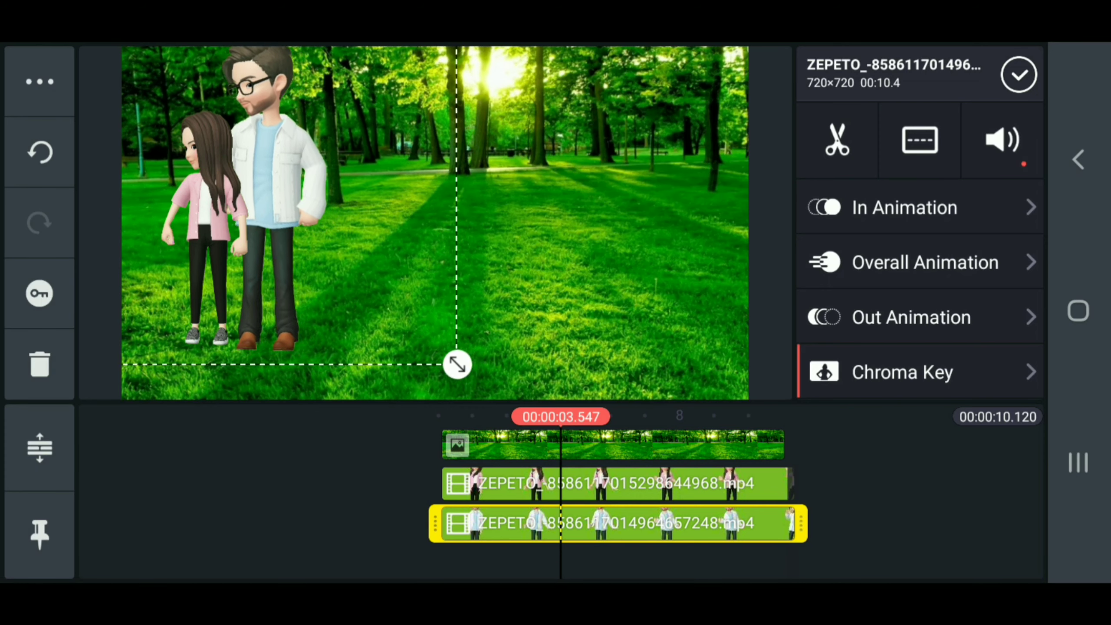
pyautogui.moveTo(457, 364); pyautogui.dragTo(465, 363)
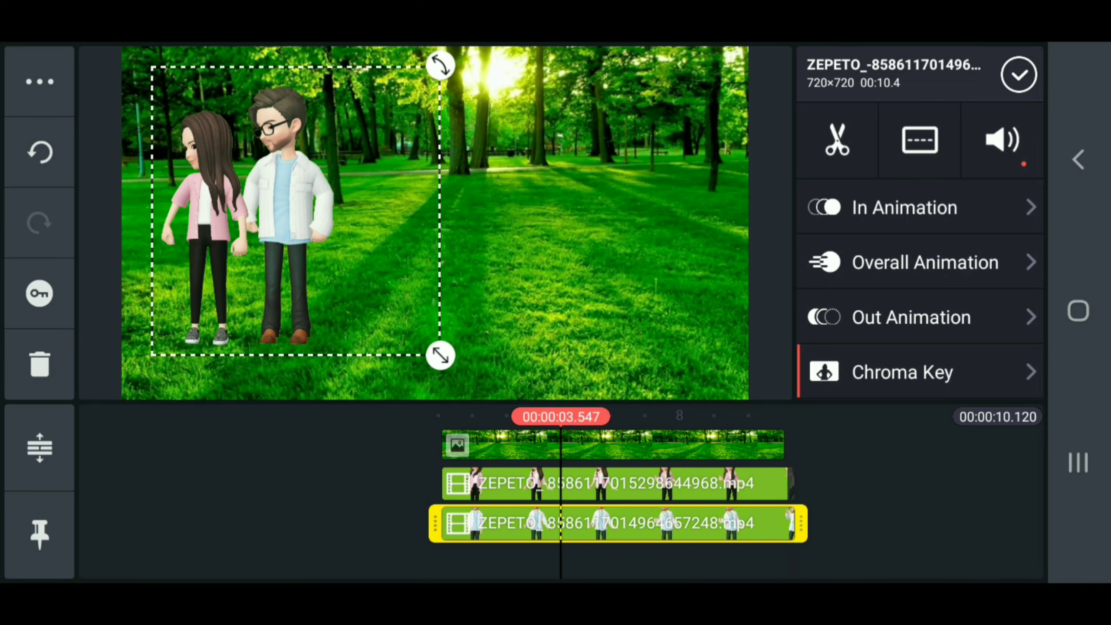
pyautogui.moveTo(440, 355); pyautogui.dragTo(451, 358)
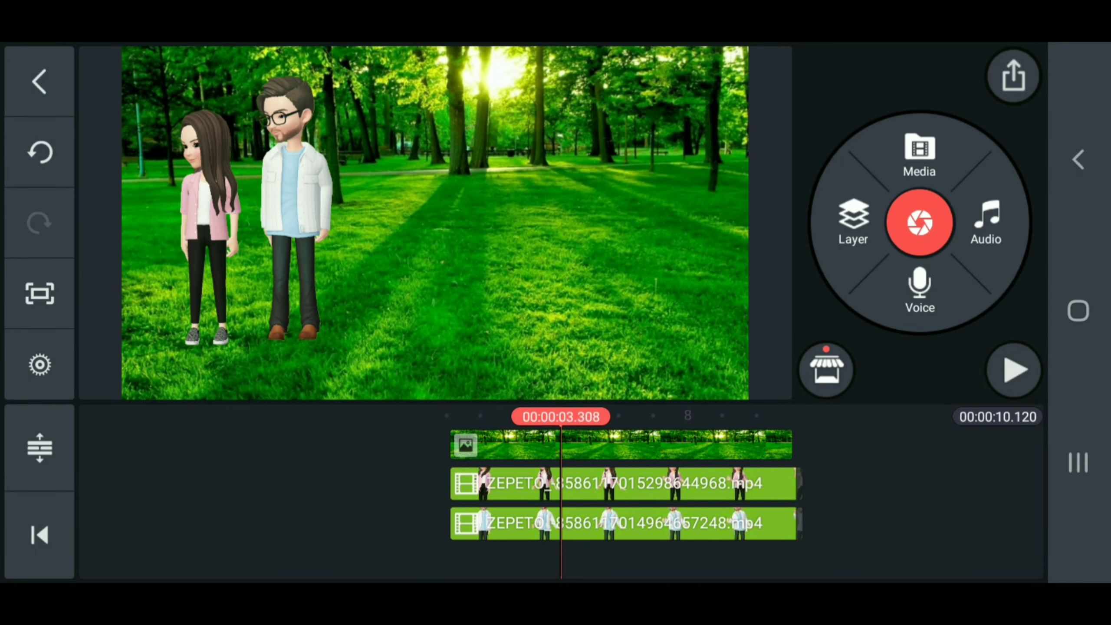
# Trim the girl and man avatar clips at the playhead to about 3.3 seconds.
pyautogui.click(624, 484)
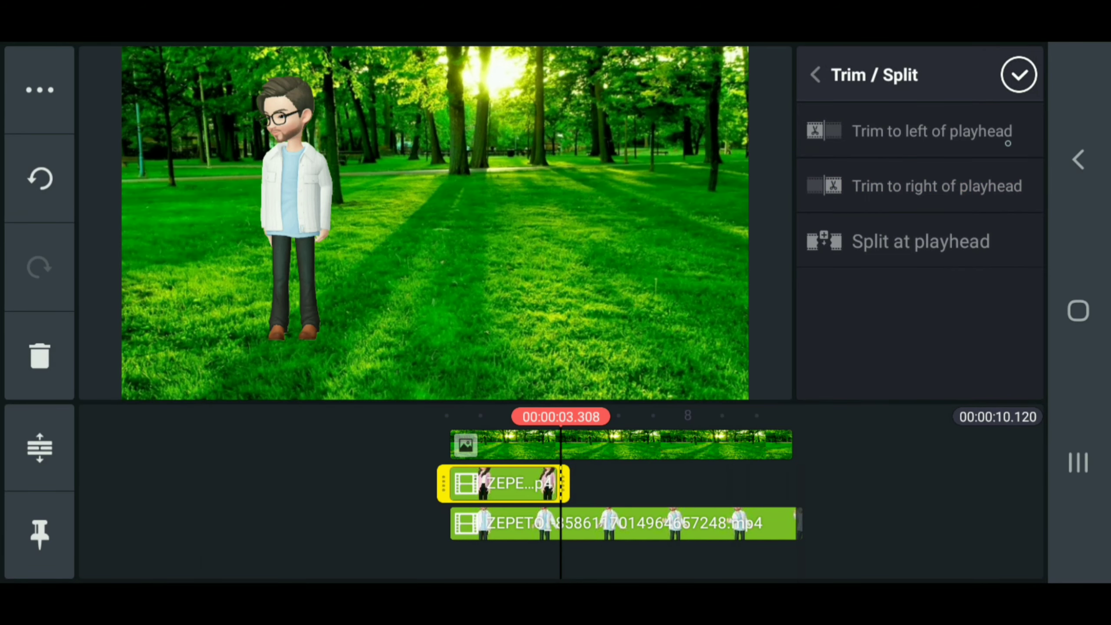
pyautogui.click(624, 524)
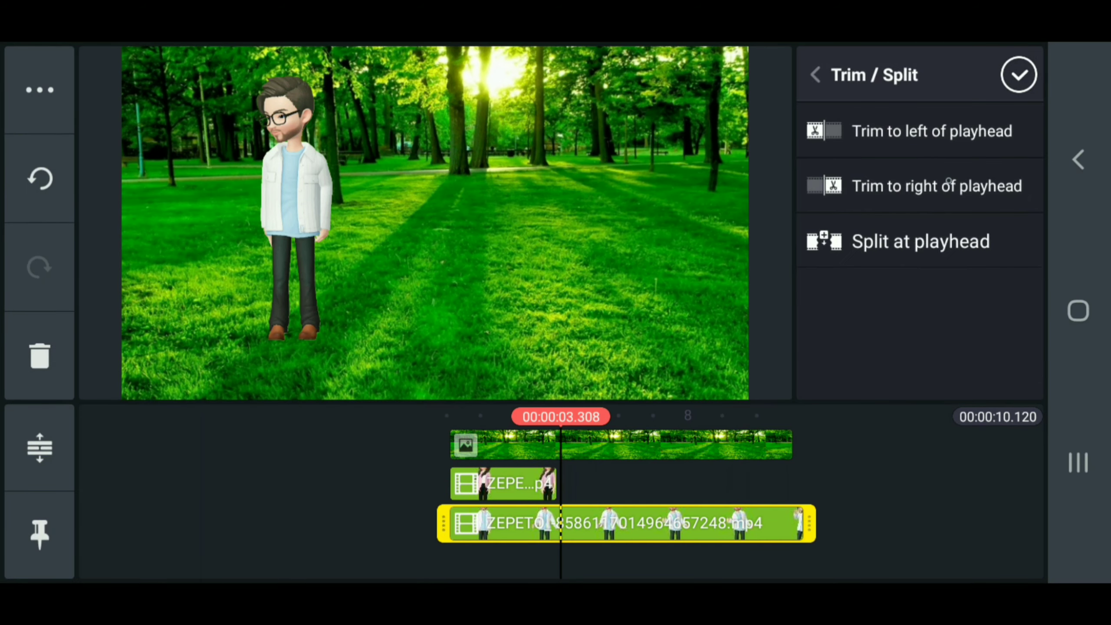
pyautogui.click(1019, 74)
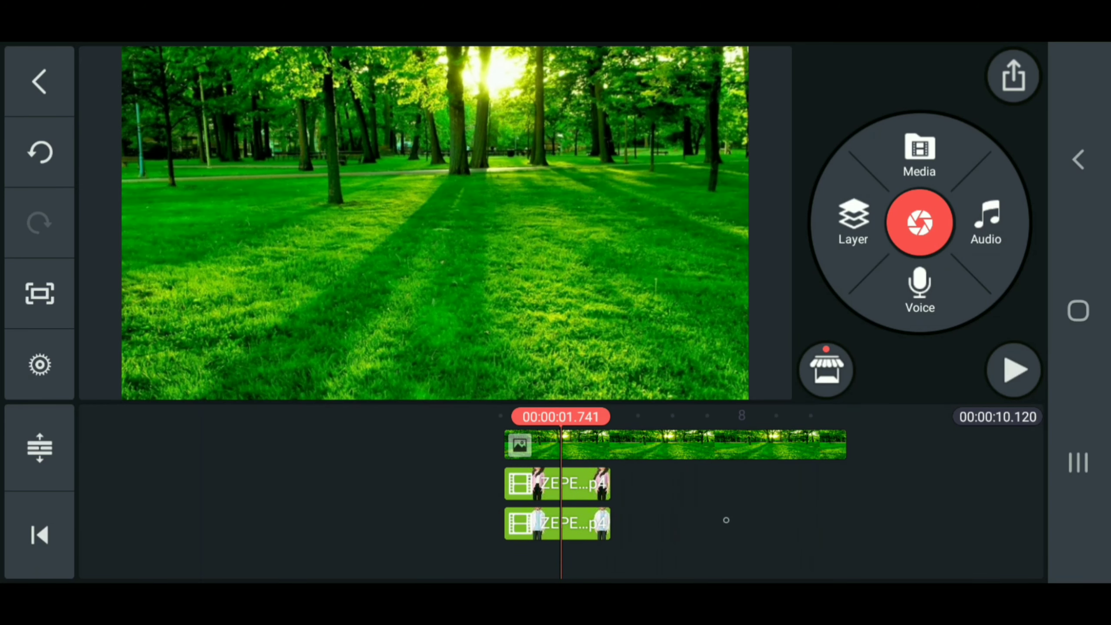
pyautogui.click(557, 483)
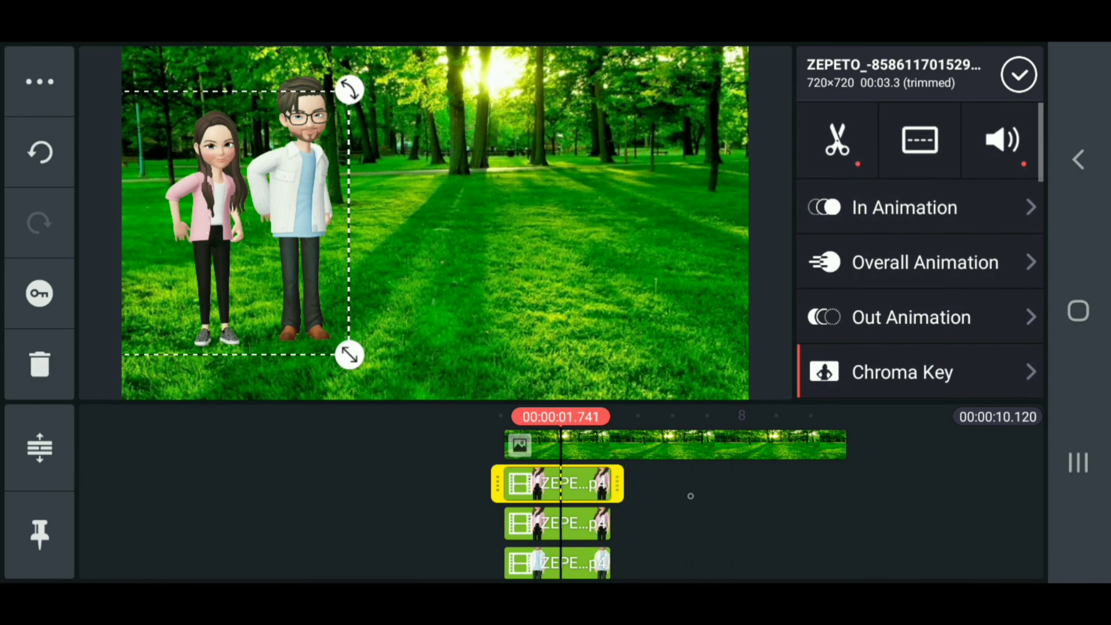
# Flip the girl's duplicate layer vertically and move it beneath her feet.
pyautogui.click(557, 523)
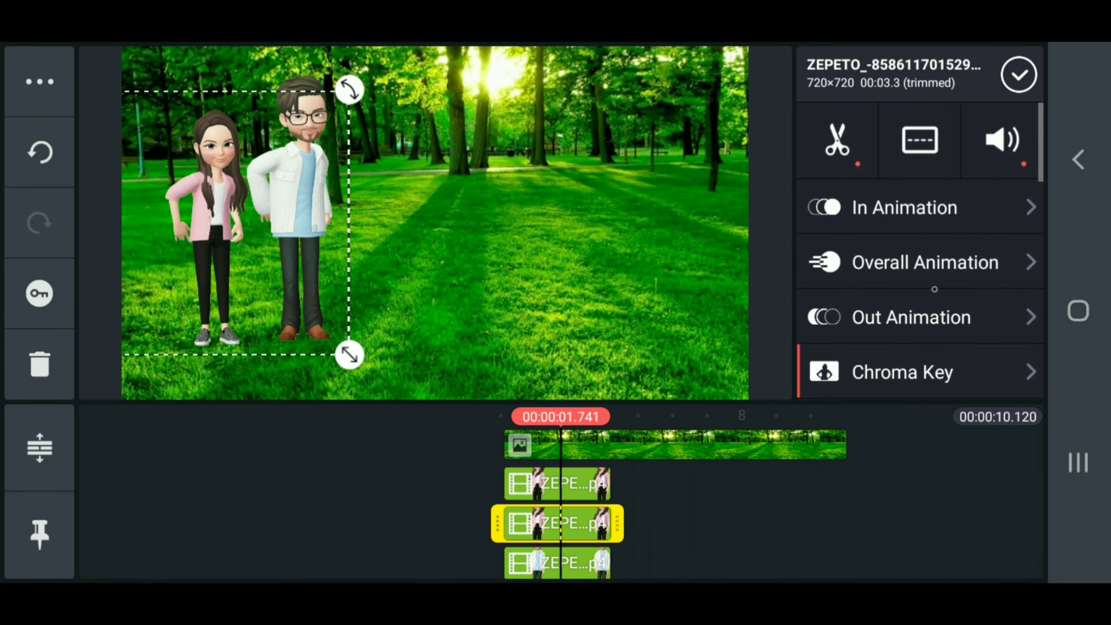
pyautogui.scroll(-3)
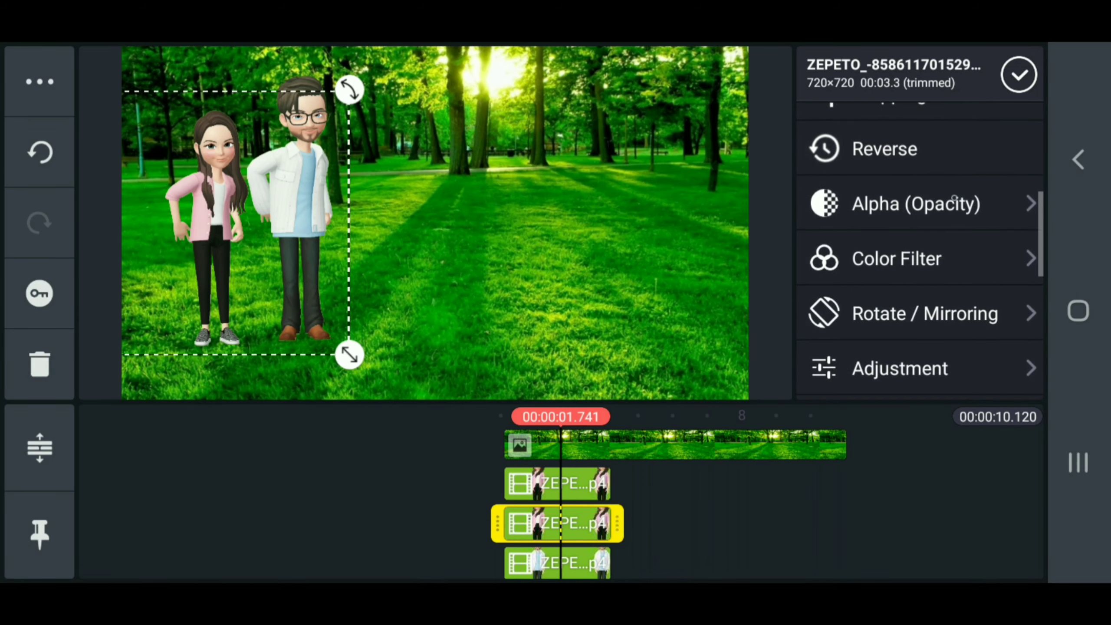
pyautogui.click(924, 313)
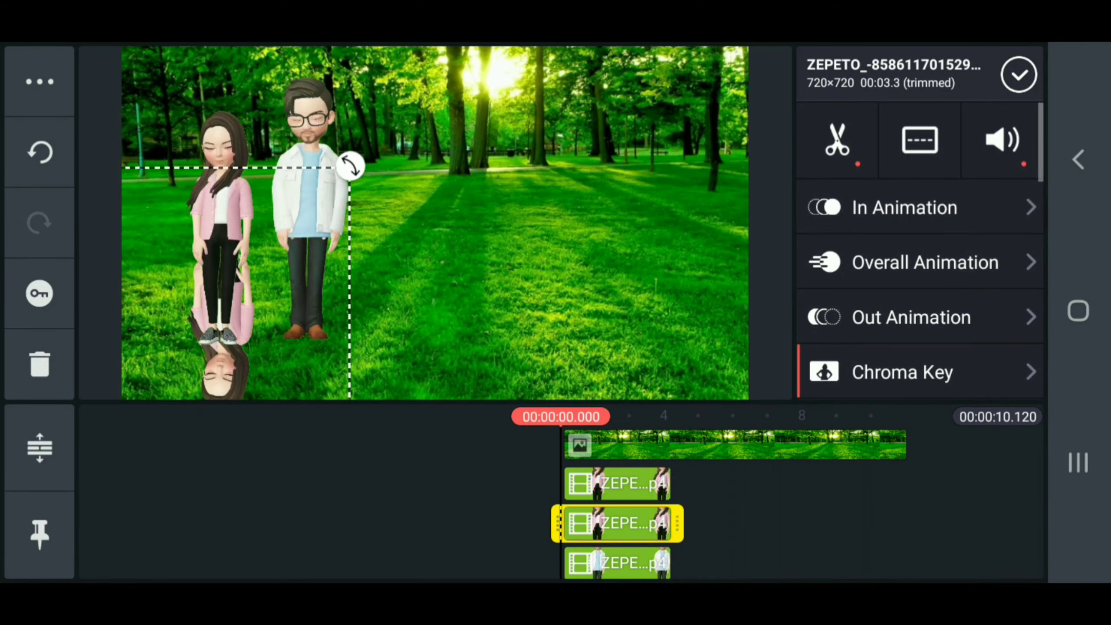
pyautogui.moveTo(350, 166); pyautogui.dragTo(350, 323)
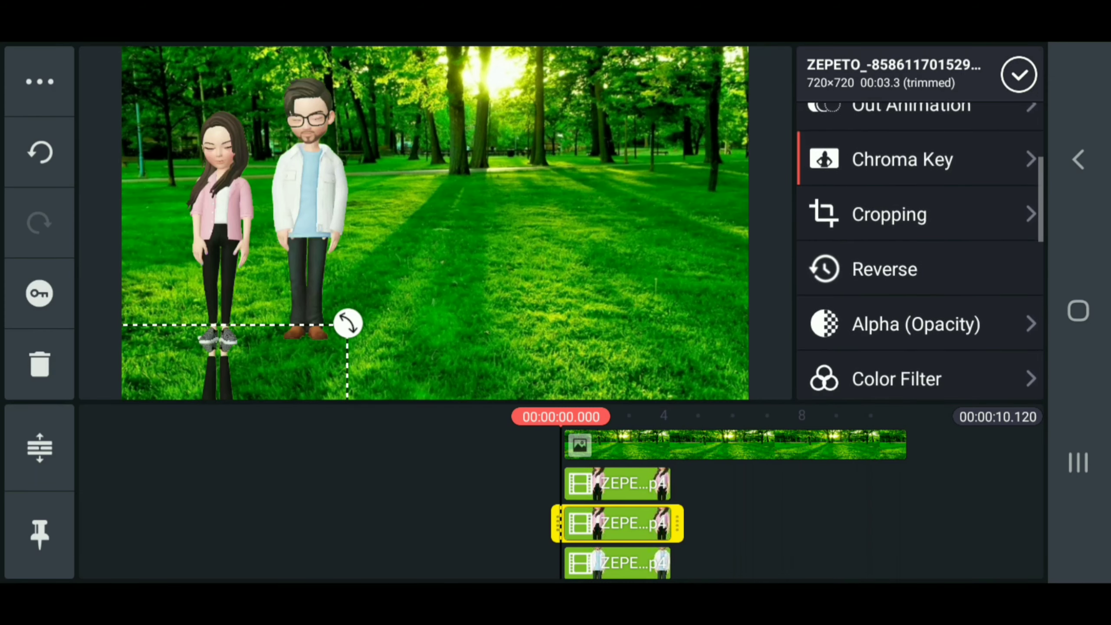
pyautogui.scroll(-3)
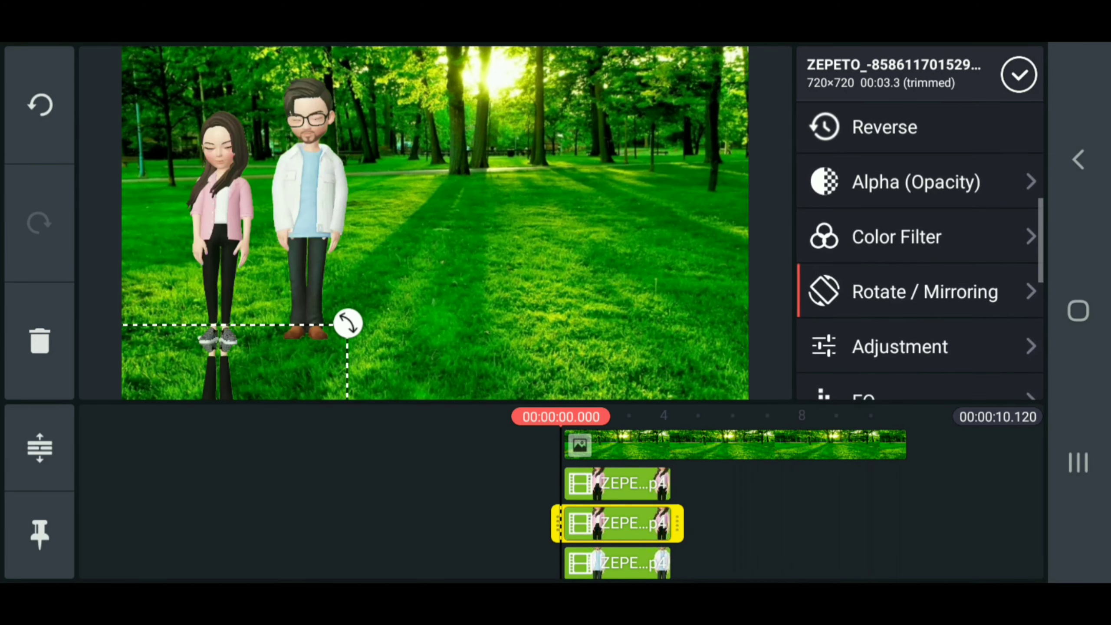
# Set the reflection layer's Brightness to -100 and Lift to +100.
pyautogui.click(899, 346)
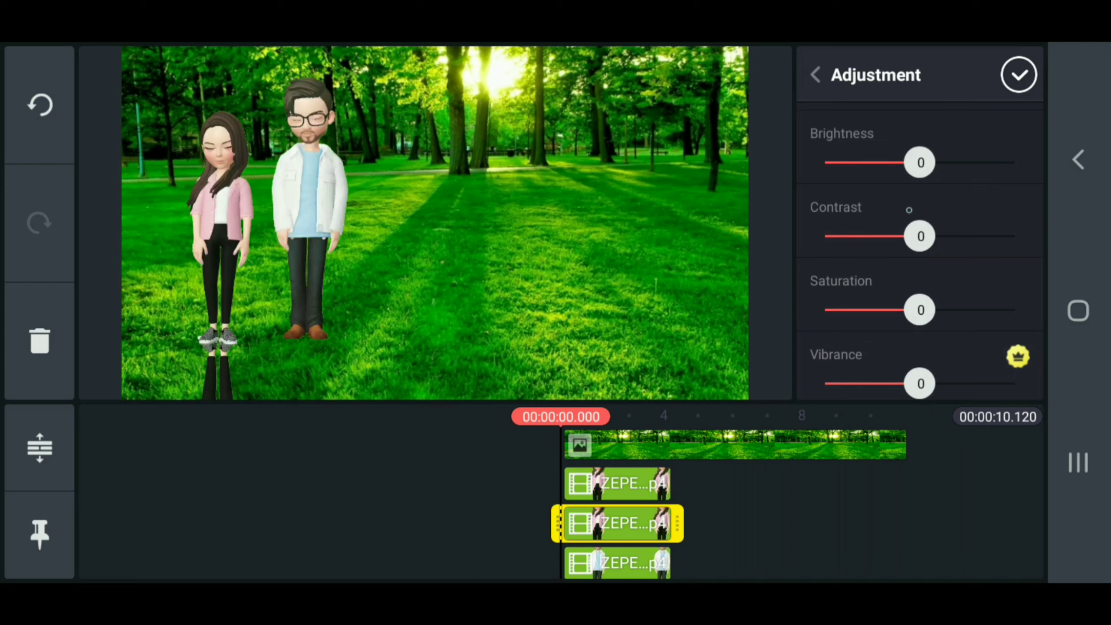
pyautogui.moveTo(921, 162); pyautogui.dragTo(822, 161)
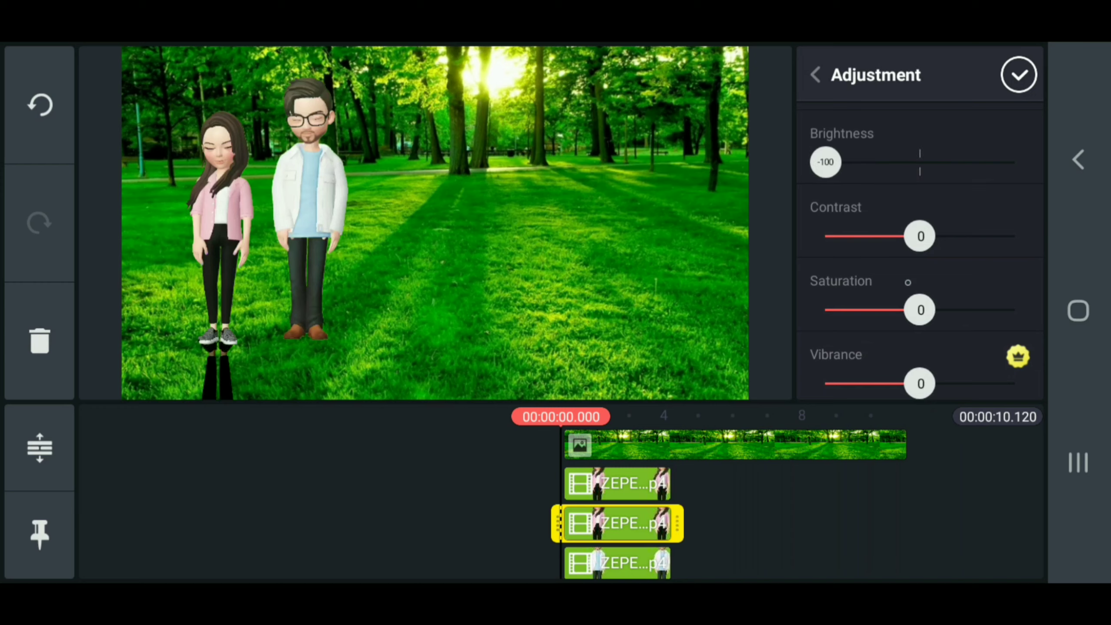
pyautogui.scroll(-3)
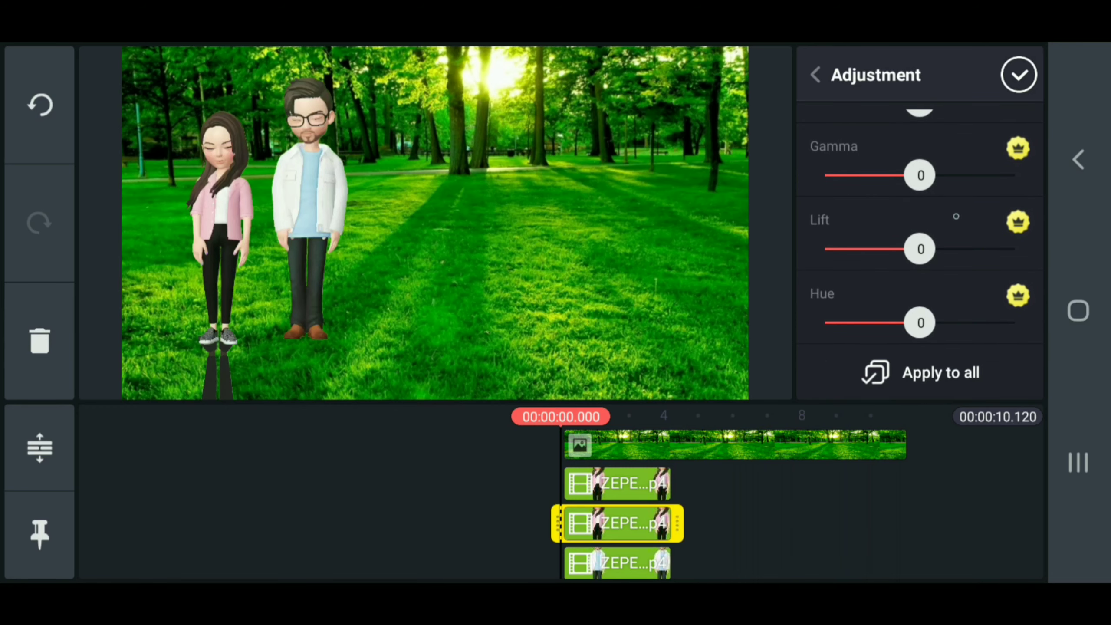
pyautogui.moveTo(919, 249); pyautogui.dragTo(1013, 248)
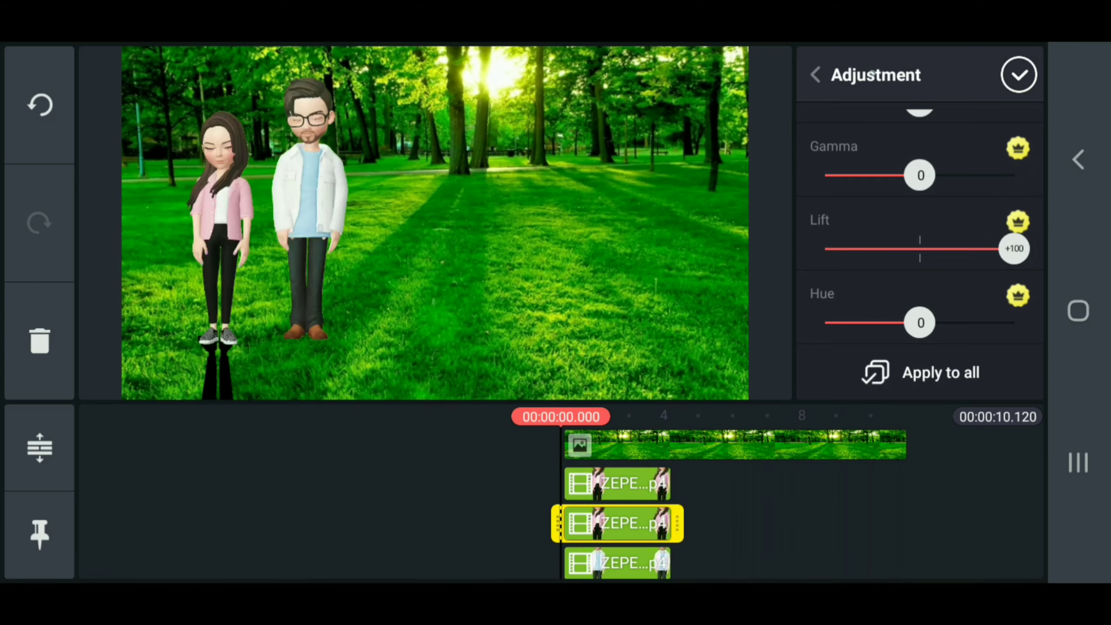
pyautogui.click(816, 75)
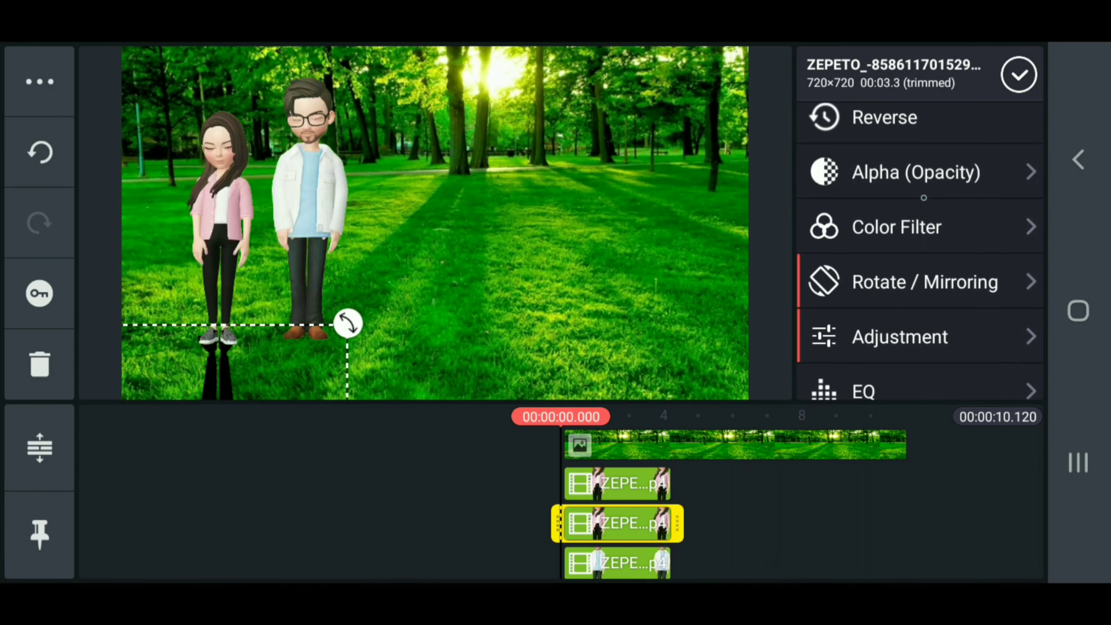
# Lower the girl's reflection layer to 33% opacity and return to the main editor.
pyautogui.click(915, 171)
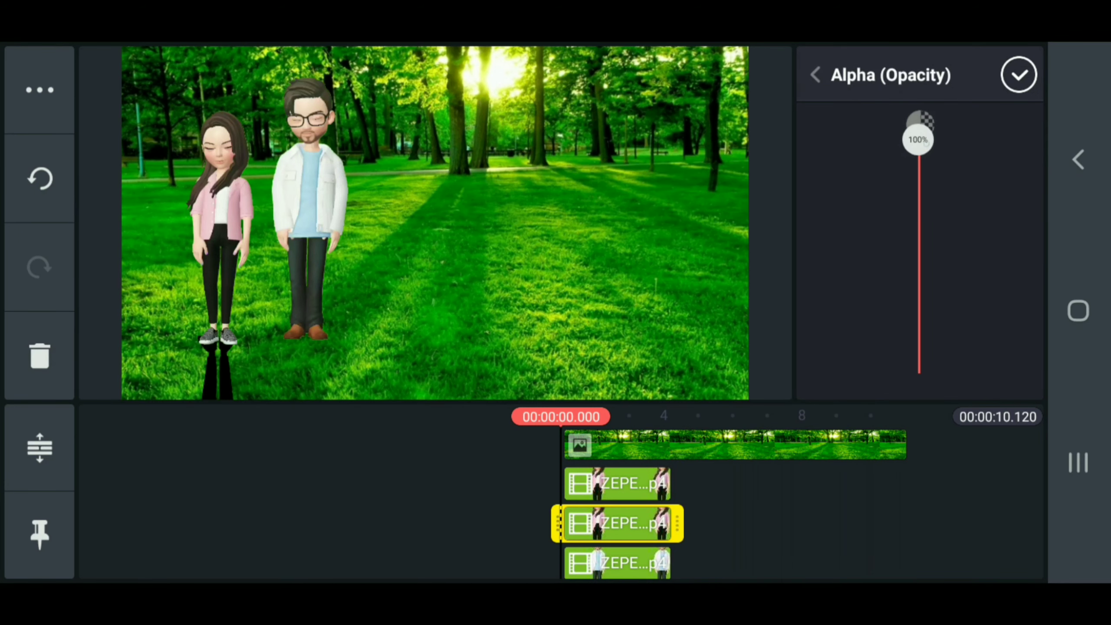
pyautogui.moveTo(918, 134); pyautogui.dragTo(918, 231)
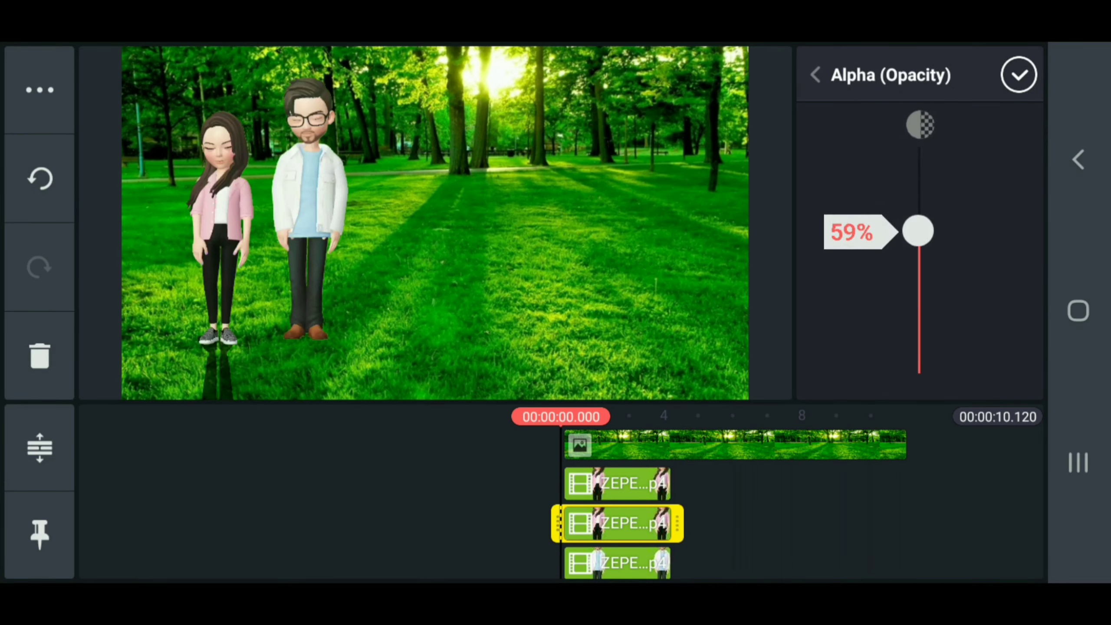
pyautogui.moveTo(918, 231); pyautogui.dragTo(918, 247)
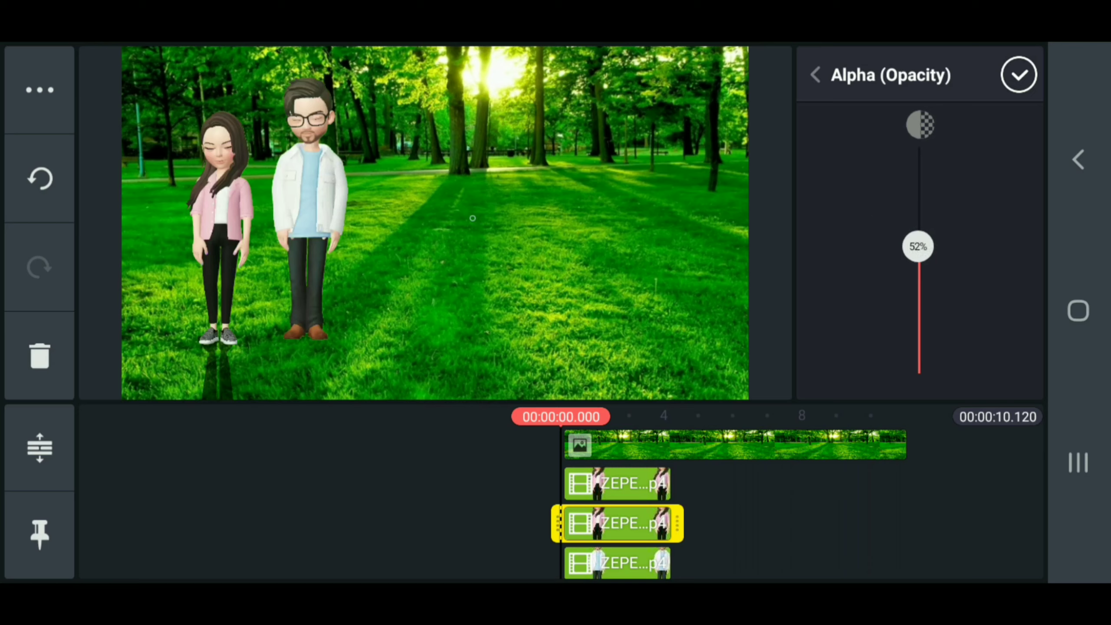
pyautogui.moveTo(919, 246); pyautogui.dragTo(919, 271)
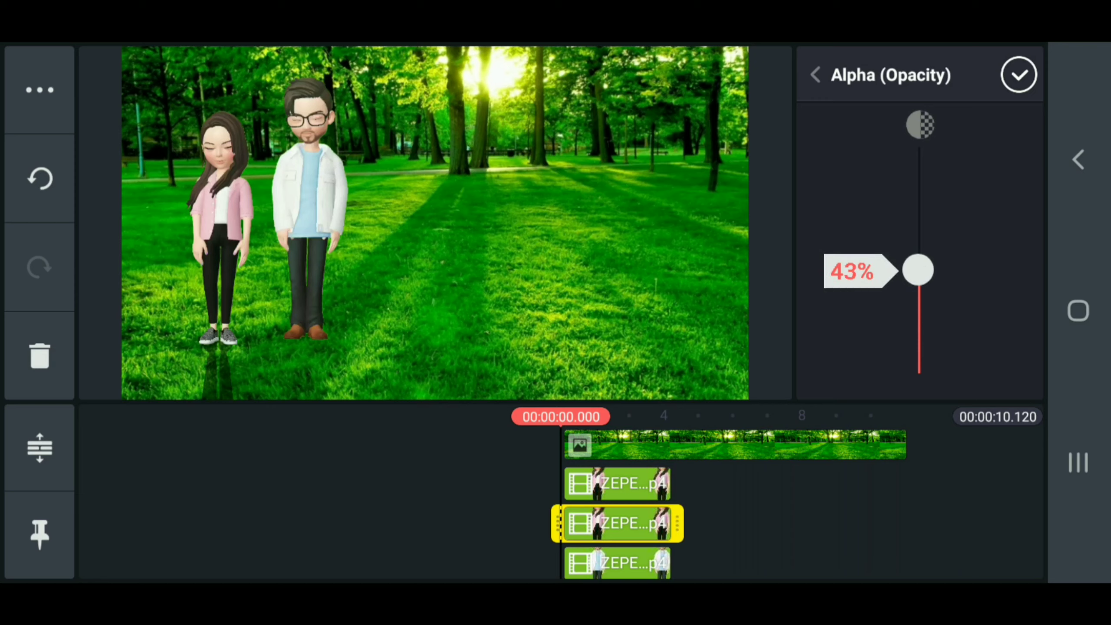
pyautogui.moveTo(918, 270); pyautogui.dragTo(918, 288)
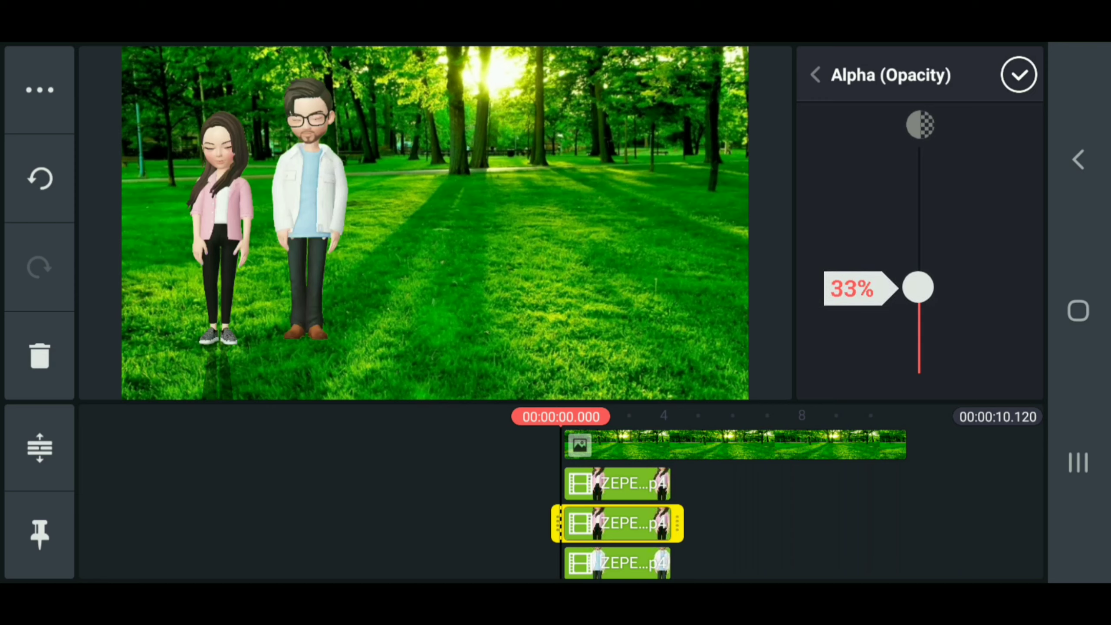
pyautogui.click(1019, 74)
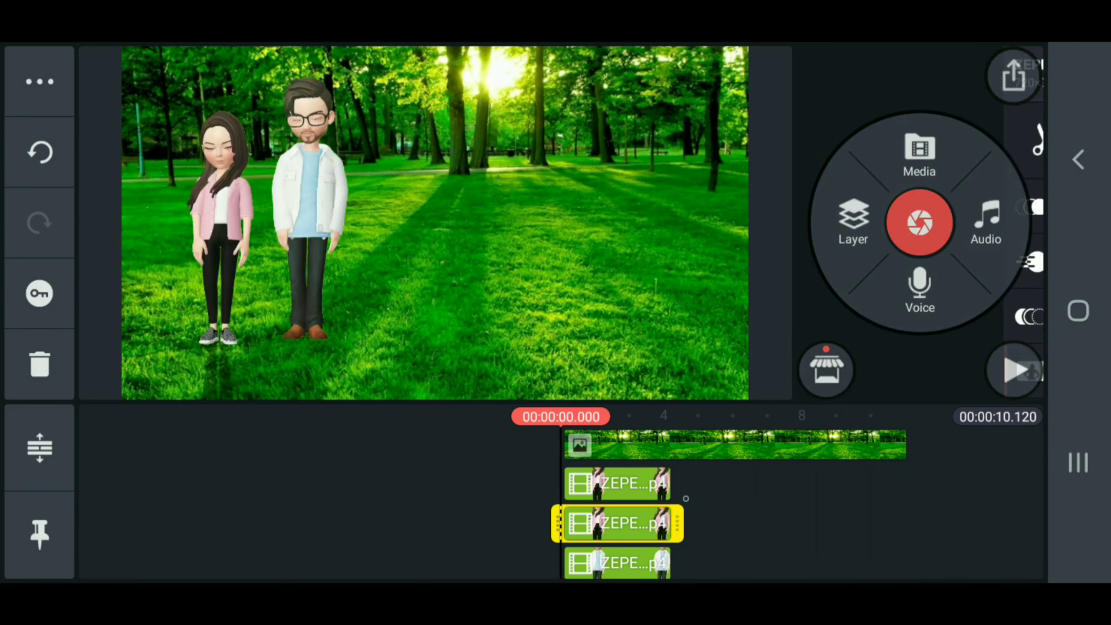
pyautogui.click(616, 523)
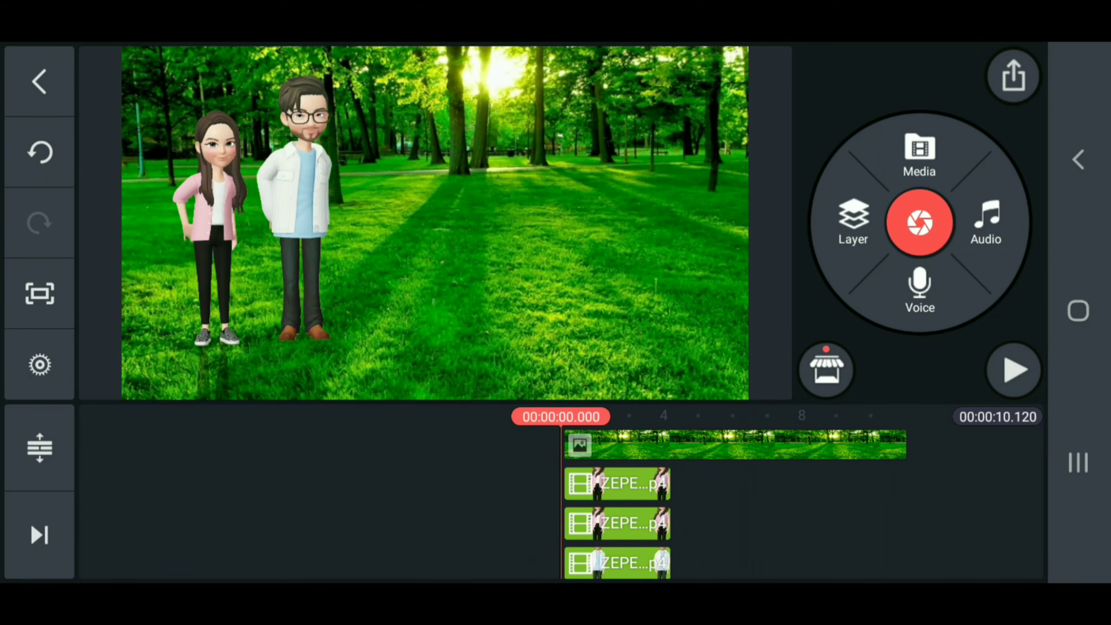
# Flip the man's duplicate layer vertically and position it just beneath his feet.
pyautogui.click(615, 523)
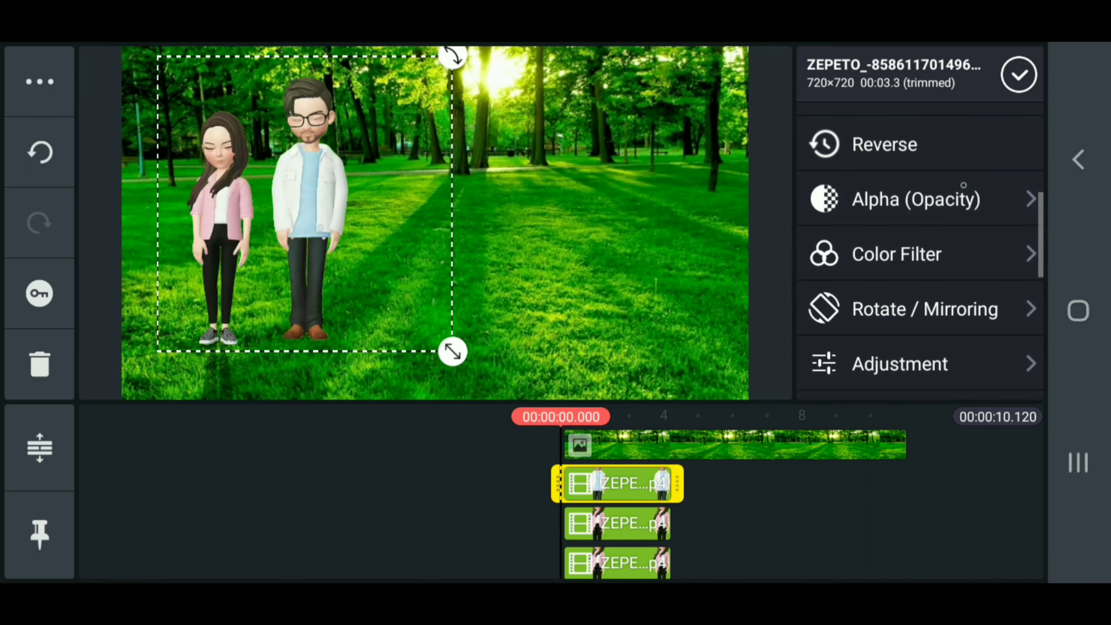
pyautogui.click(924, 309)
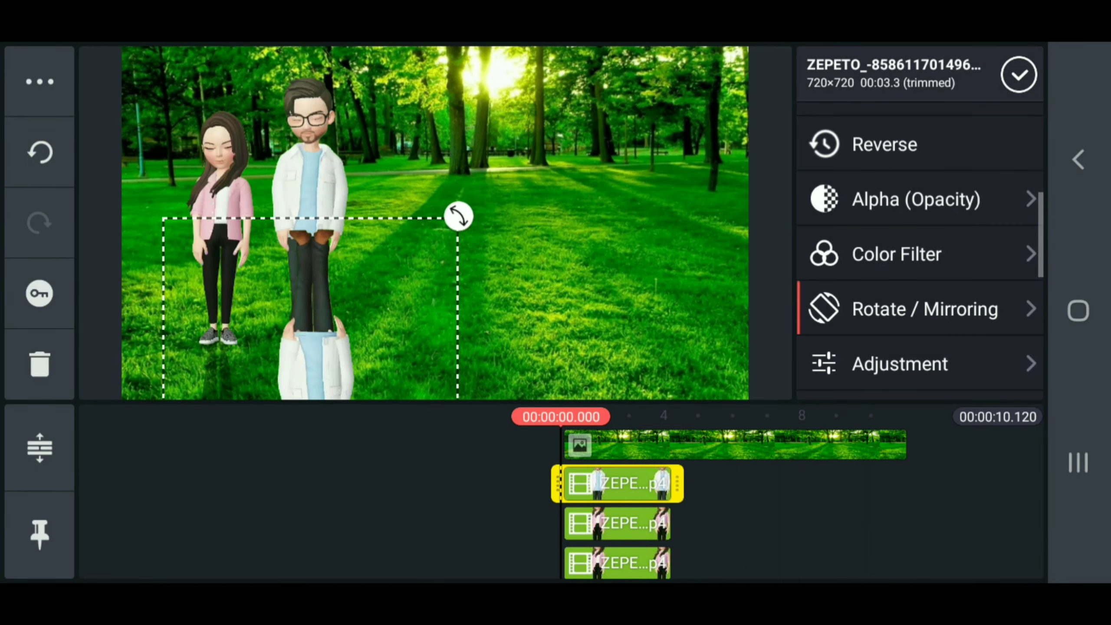
pyautogui.moveTo(457, 215); pyautogui.dragTo(453, 321)
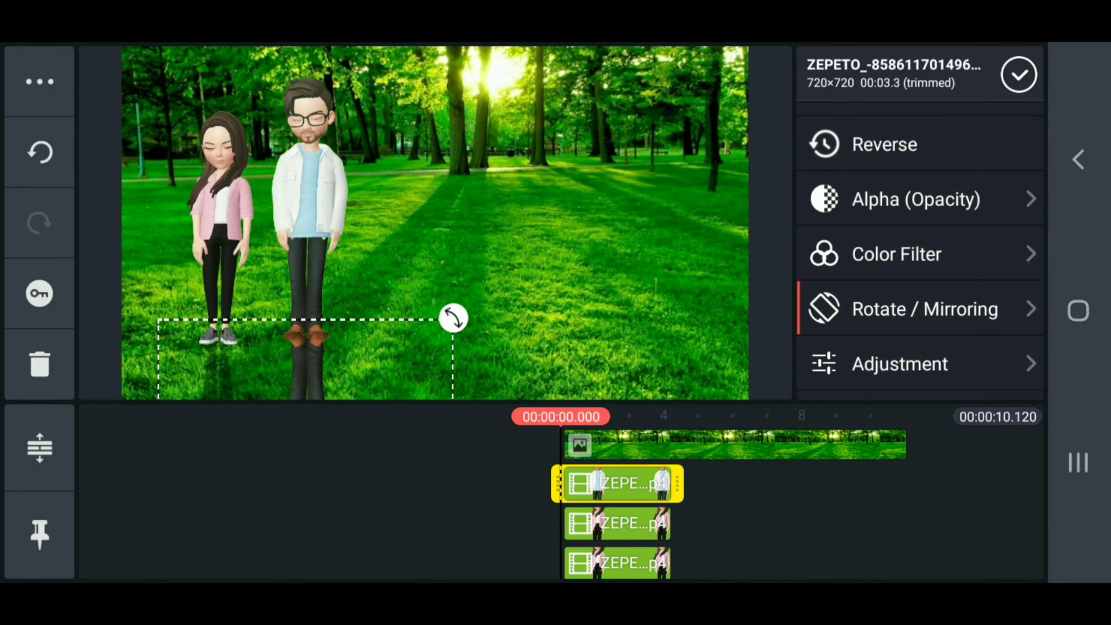
pyautogui.moveTo(453, 318); pyautogui.dragTo(446, 304)
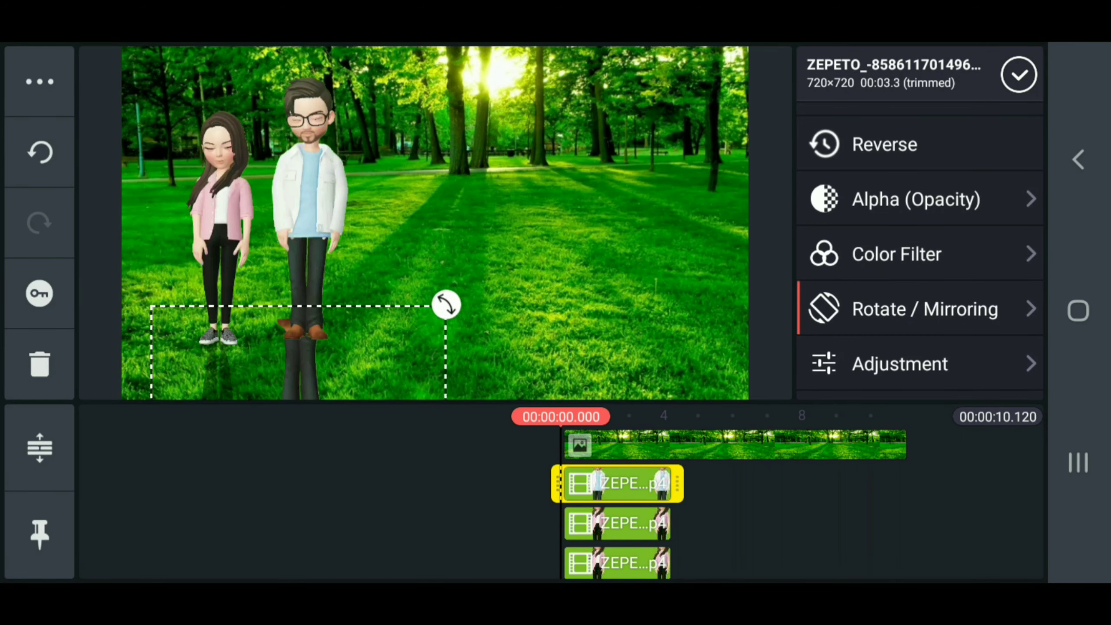
pyautogui.moveTo(446, 304); pyautogui.dragTo(452, 319)
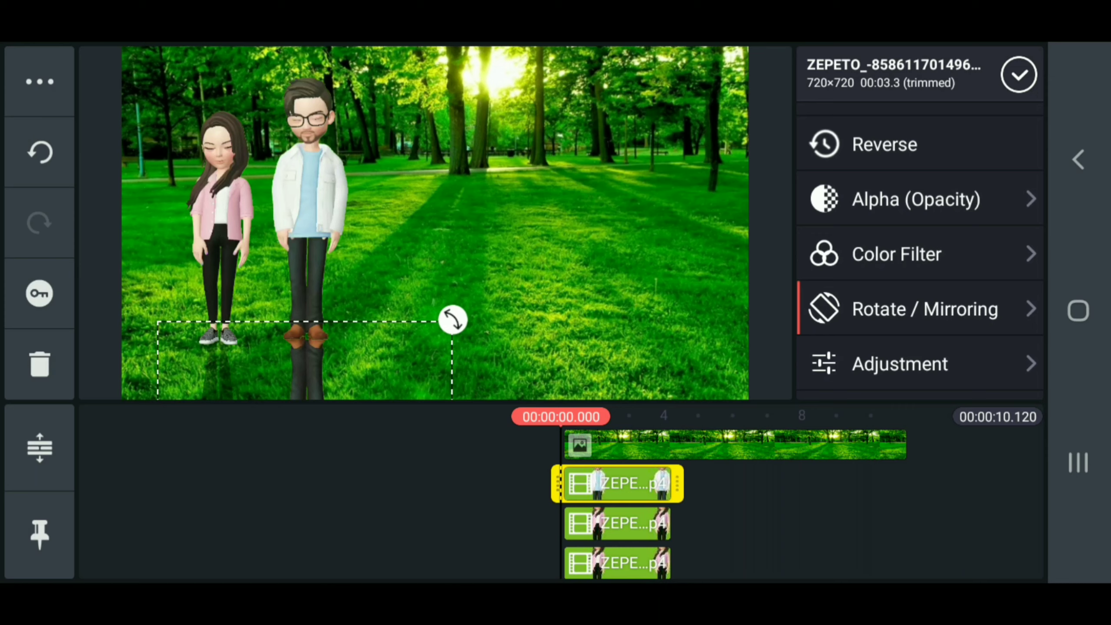
pyautogui.scroll(-3)
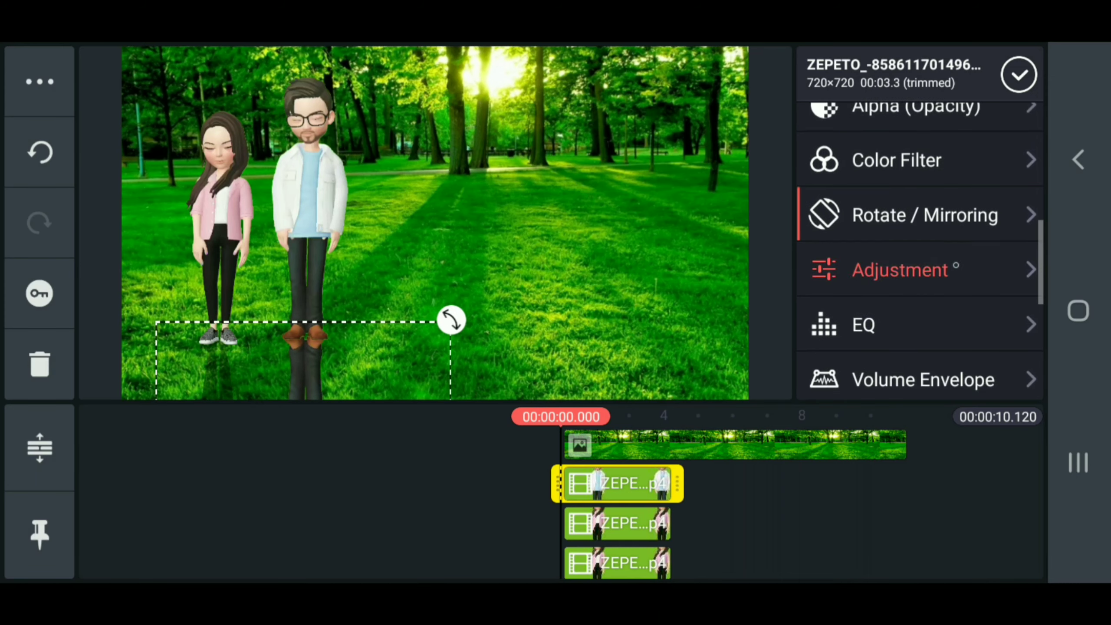
# Set the man's darkened reflection layer to 32% opacity.
pyautogui.click(899, 269)
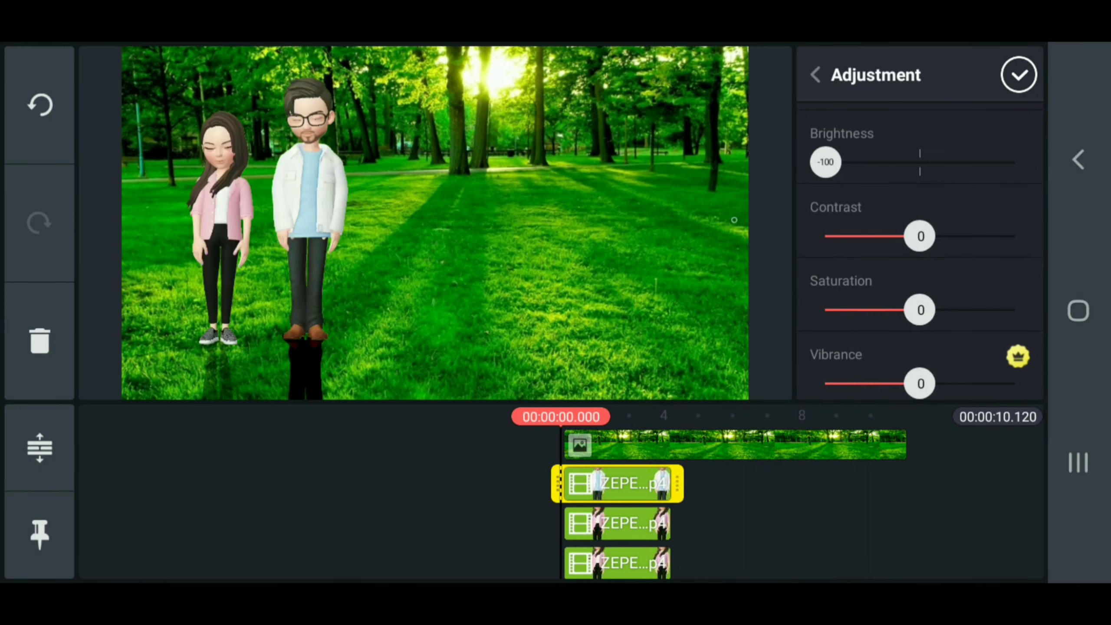
pyautogui.scroll(-3)
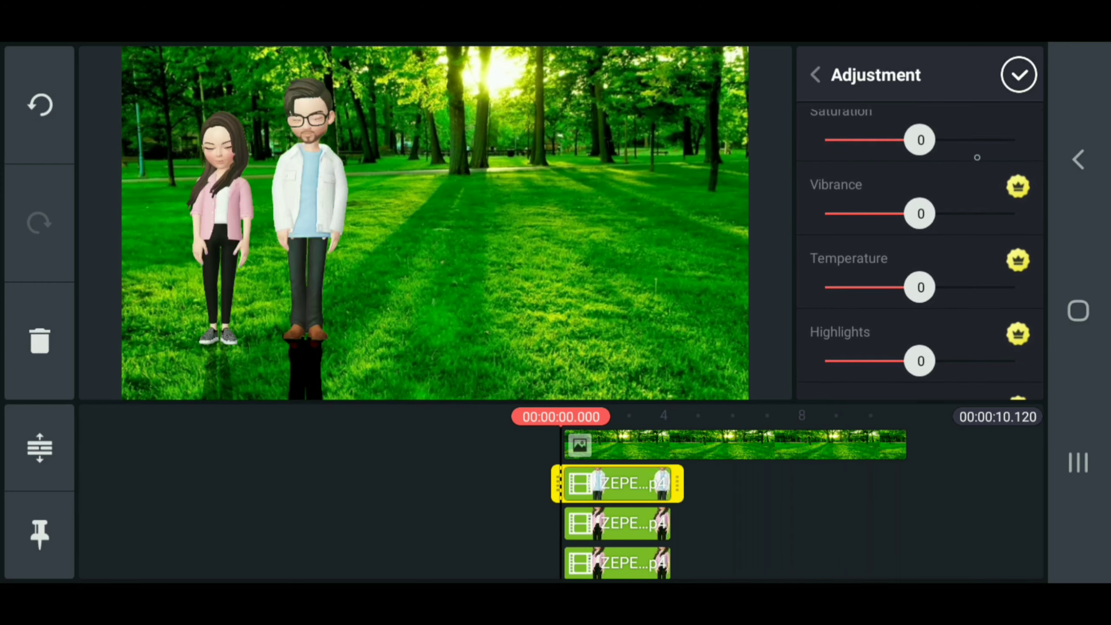
pyautogui.scroll(-3)
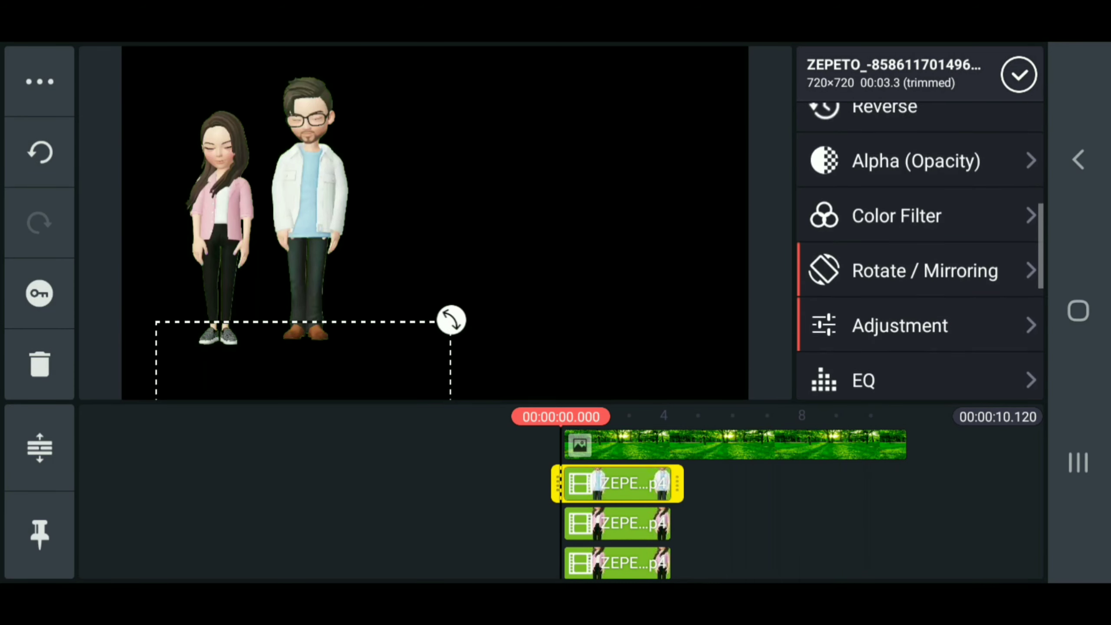
pyautogui.click(915, 160)
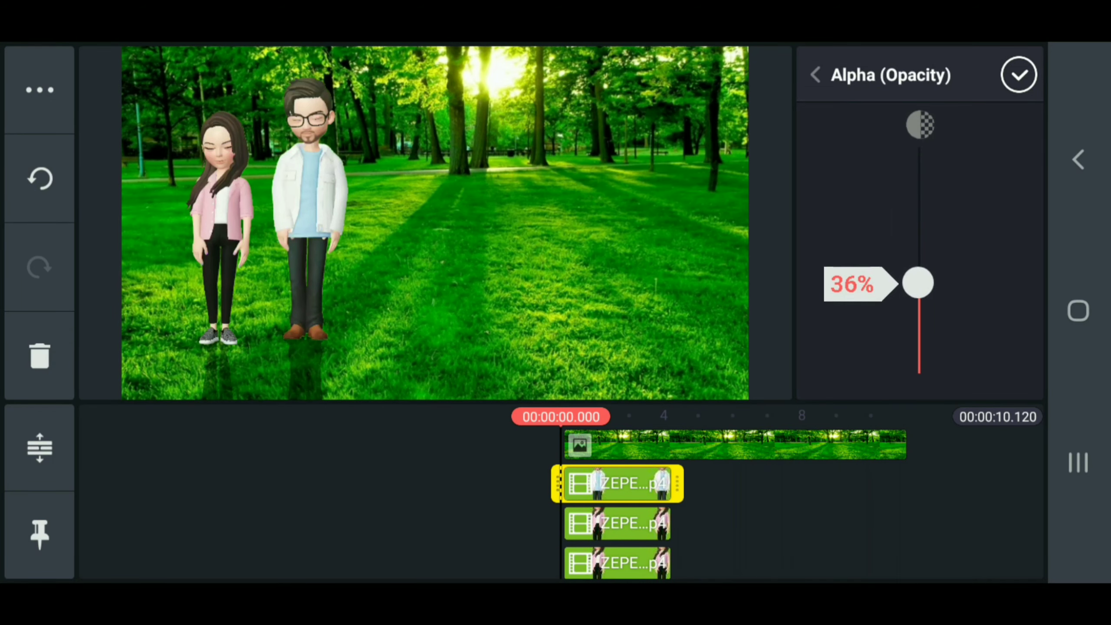
pyautogui.moveTo(918, 283); pyautogui.dragTo(918, 290)
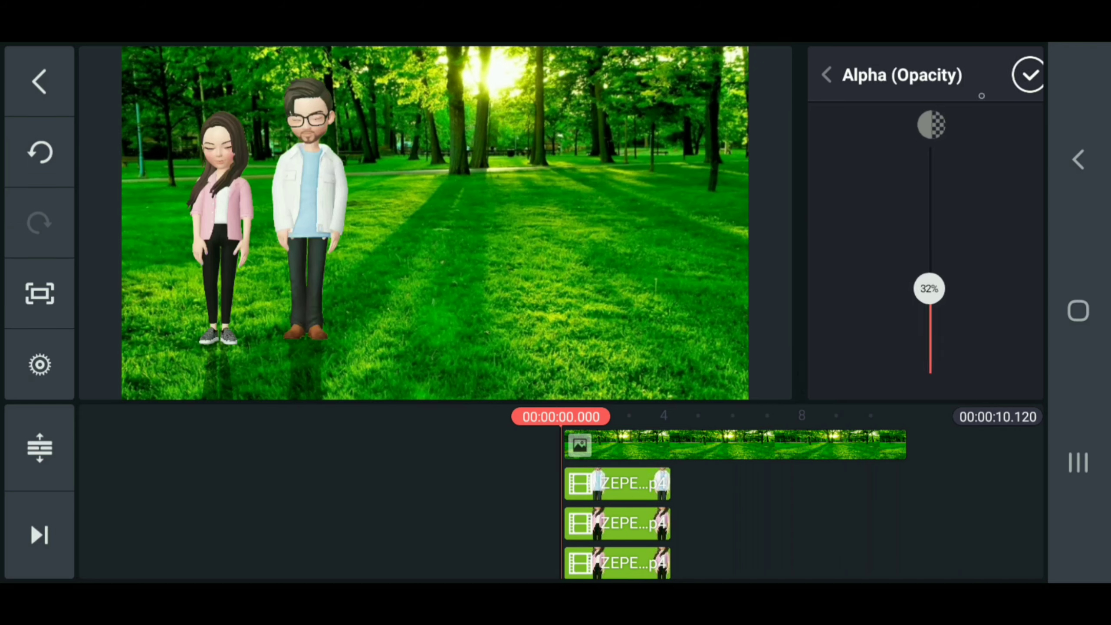
pyautogui.click(1028, 75)
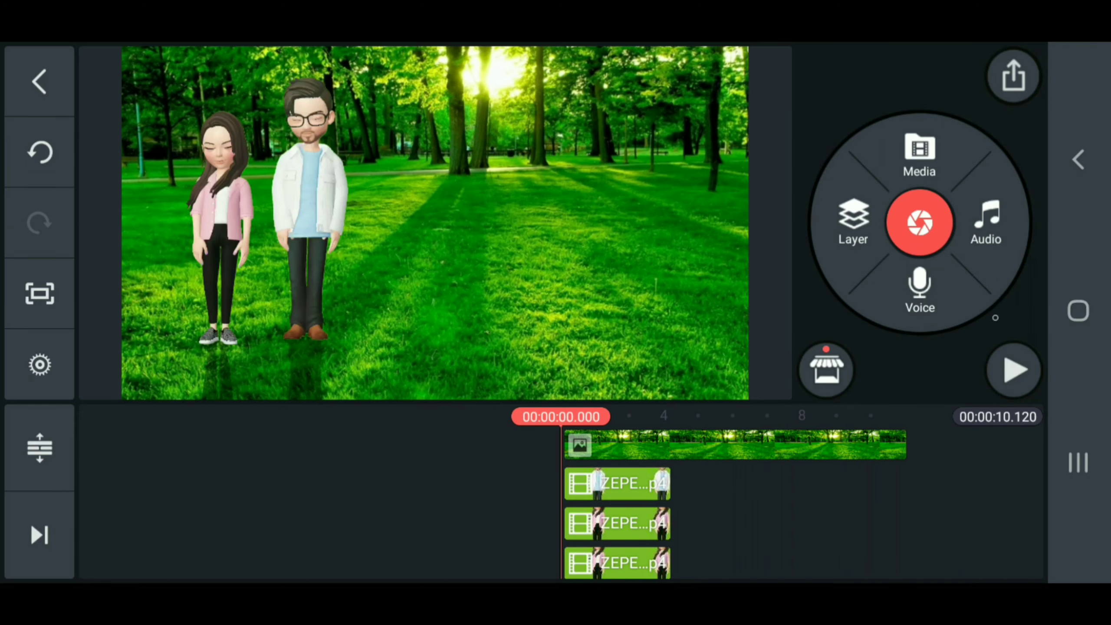
pyautogui.click(1014, 370)
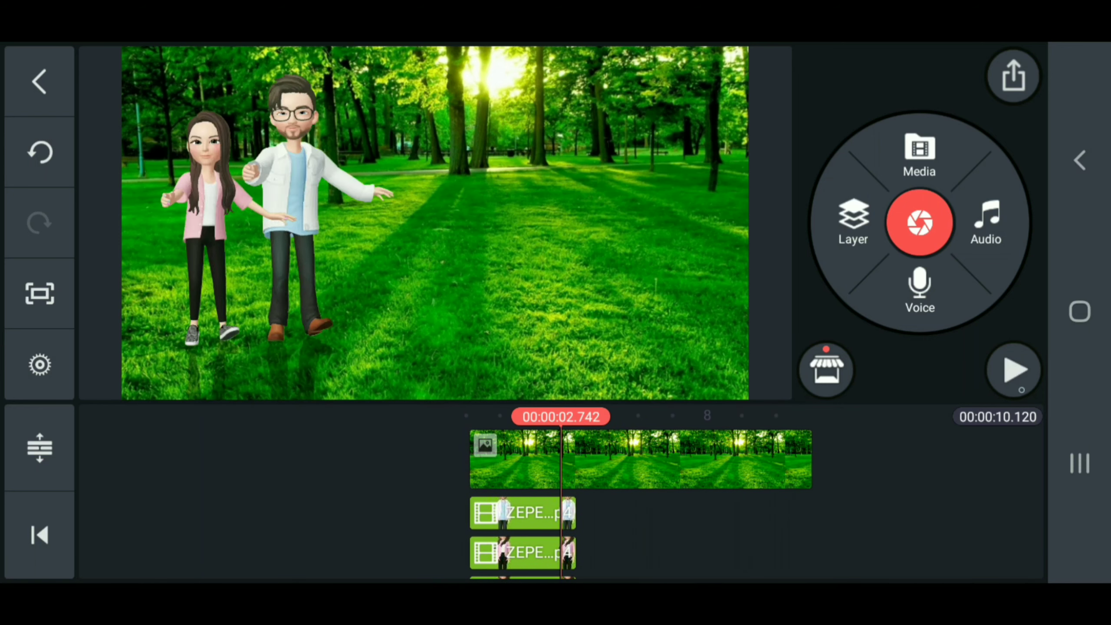
pyautogui.click(1012, 369)
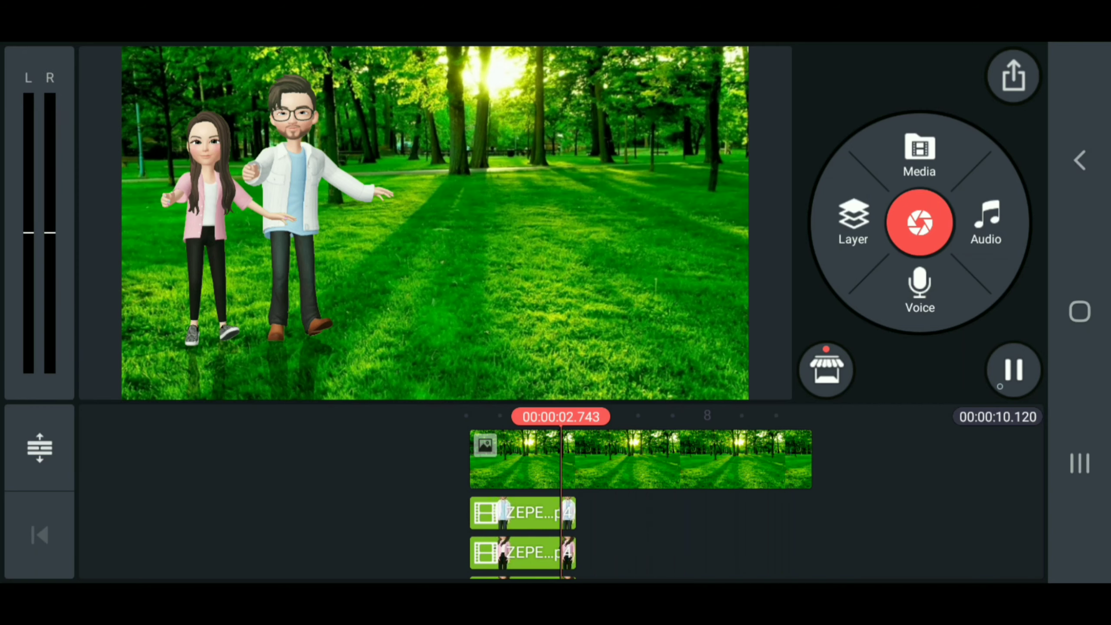
pyautogui.click(1013, 369)
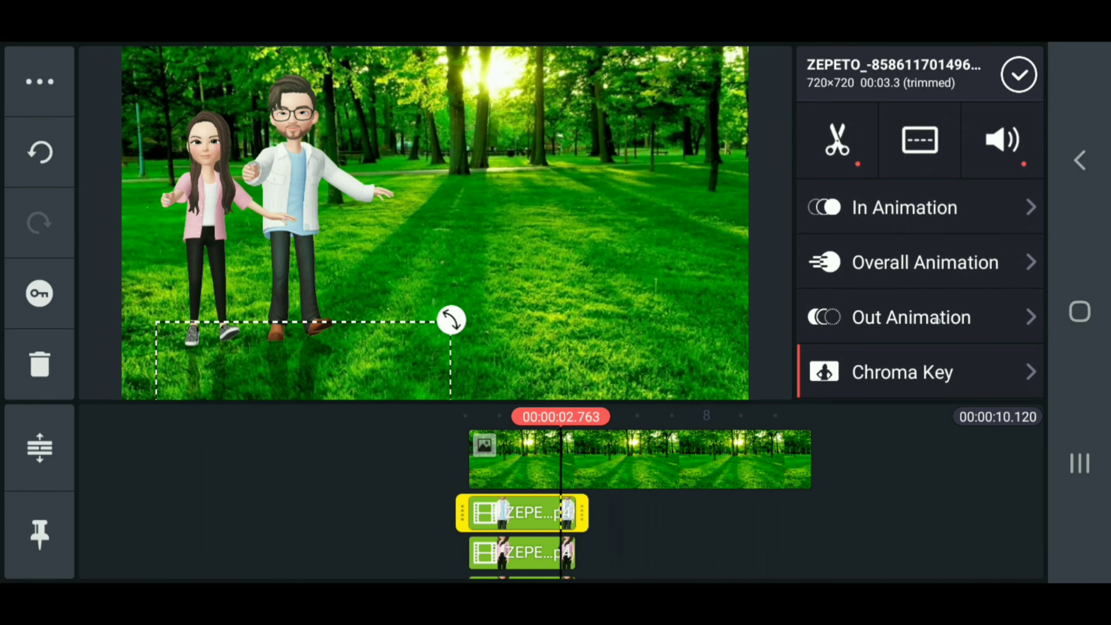
# Apply a Fade out animation to both the man's and the woman's avatar layers.
pyautogui.click(919, 317)
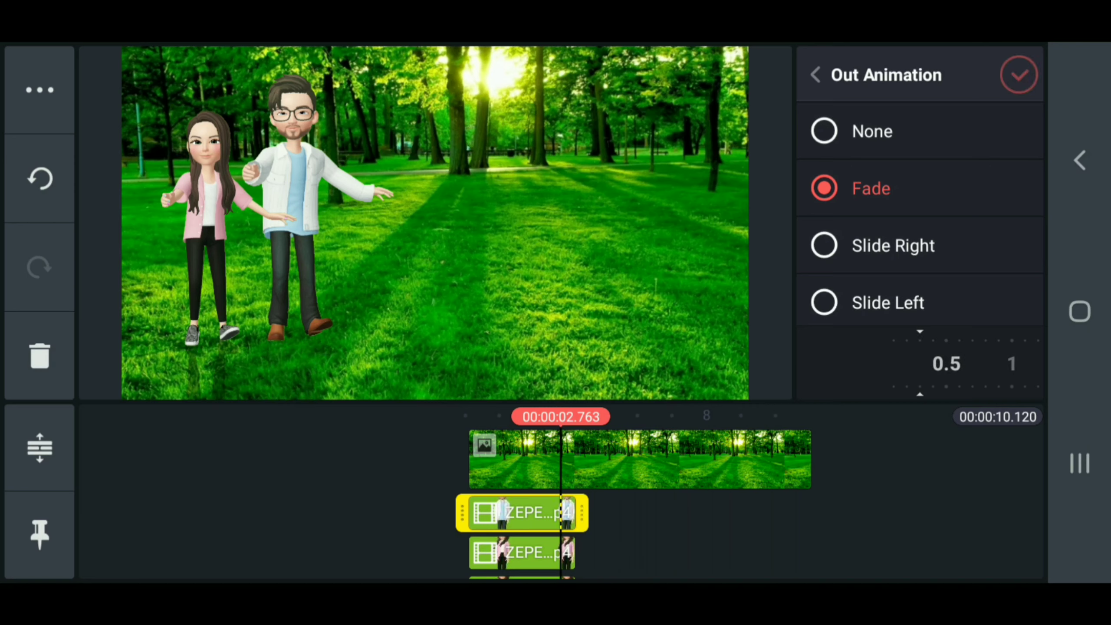
pyautogui.click(815, 74)
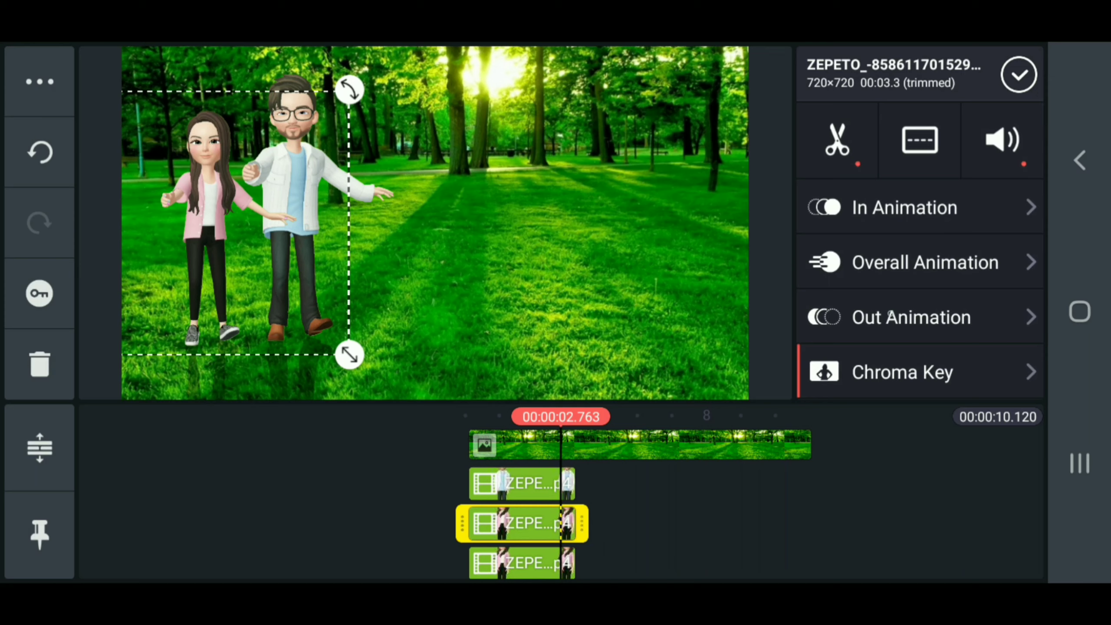
pyautogui.click(910, 317)
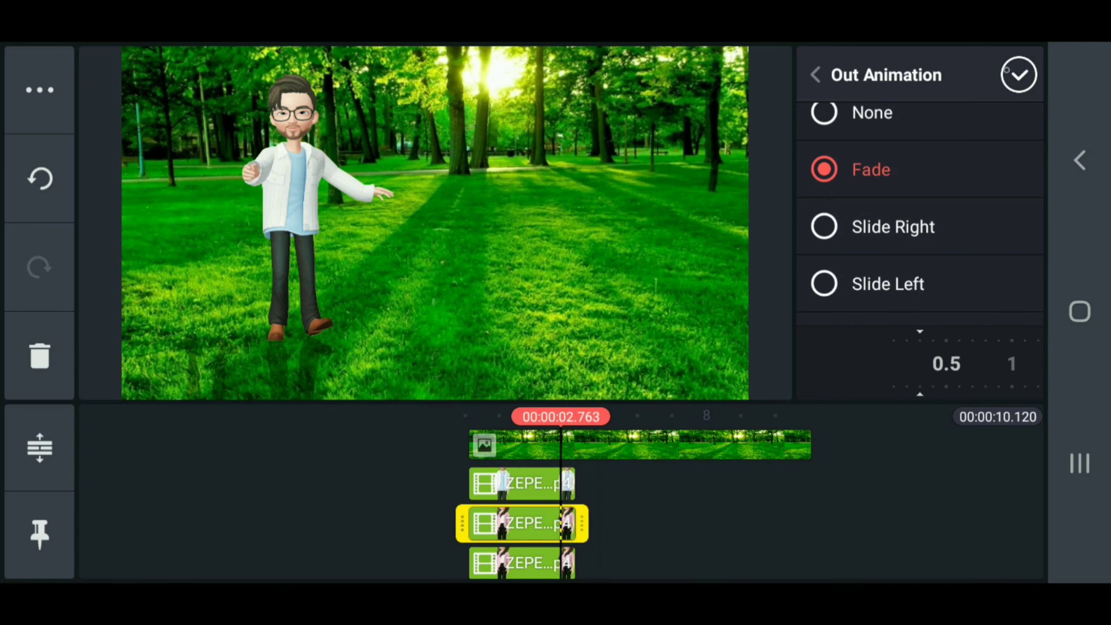
pyautogui.click(815, 74)
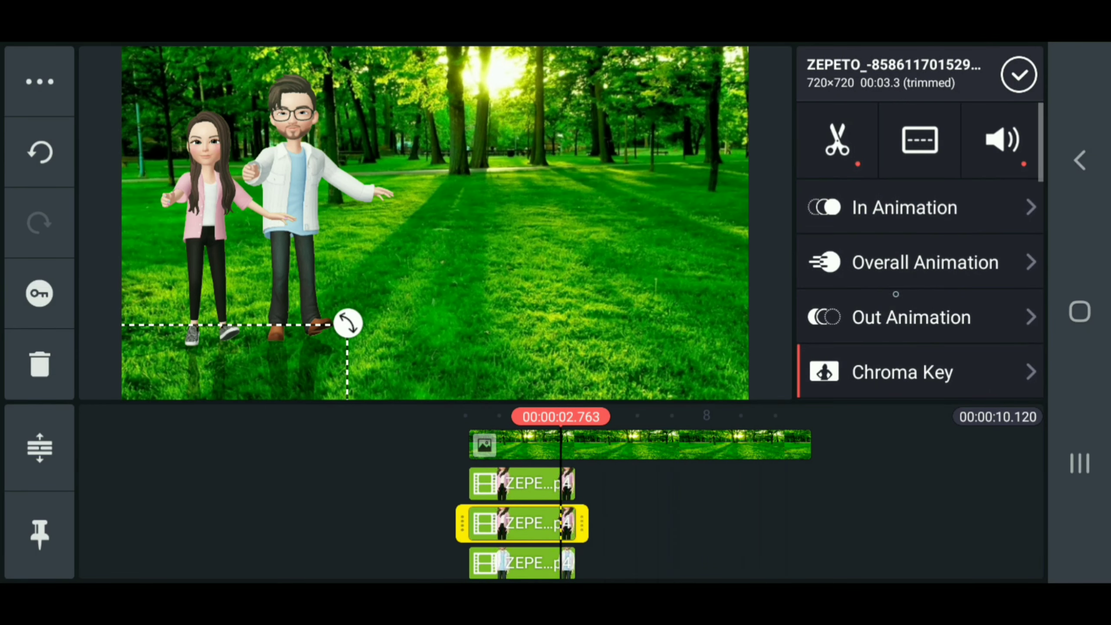
pyautogui.click(910, 317)
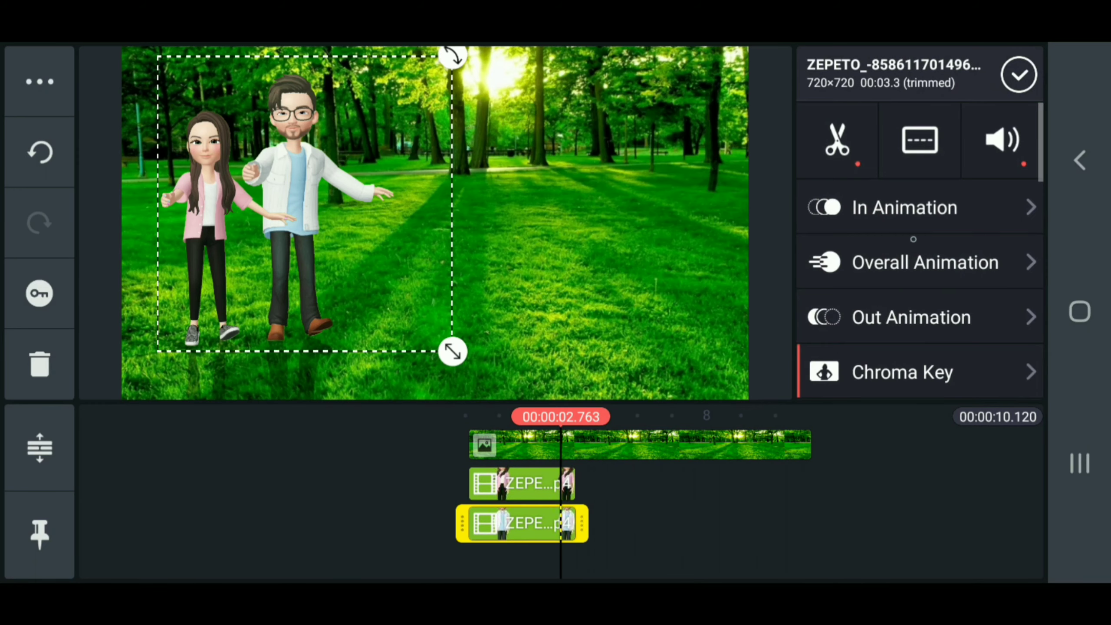
pyautogui.click(911, 317)
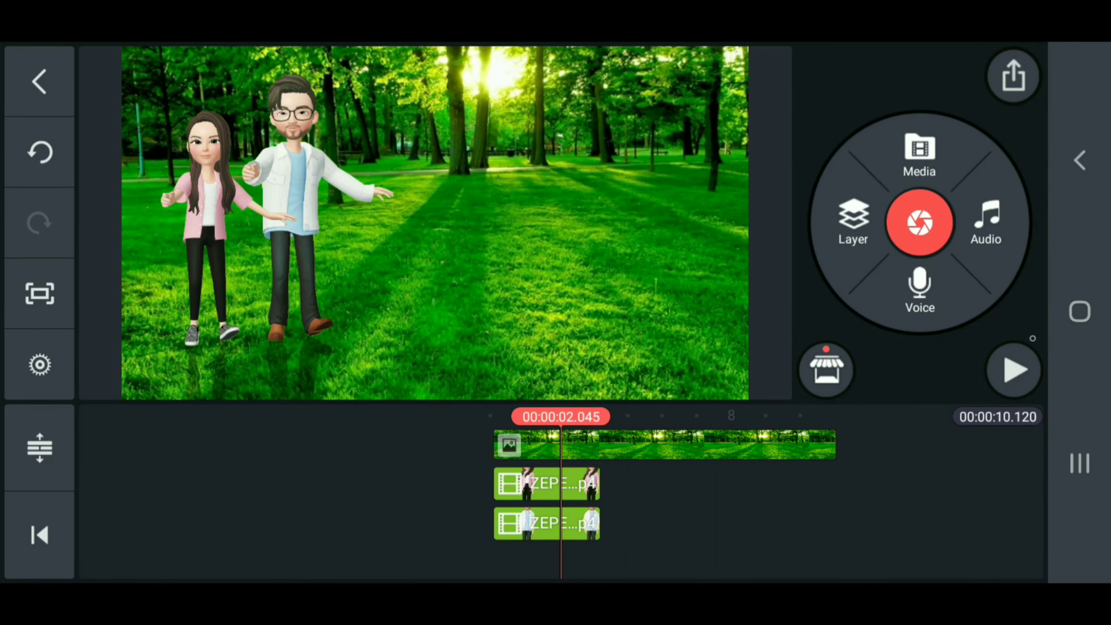
# Add the yellow-jacket avatar video layer and dismiss the too-many-video-layers warning.
pyautogui.click(1012, 369)
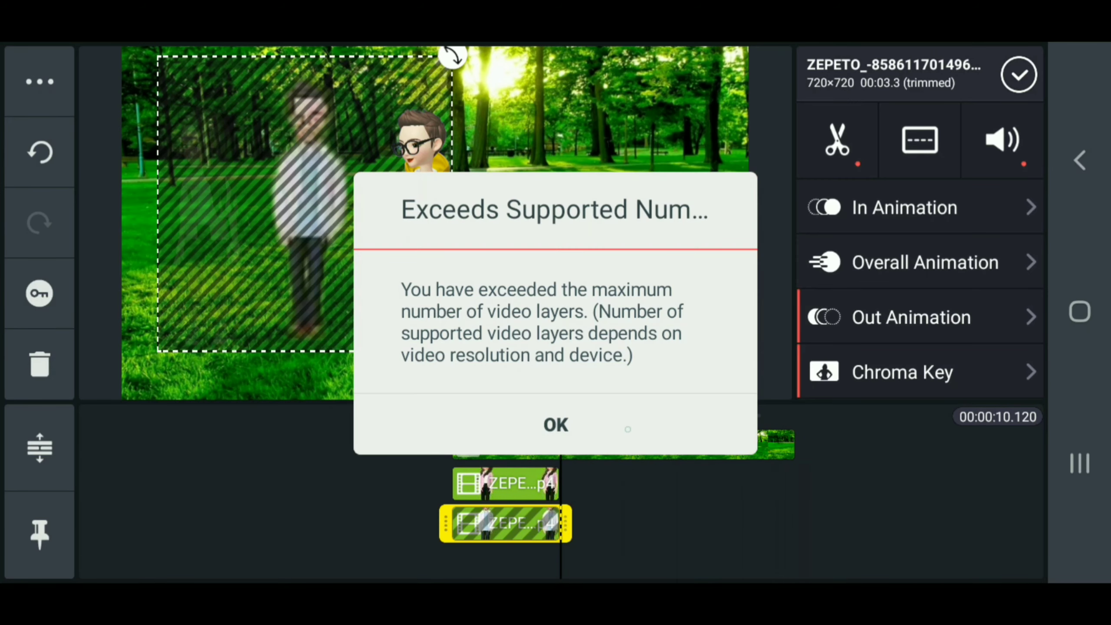
pyautogui.click(555, 424)
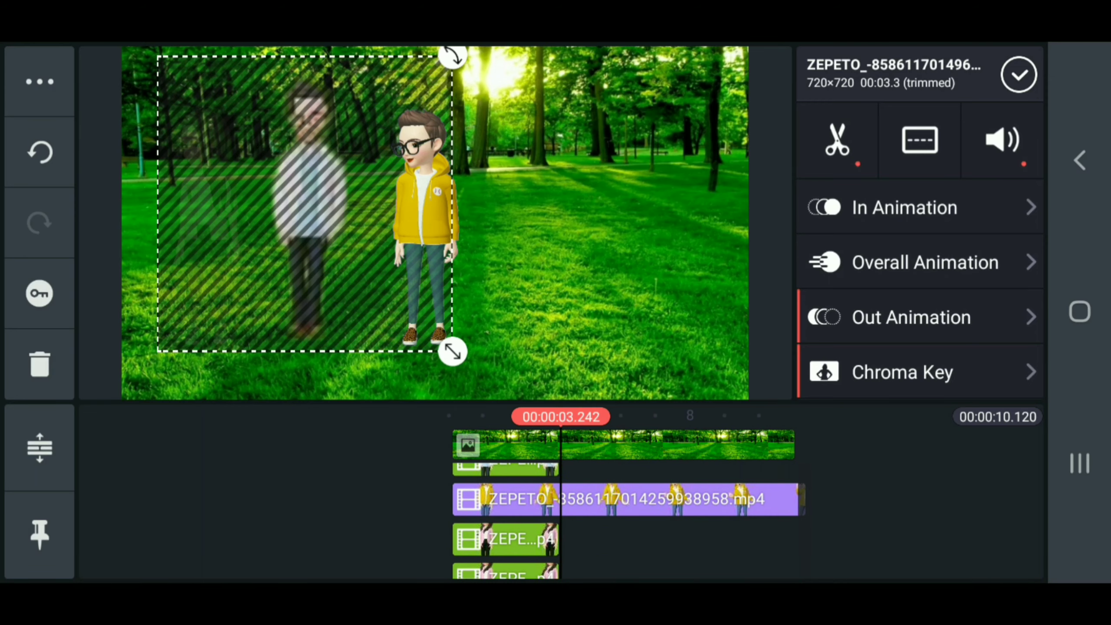
pyautogui.click(630, 484)
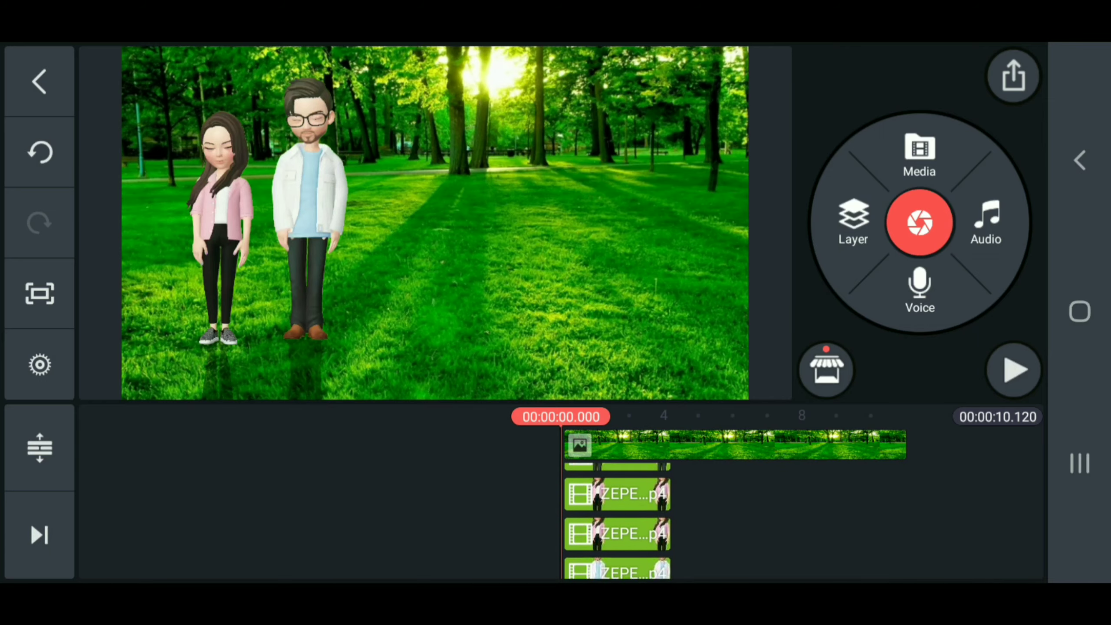
# Export the forest intro as a video and start a new project from the home screen.
pyautogui.click(1014, 75)
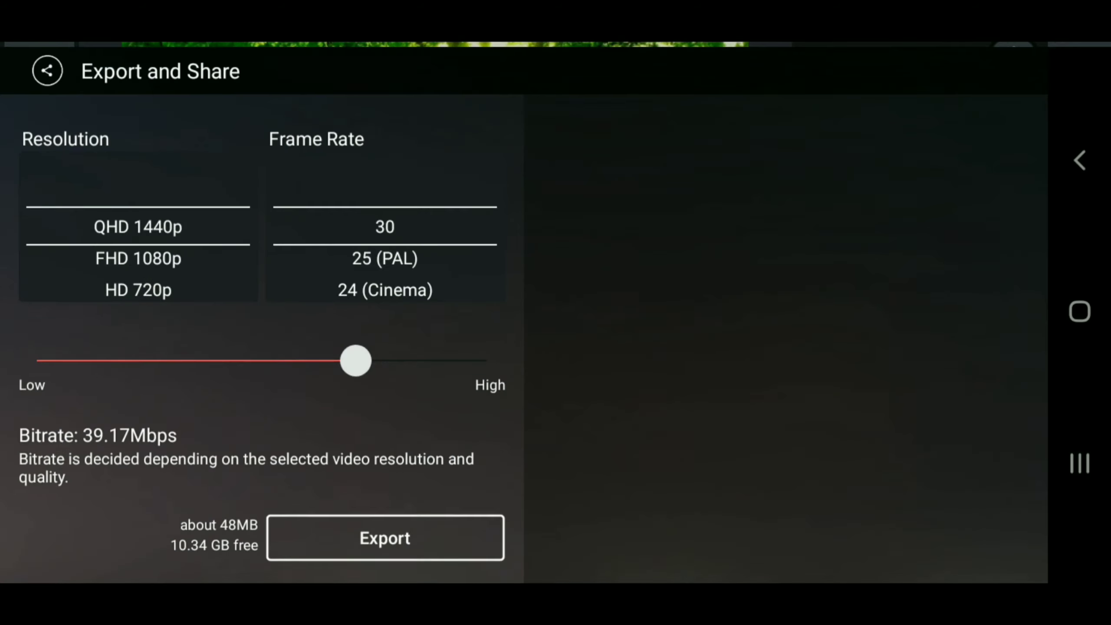
pyautogui.click(385, 537)
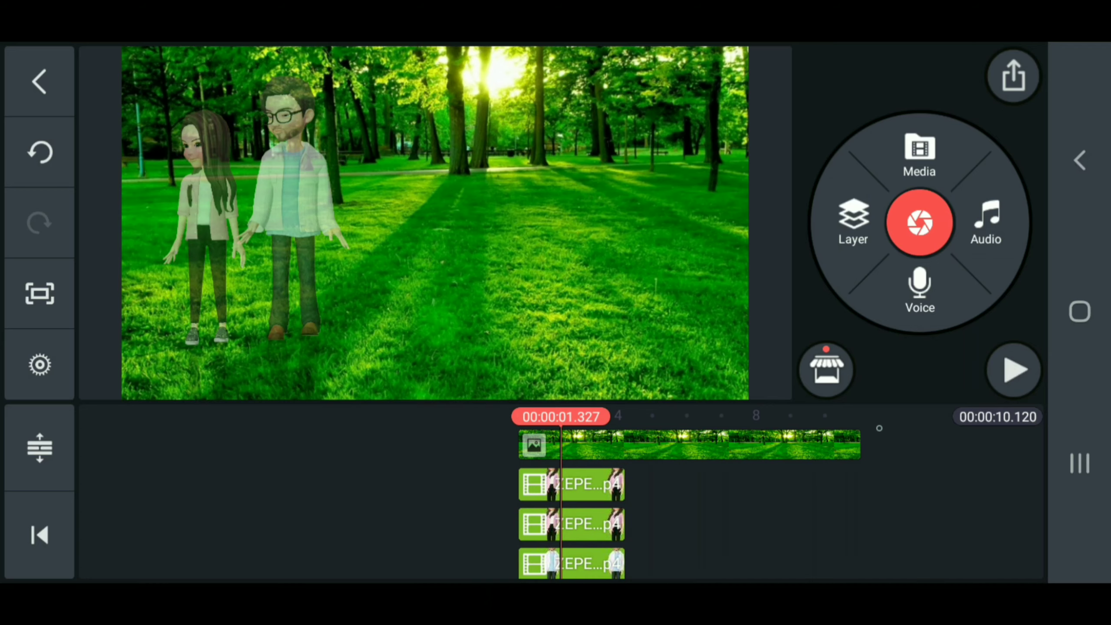
pyautogui.click(39, 80)
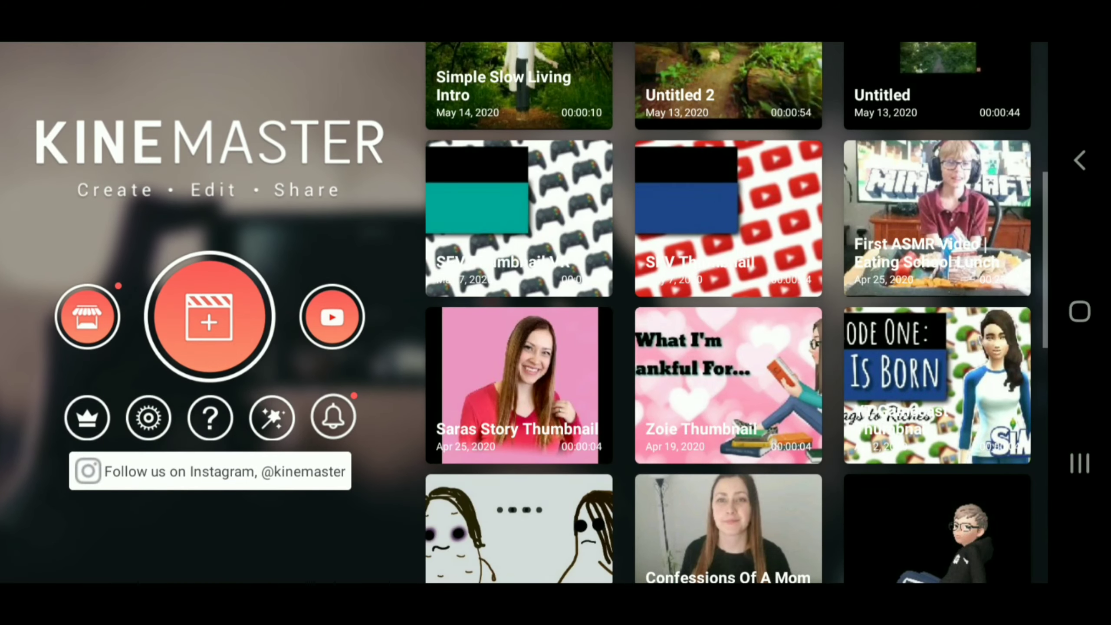
pyautogui.click(208, 317)
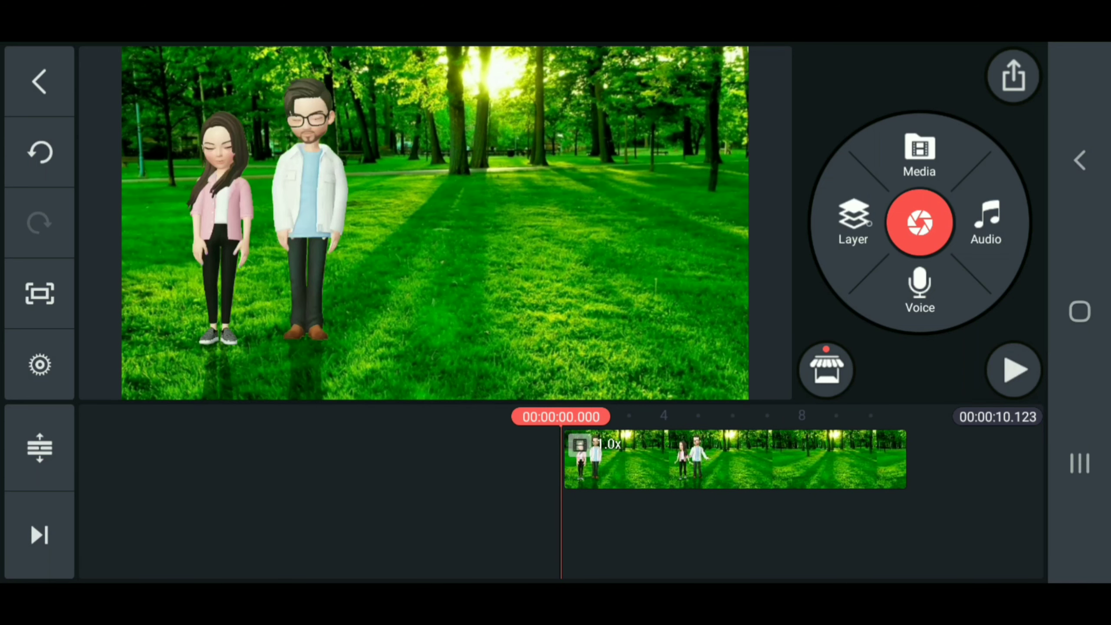
# Add the yellow-jacket ZEPETO clip as a media layer and key out its purple background.
pyautogui.click(853, 223)
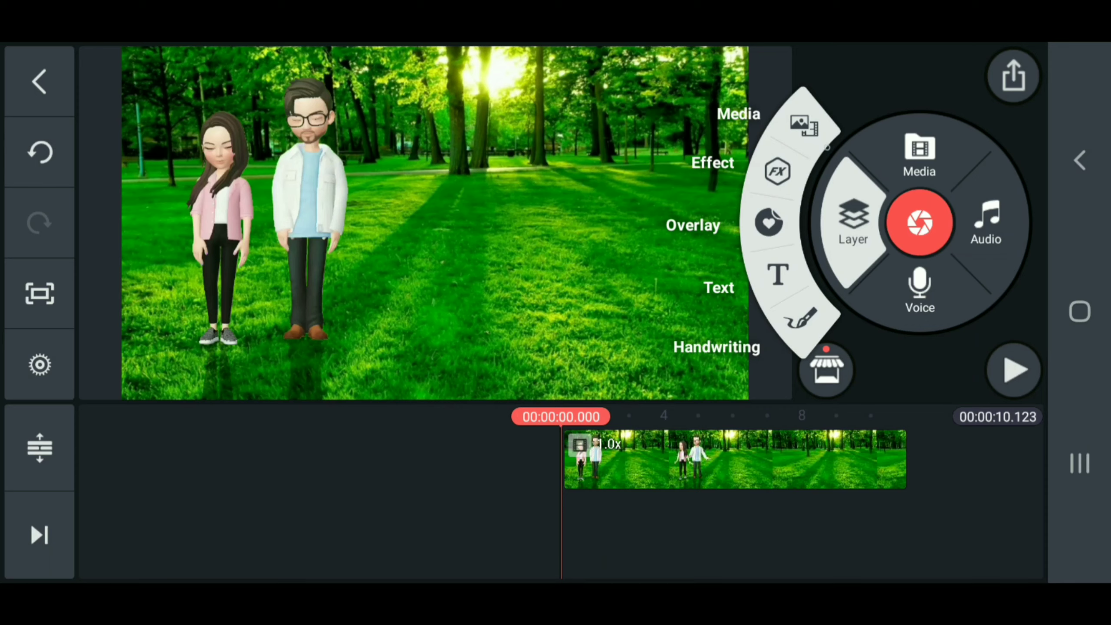
pyautogui.click(919, 152)
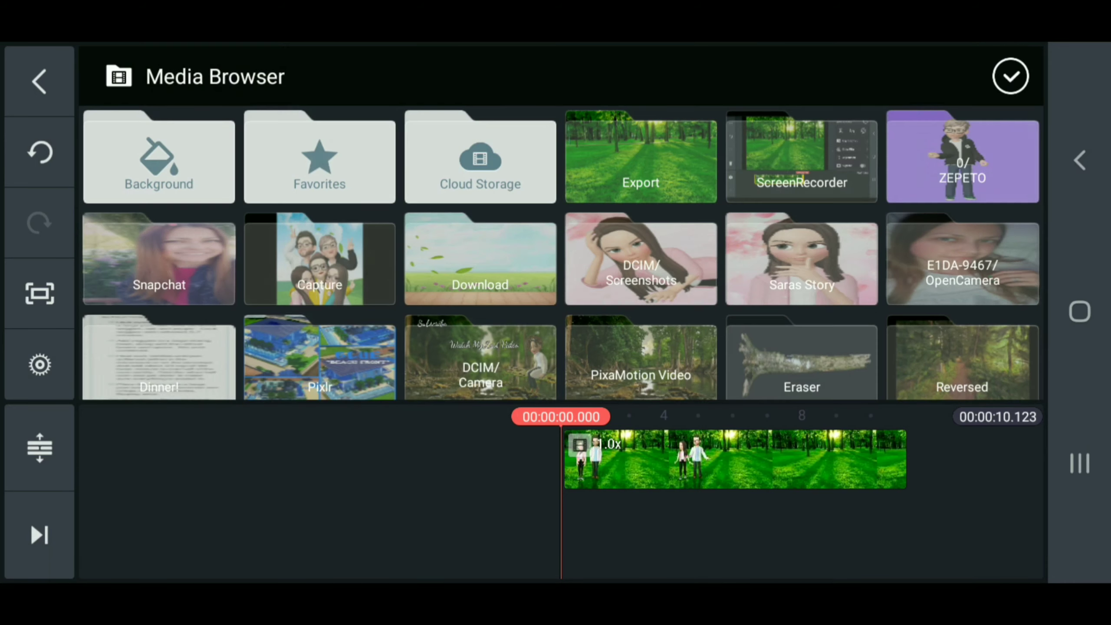
pyautogui.click(962, 157)
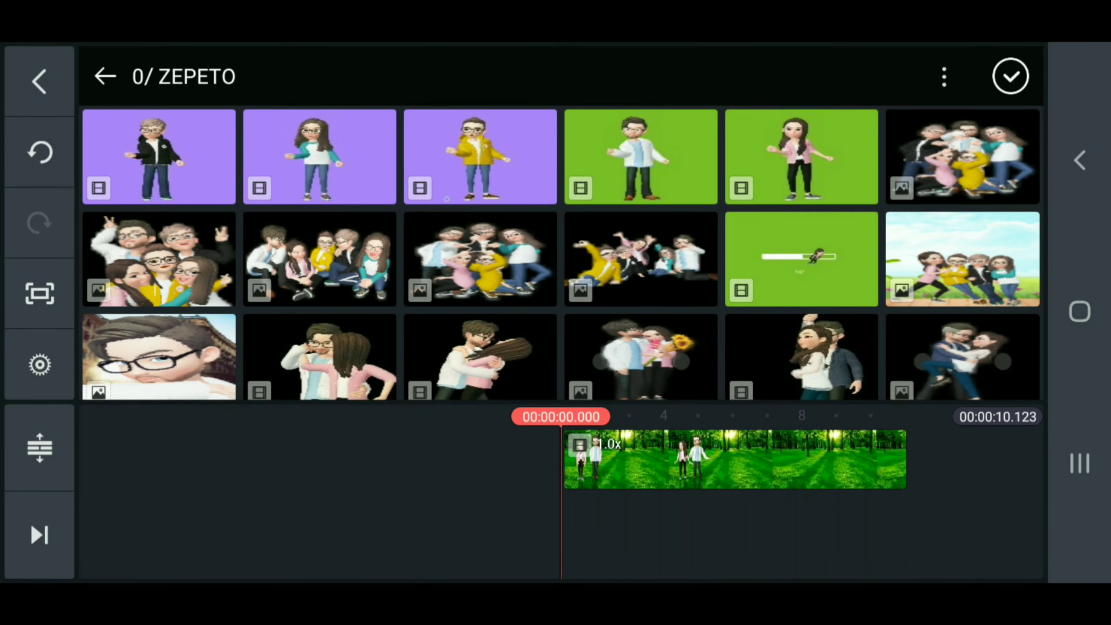
pyautogui.click(480, 157)
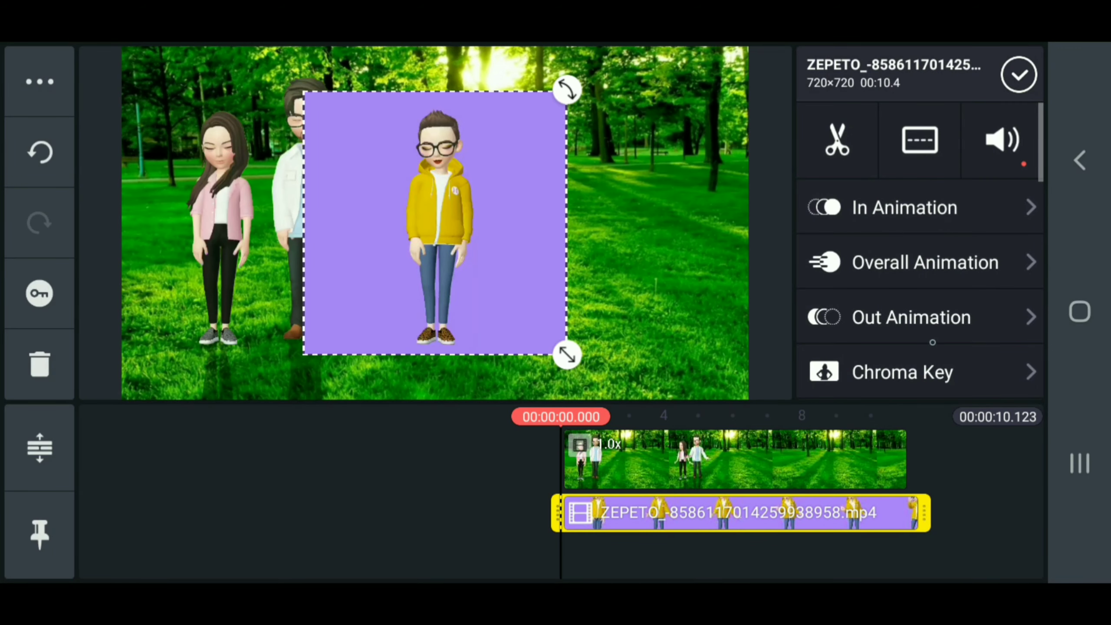
pyautogui.click(902, 371)
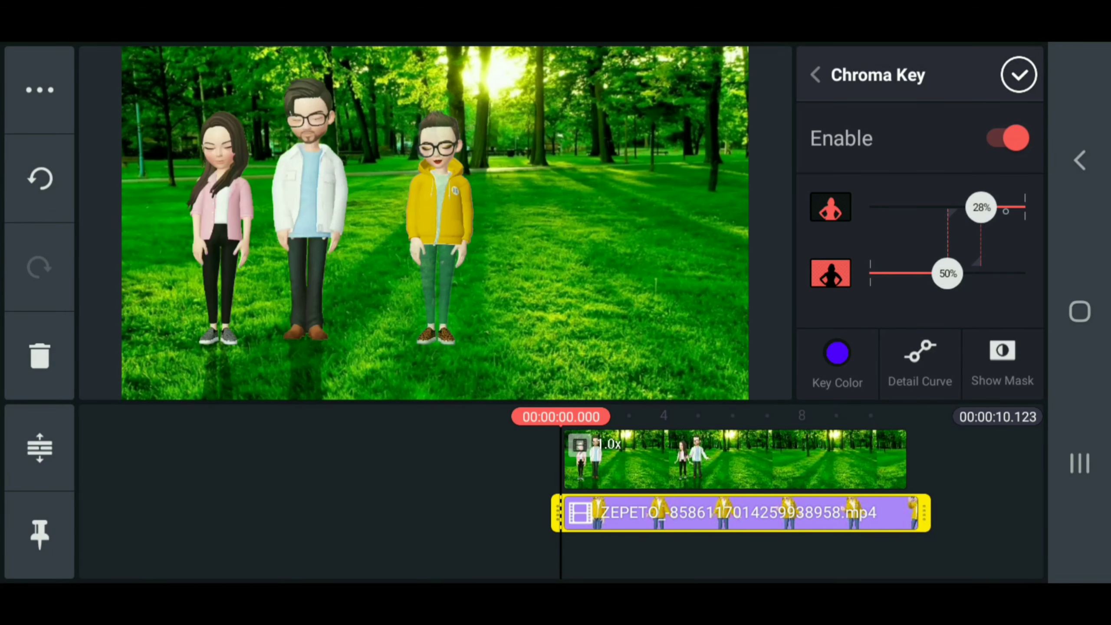
pyautogui.moveTo(981, 207); pyautogui.dragTo(976, 207)
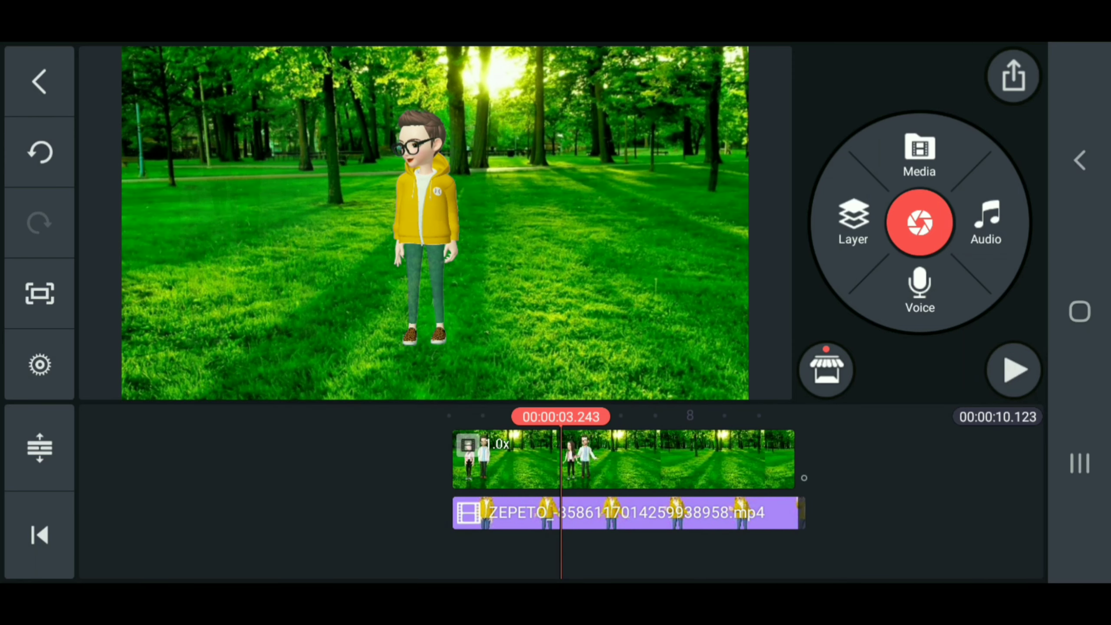
# Trim the yellow-jacket clip's start to about 3.4 s and select it.
pyautogui.click(624, 512)
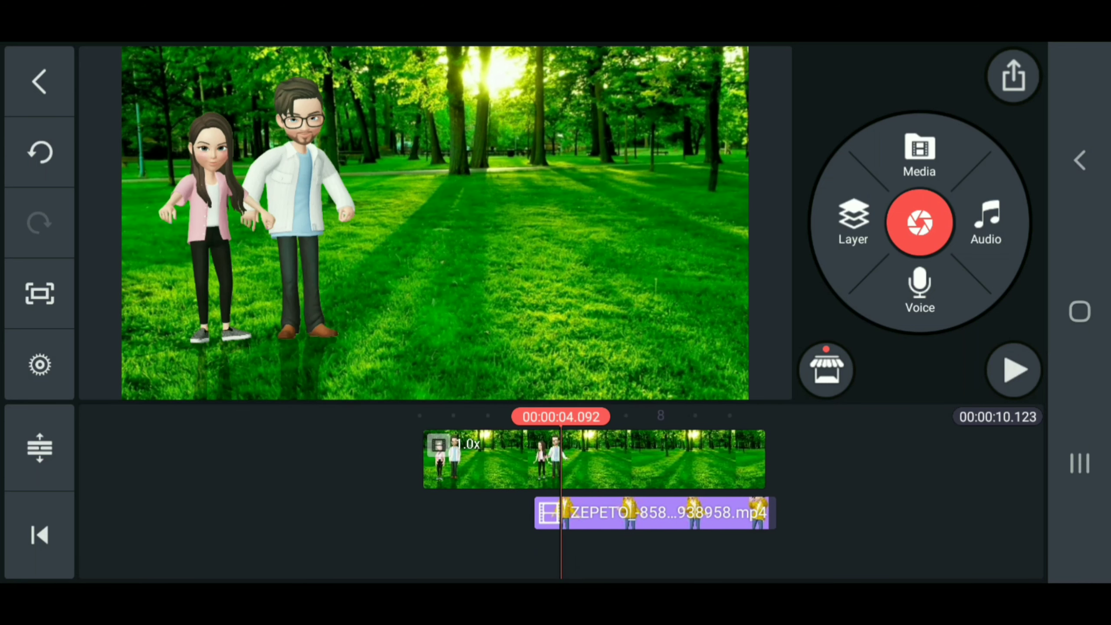
pyautogui.click(652, 512)
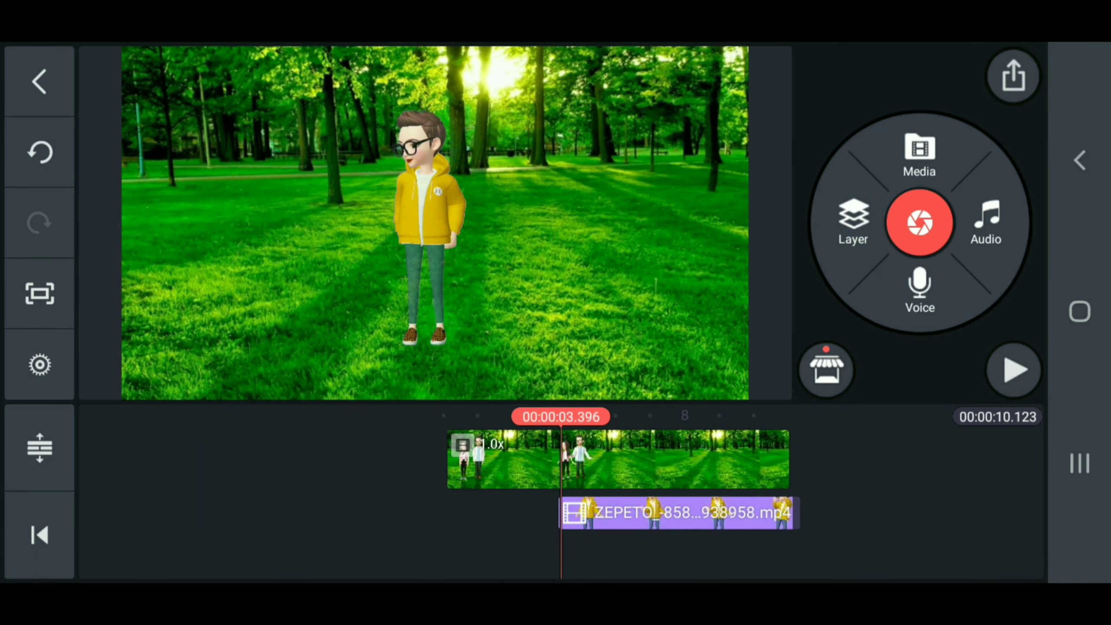
pyautogui.click(676, 512)
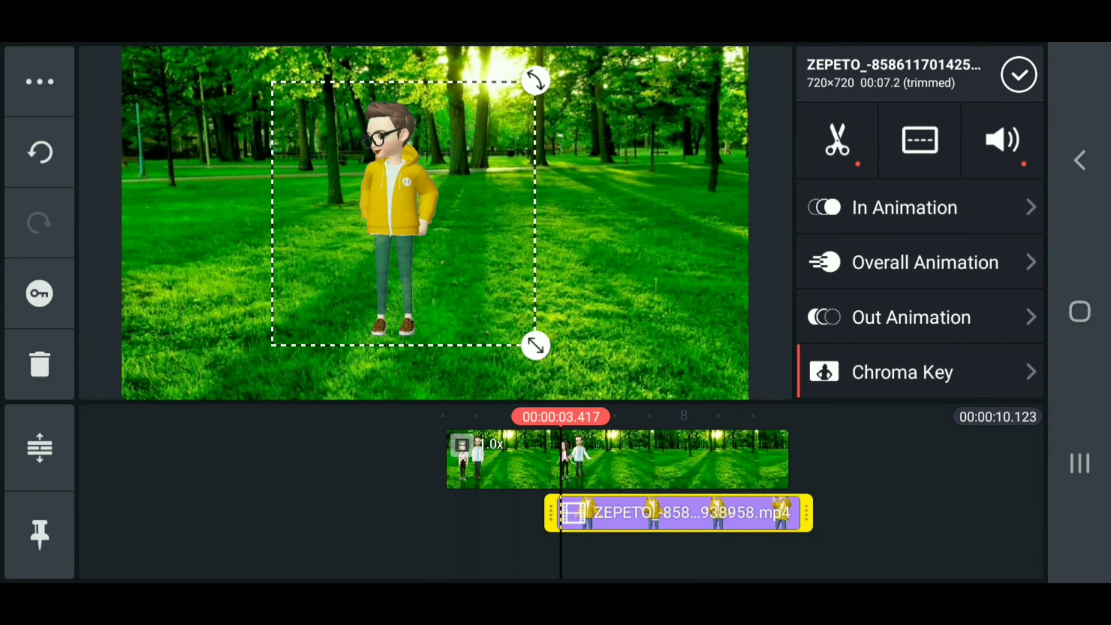
# Nudge the yellow-jacket avatar left, duplicate it, and flip the copy vertically.
pyautogui.moveTo(536, 346); pyautogui.dragTo(528, 350)
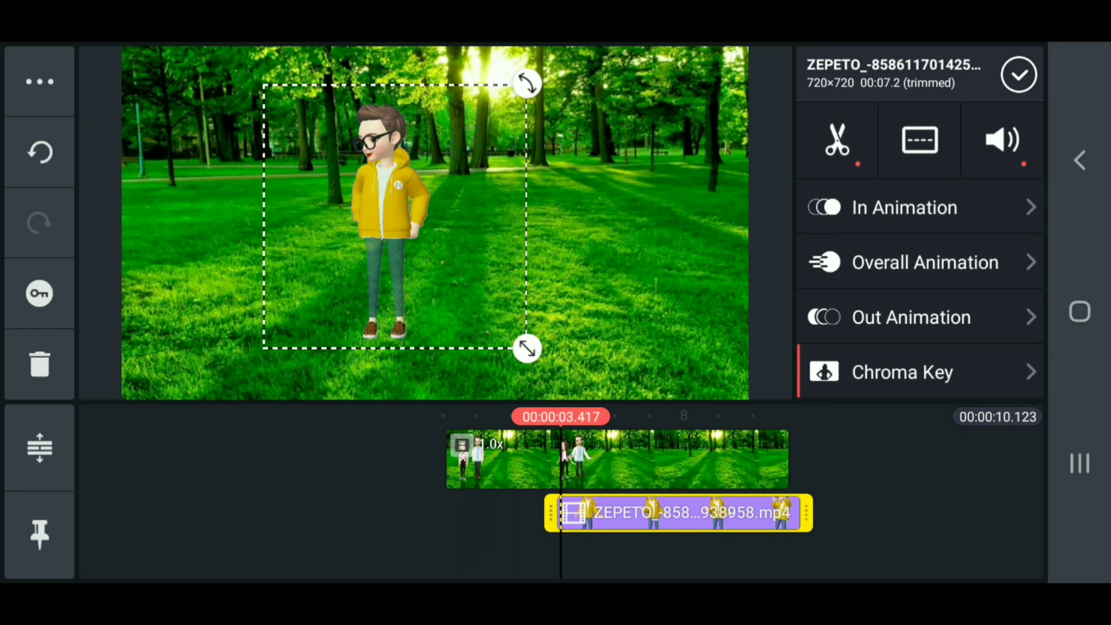
pyautogui.click(39, 80)
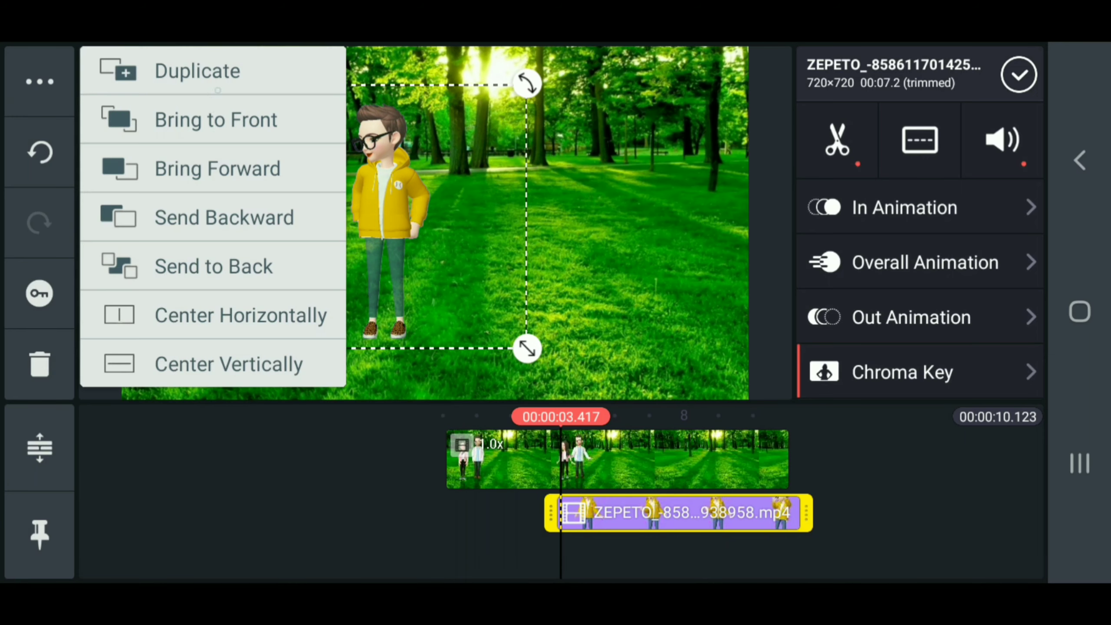
pyautogui.click(197, 70)
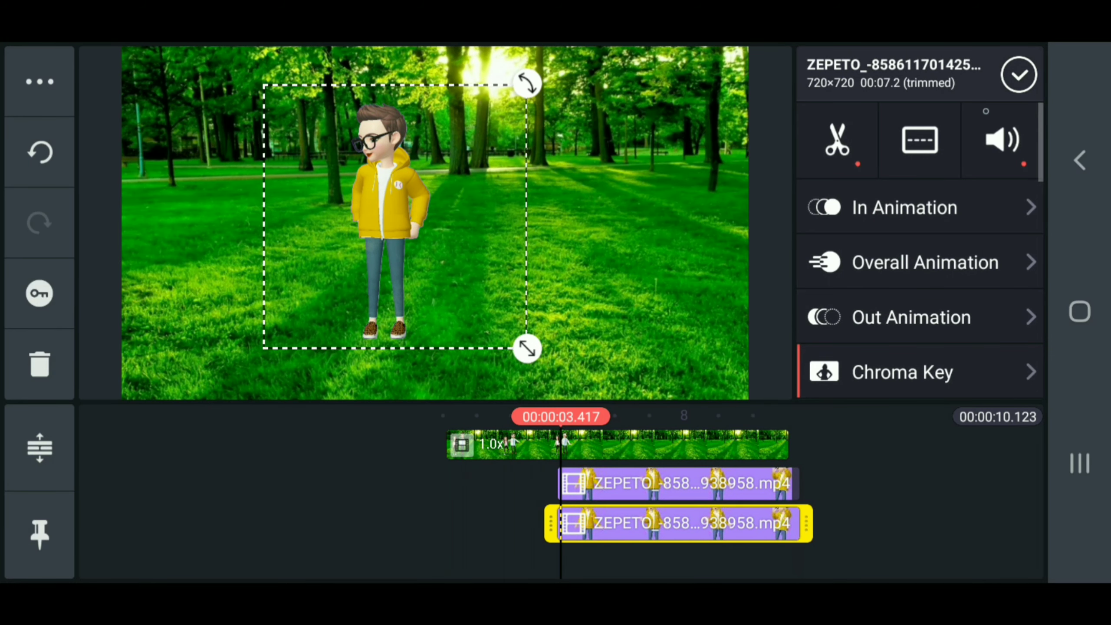
pyautogui.scroll(-3)
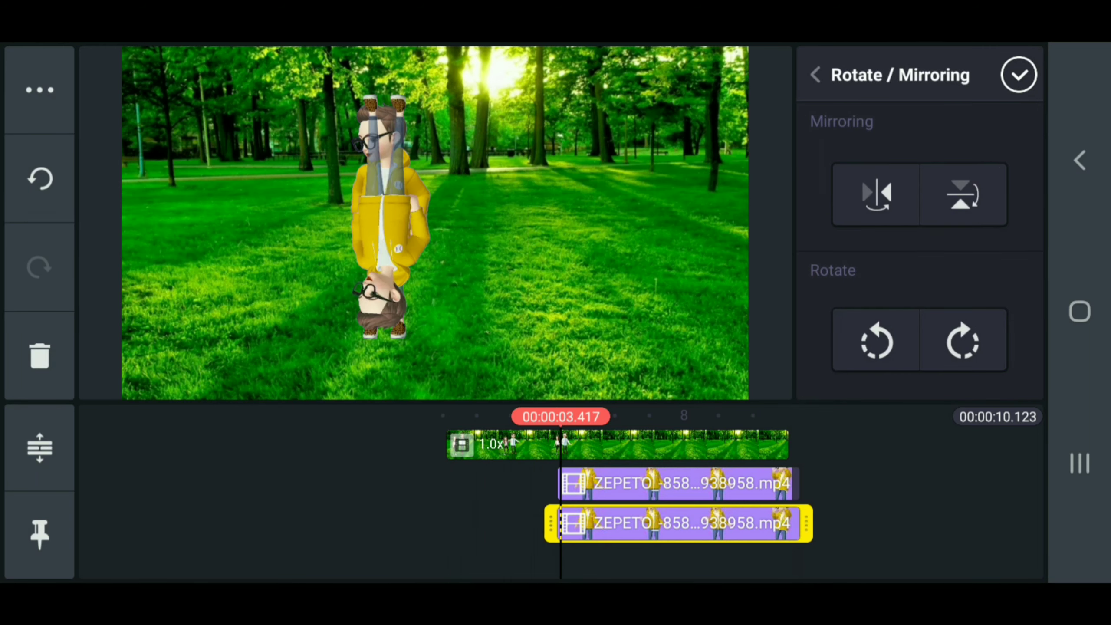
pyautogui.click(39, 89)
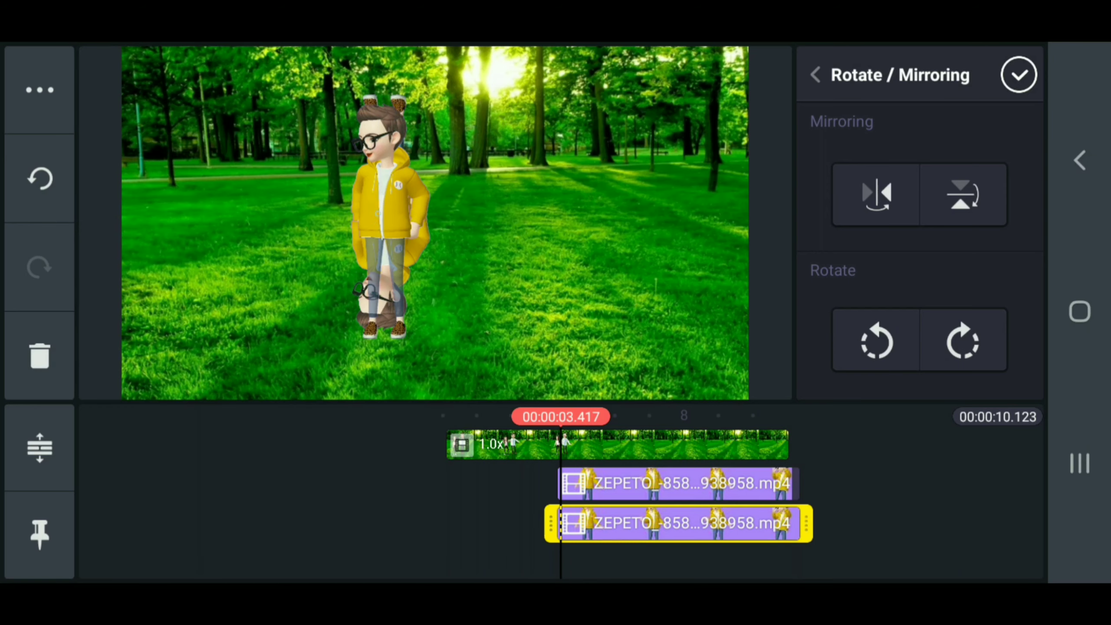
pyautogui.click(677, 483)
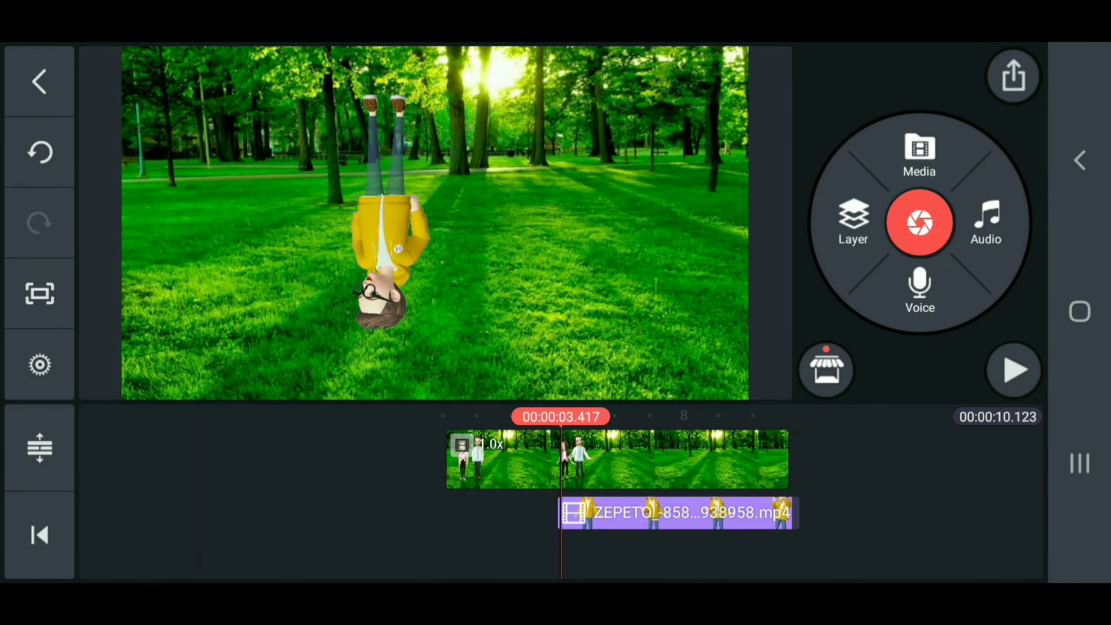
# Adjust the flipped copy's chroma key and mirroring to sit beneath the avatar's feet.
pyautogui.click(676, 512)
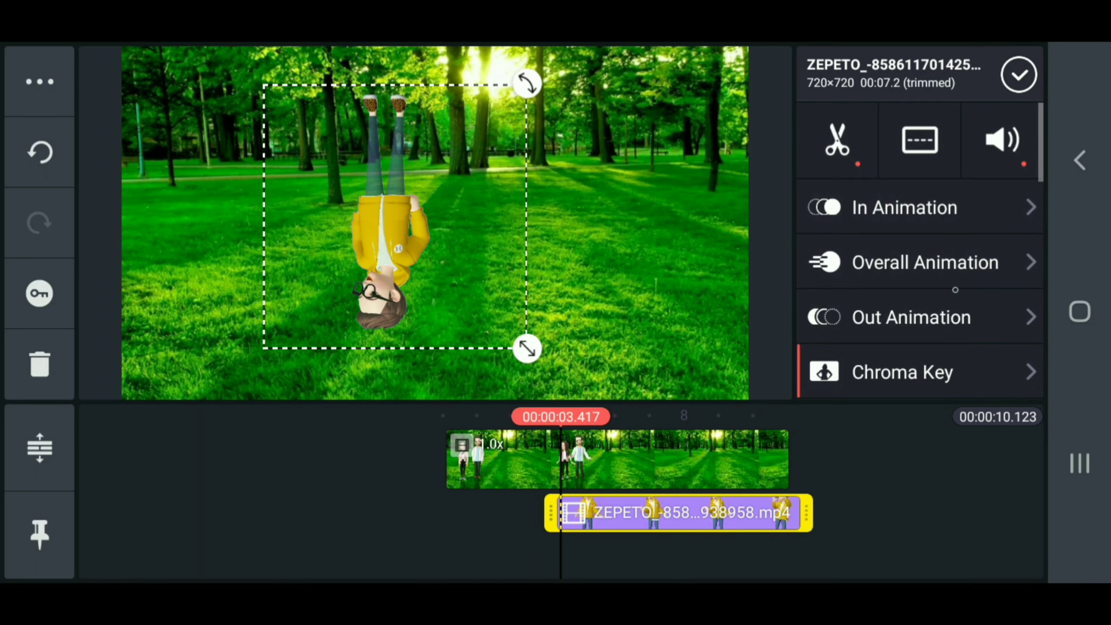
pyautogui.click(901, 371)
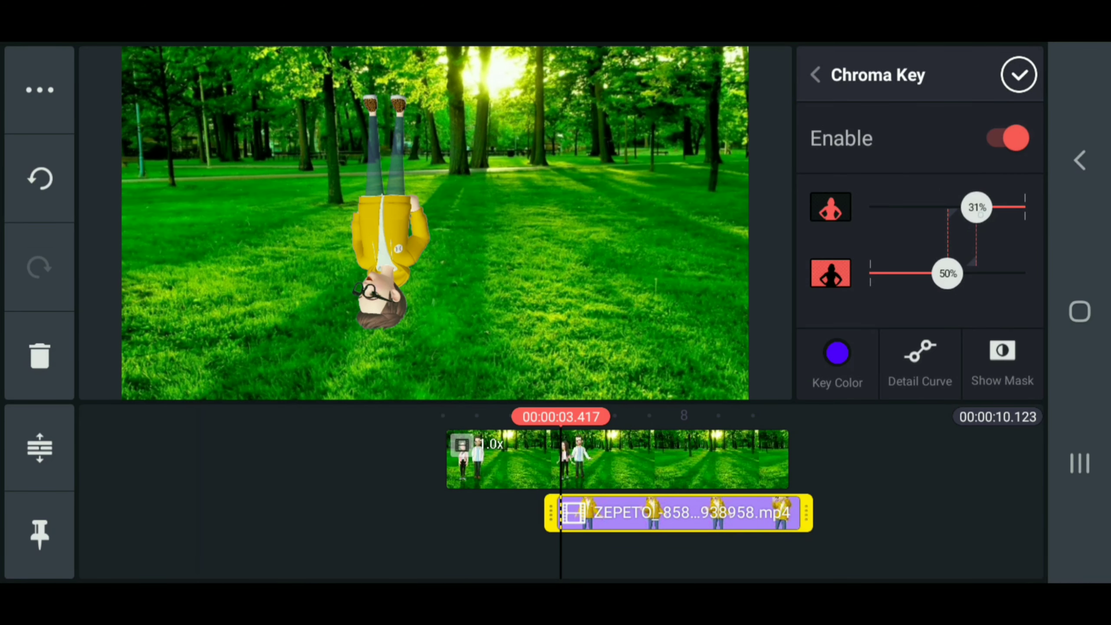
pyautogui.moveTo(976, 207); pyautogui.dragTo(966, 207)
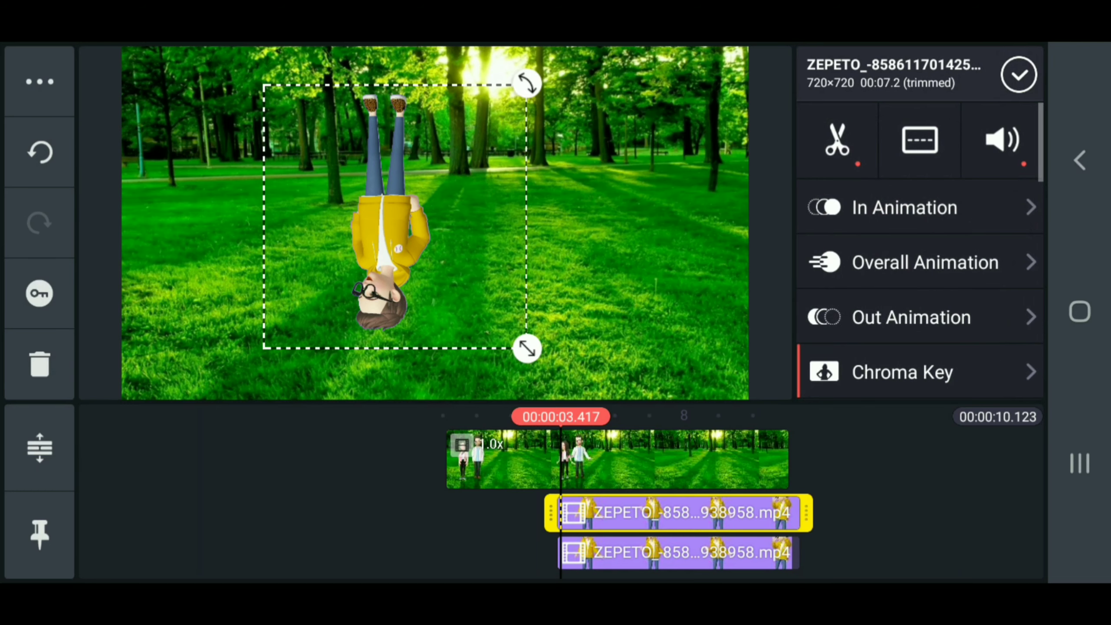
pyautogui.scroll(-3)
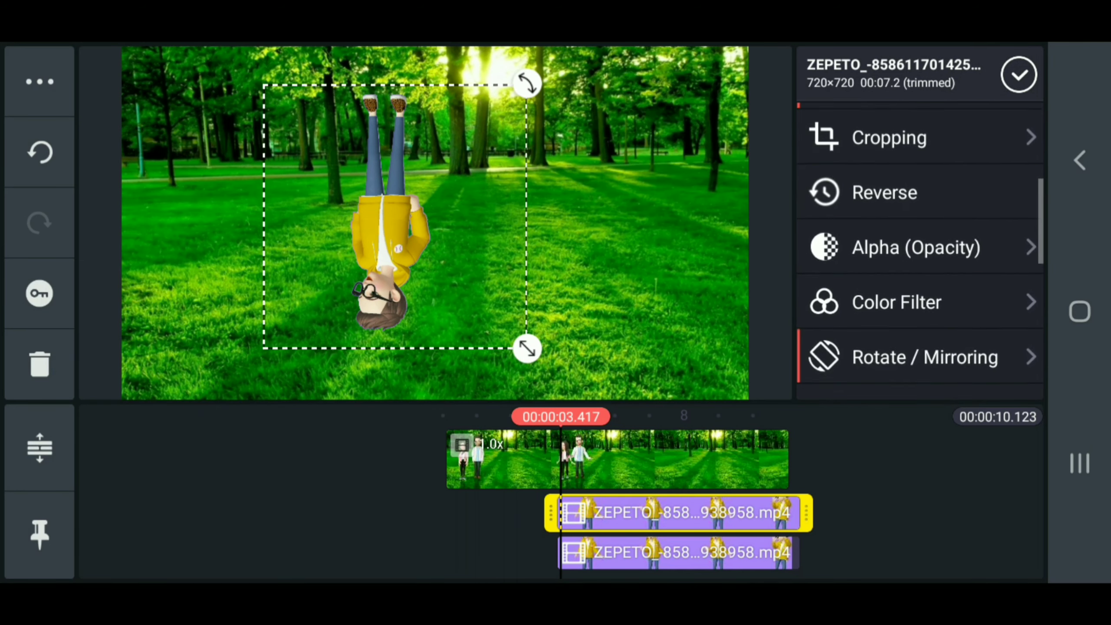
pyautogui.click(924, 356)
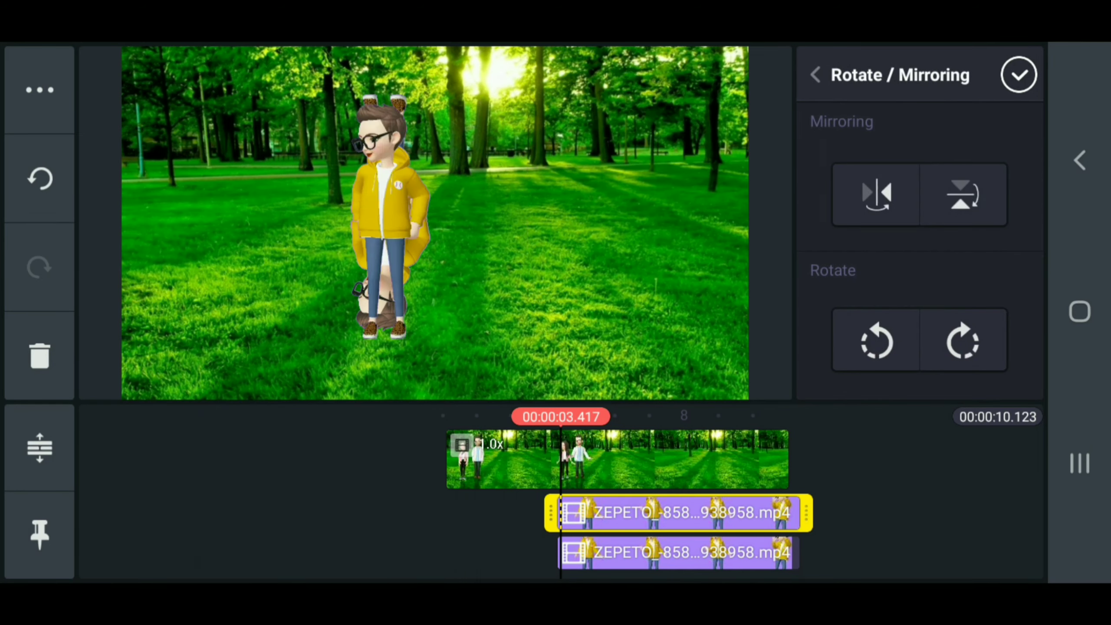
pyautogui.click(815, 74)
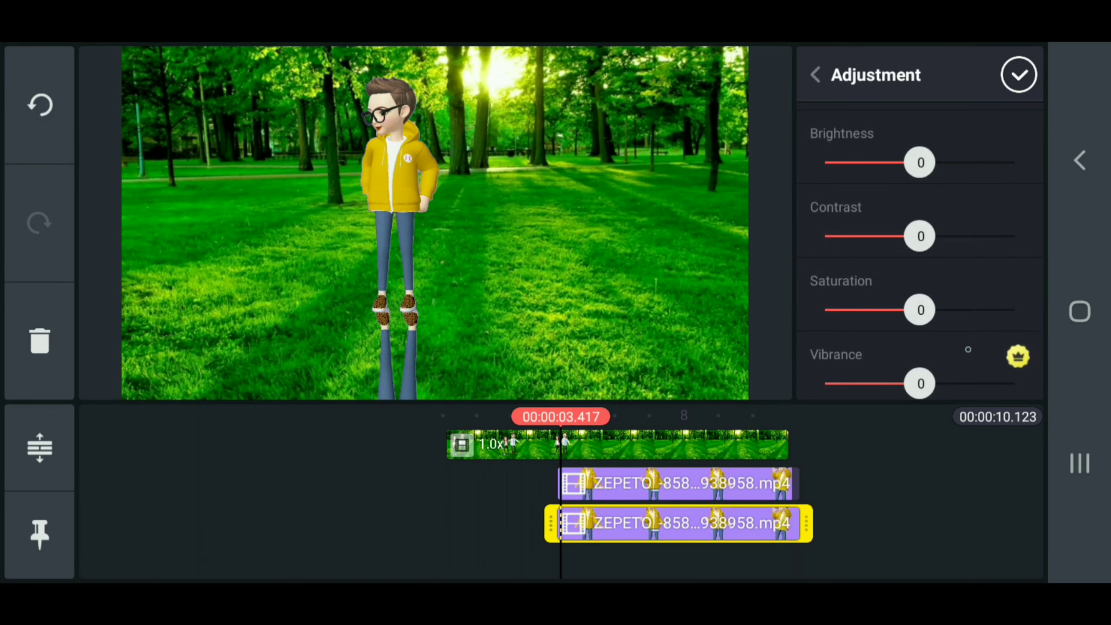
# Set the reflection copy's opacity to 30%.
pyautogui.scroll(-3)
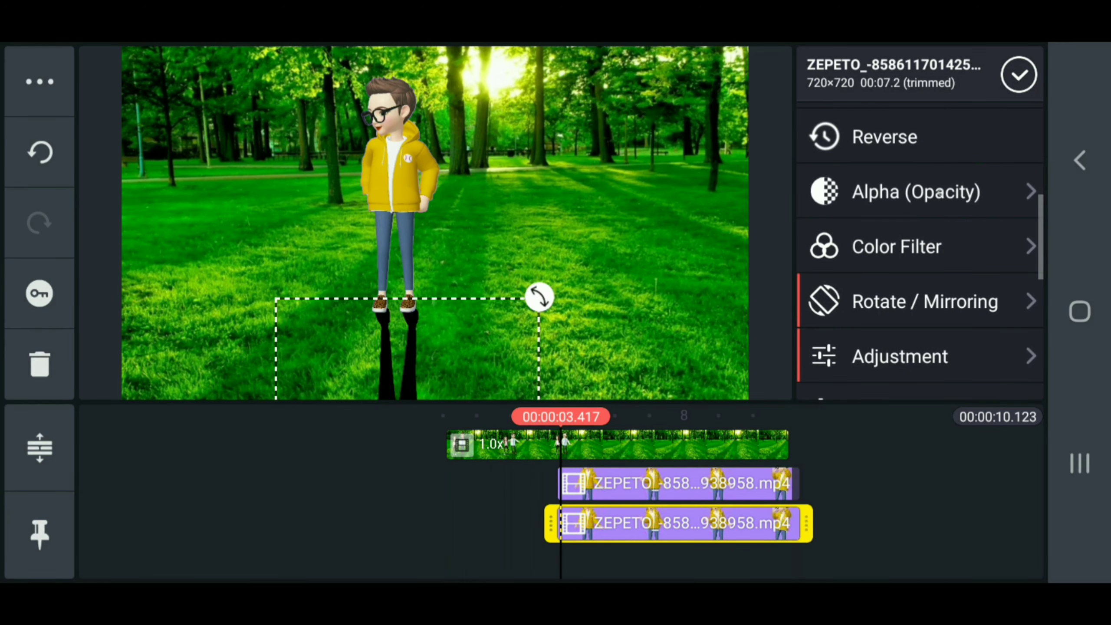
pyautogui.click(915, 191)
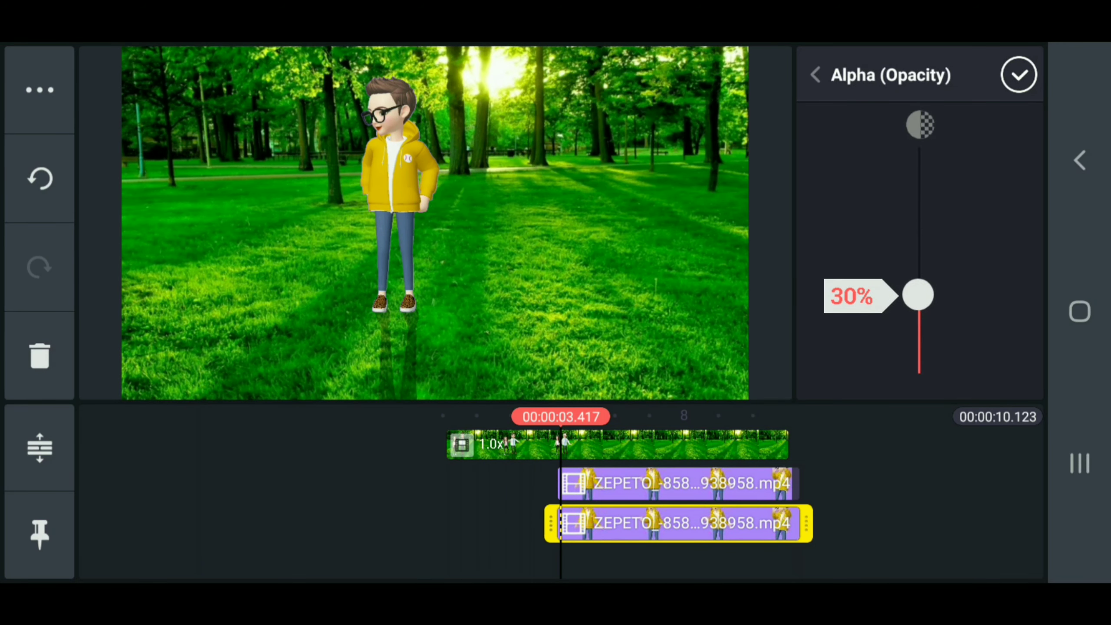
pyautogui.moveTo(918, 293); pyautogui.dragTo(918, 288)
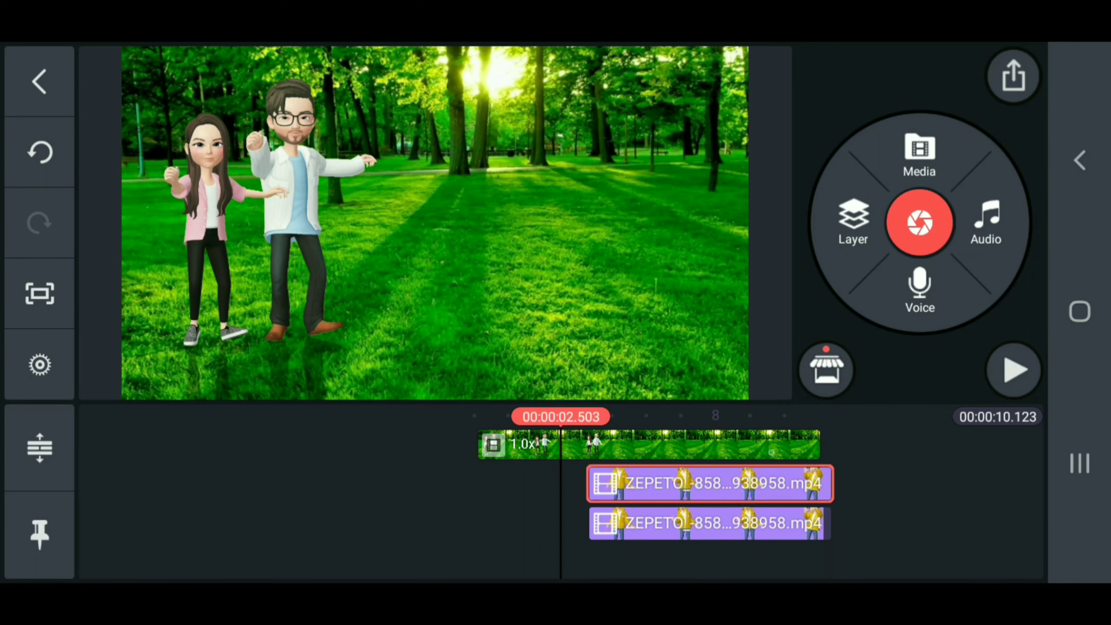
pyautogui.click(708, 483)
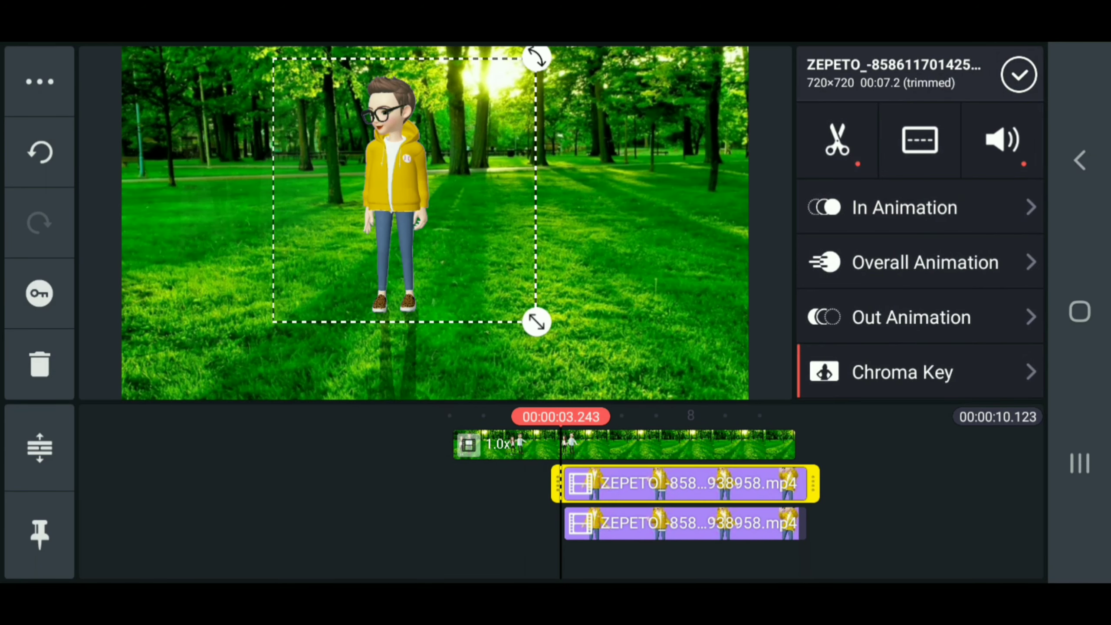
pyautogui.click(904, 207)
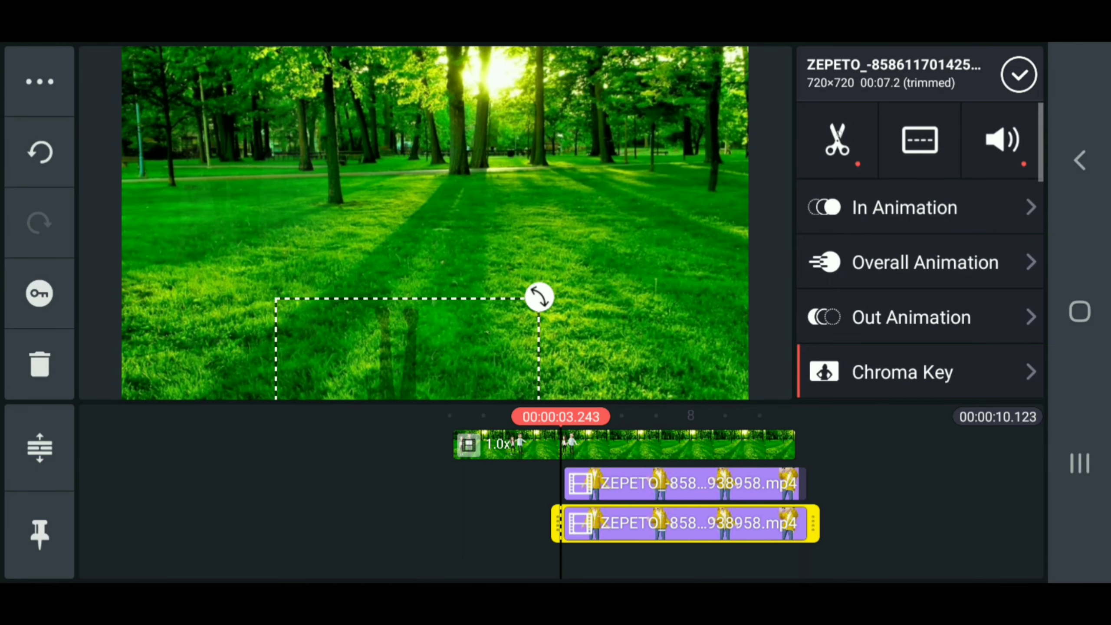
pyautogui.click(917, 207)
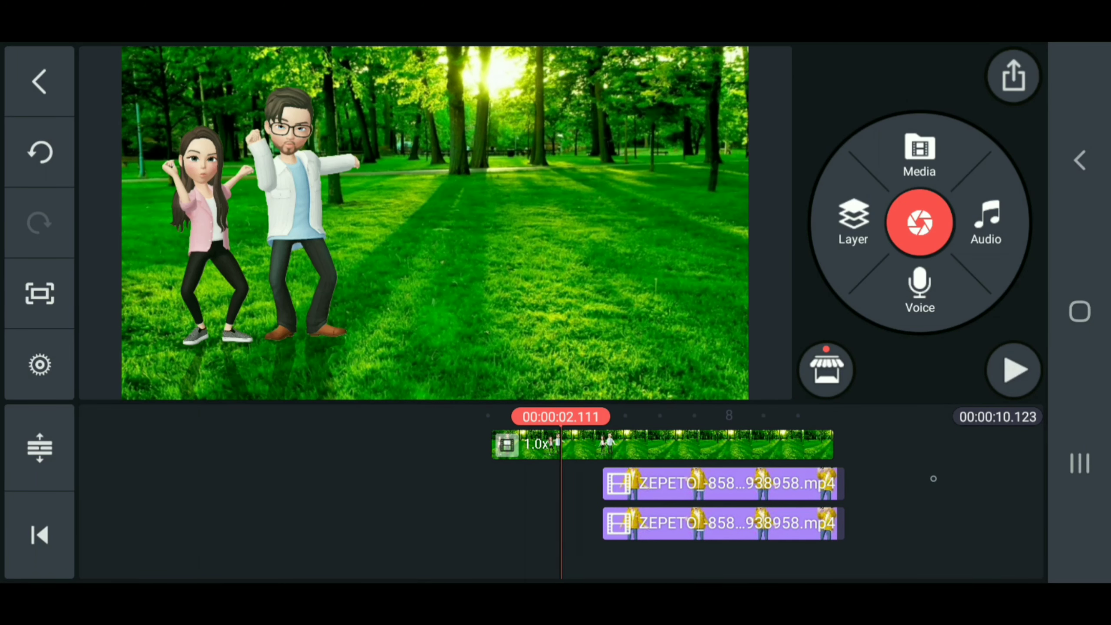
# Preview the forest intro, then start exporting the finished video.
pyautogui.click(1012, 369)
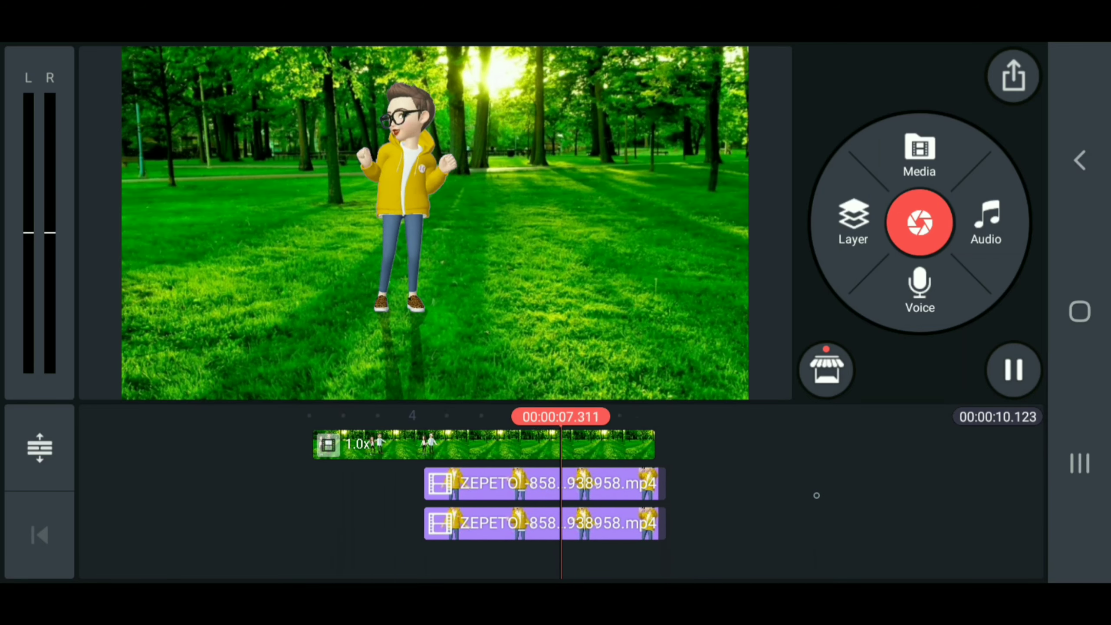
pyautogui.click(542, 483)
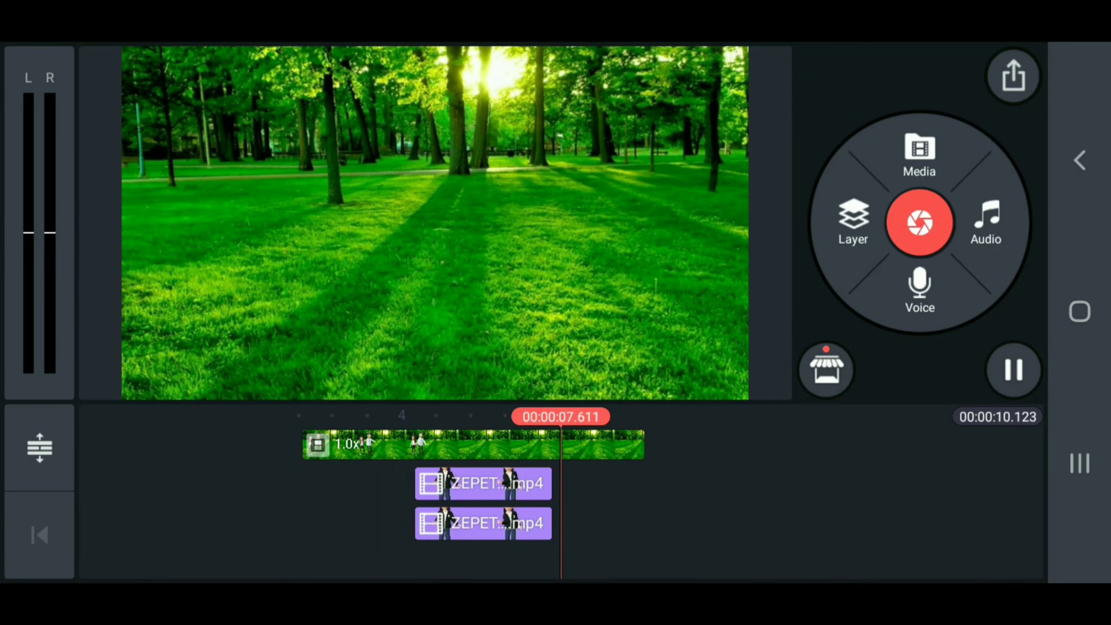
pyautogui.click(1013, 76)
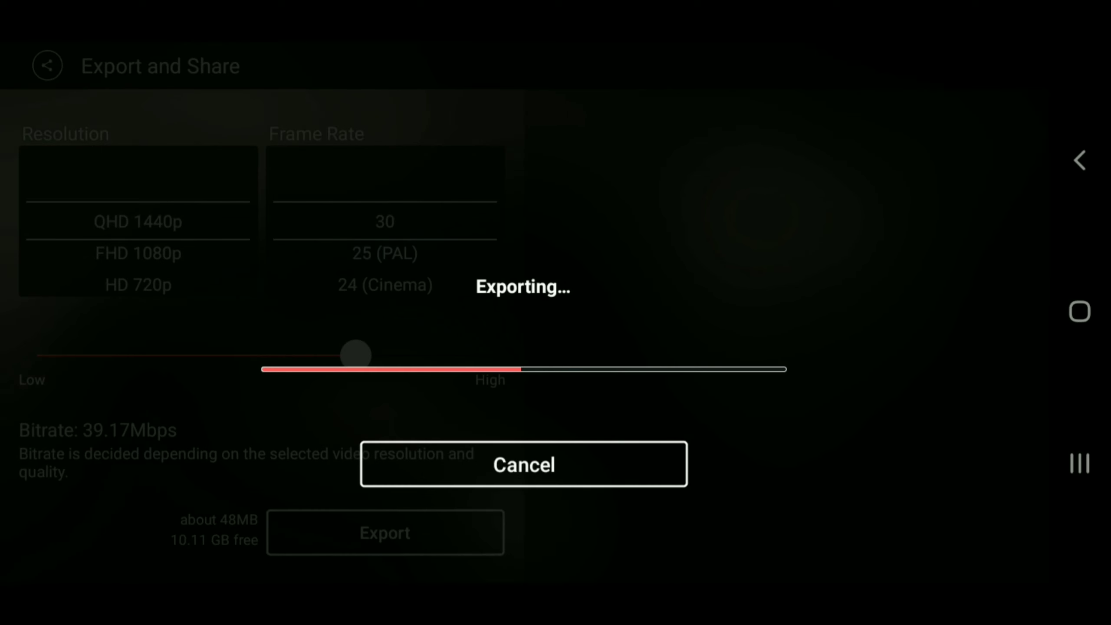
# Chroma-key out the girl avatar's green backdrop, mirror her, and preview the clip.
pyautogui.click(523, 464)
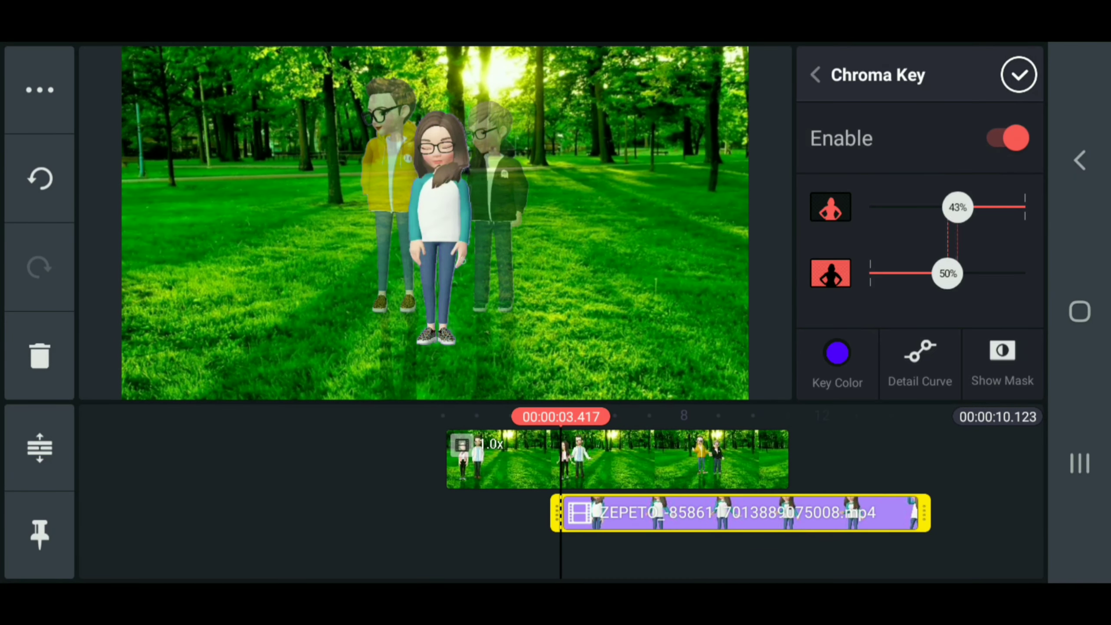
pyautogui.click(1018, 74)
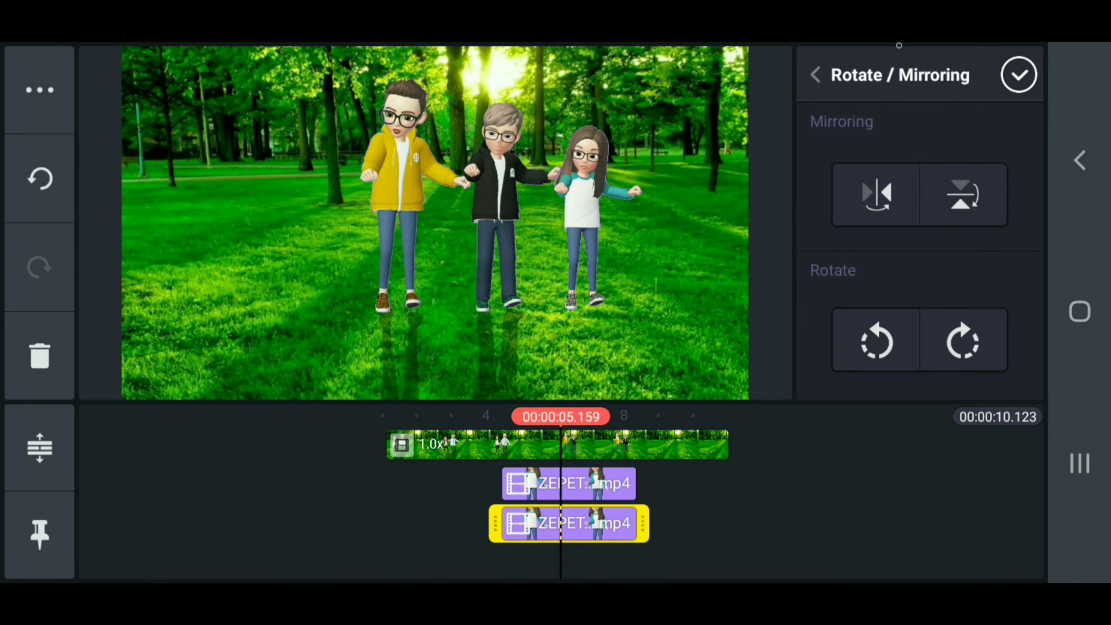
pyautogui.click(1019, 75)
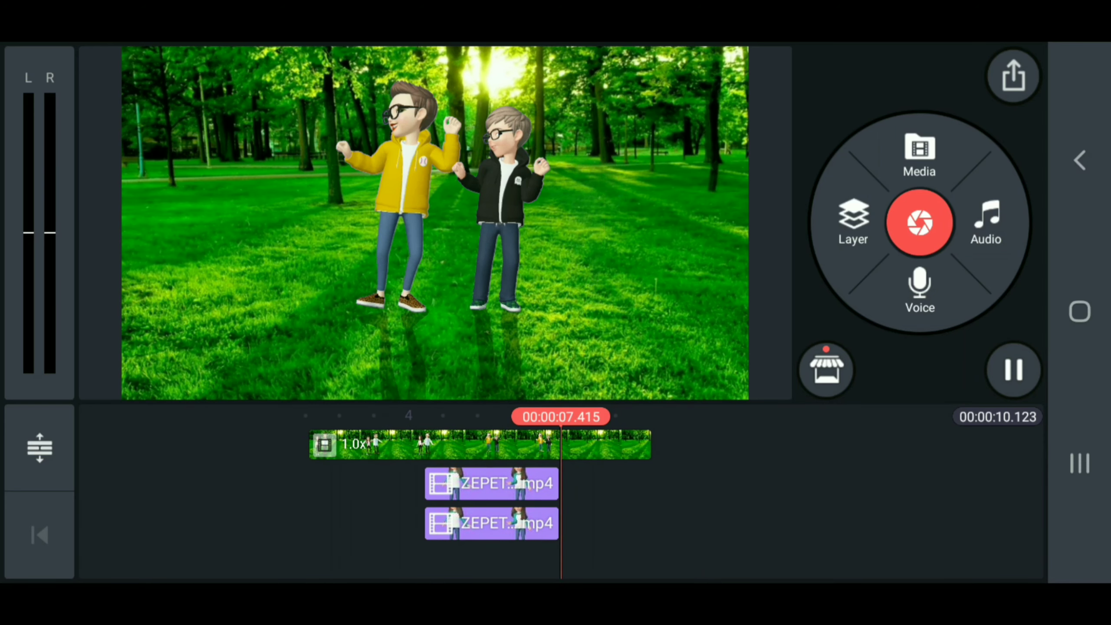
pyautogui.click(1012, 369)
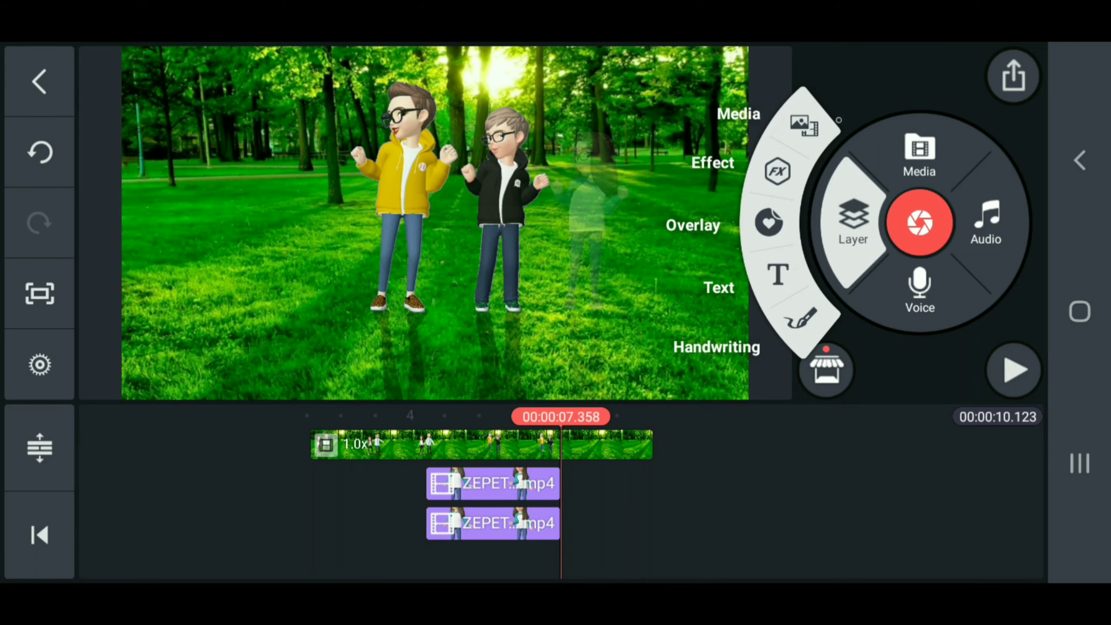
pyautogui.click(919, 153)
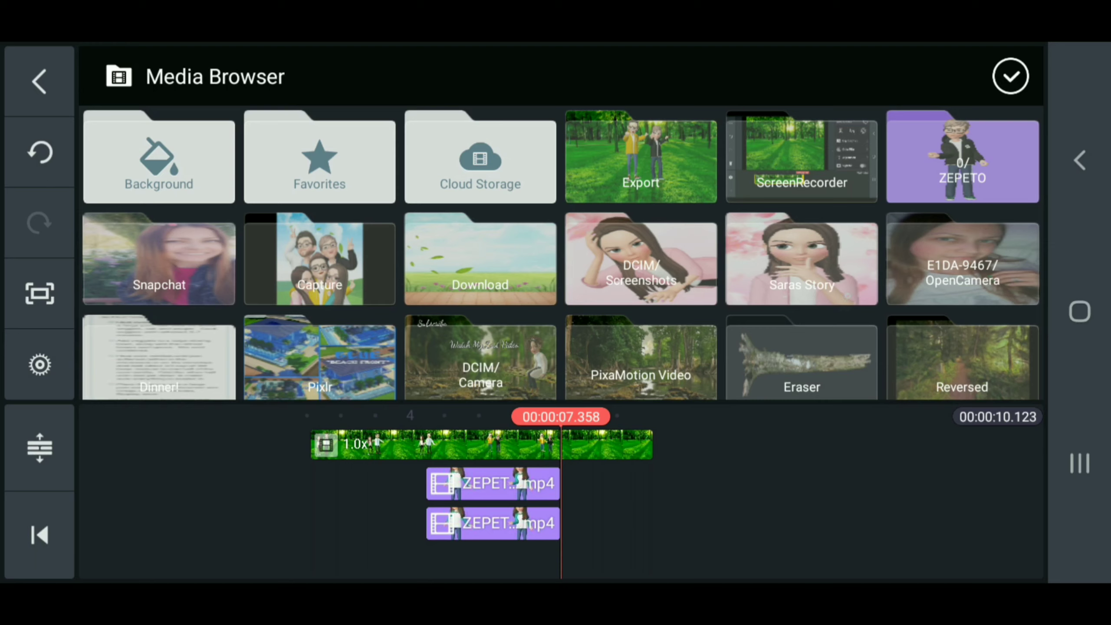
# Add the ZEPETO group-selfie PNG as a layer with a Fade in-animation.
pyautogui.scroll(-3)
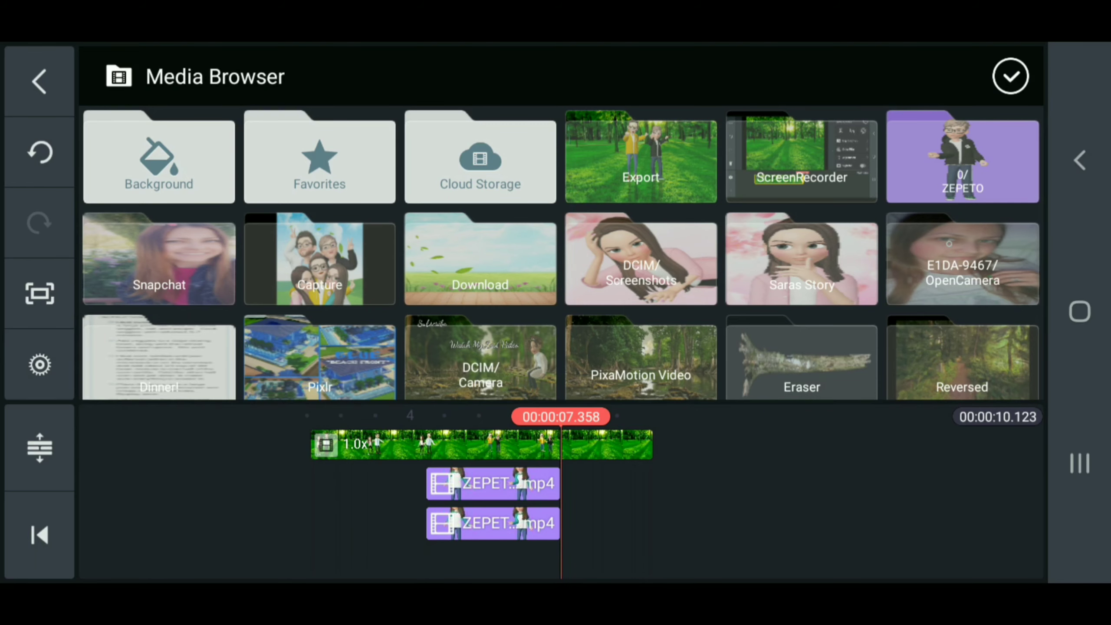
pyautogui.click(962, 156)
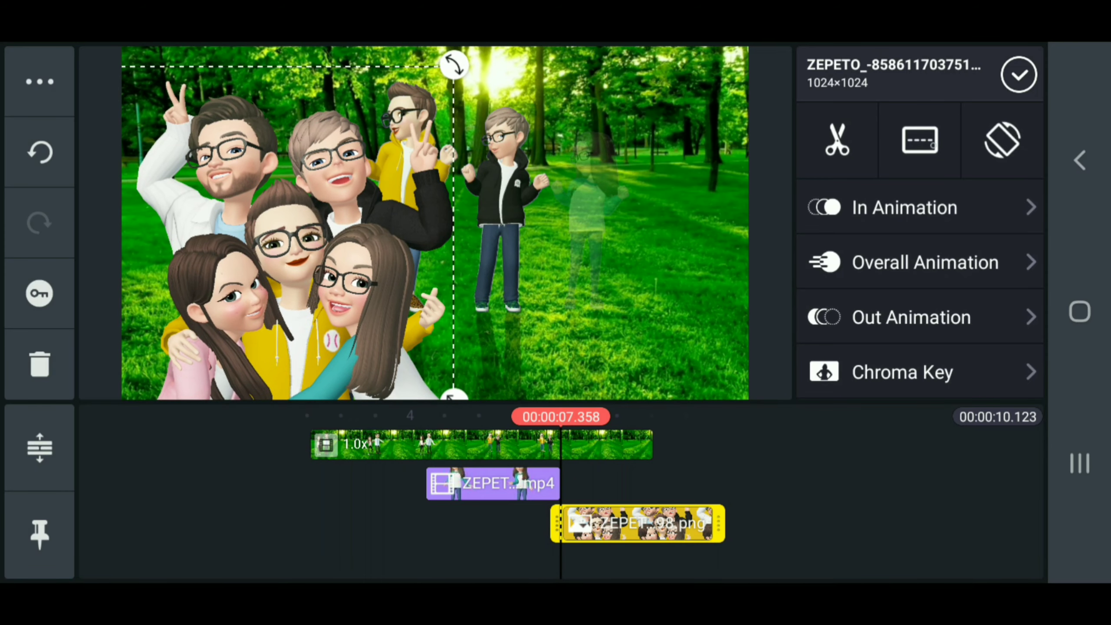
pyautogui.click(904, 207)
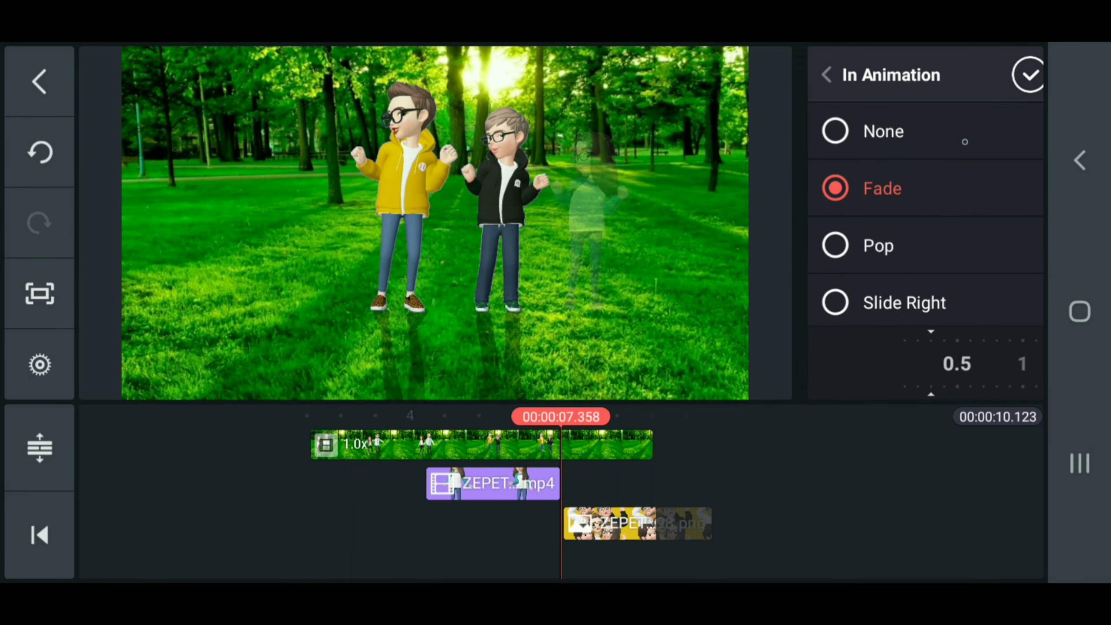
pyautogui.click(1028, 74)
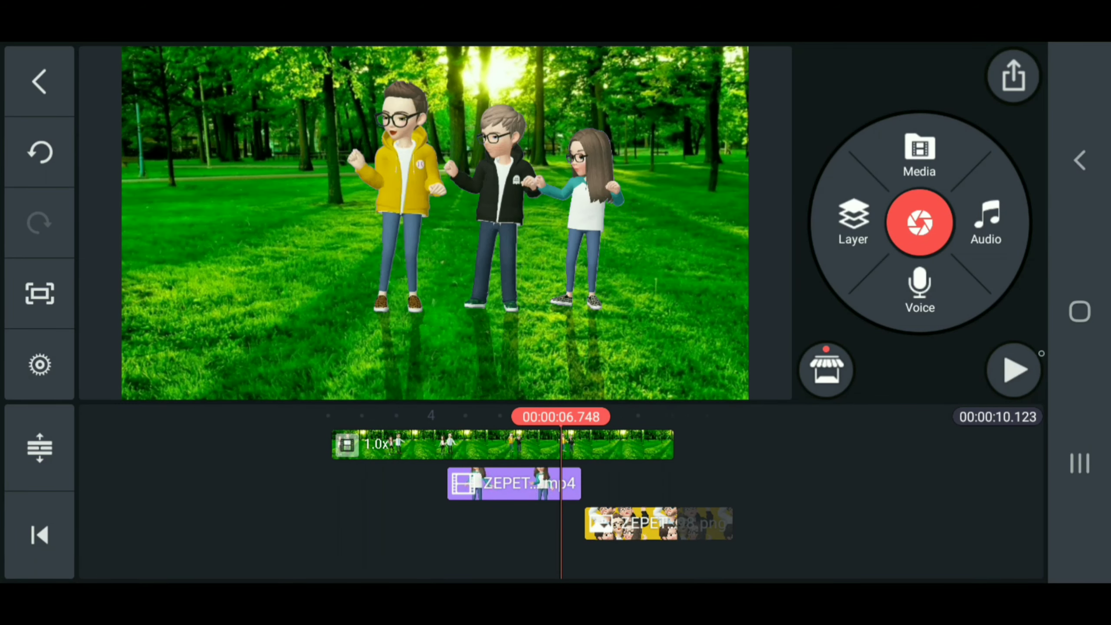
pyautogui.click(1012, 369)
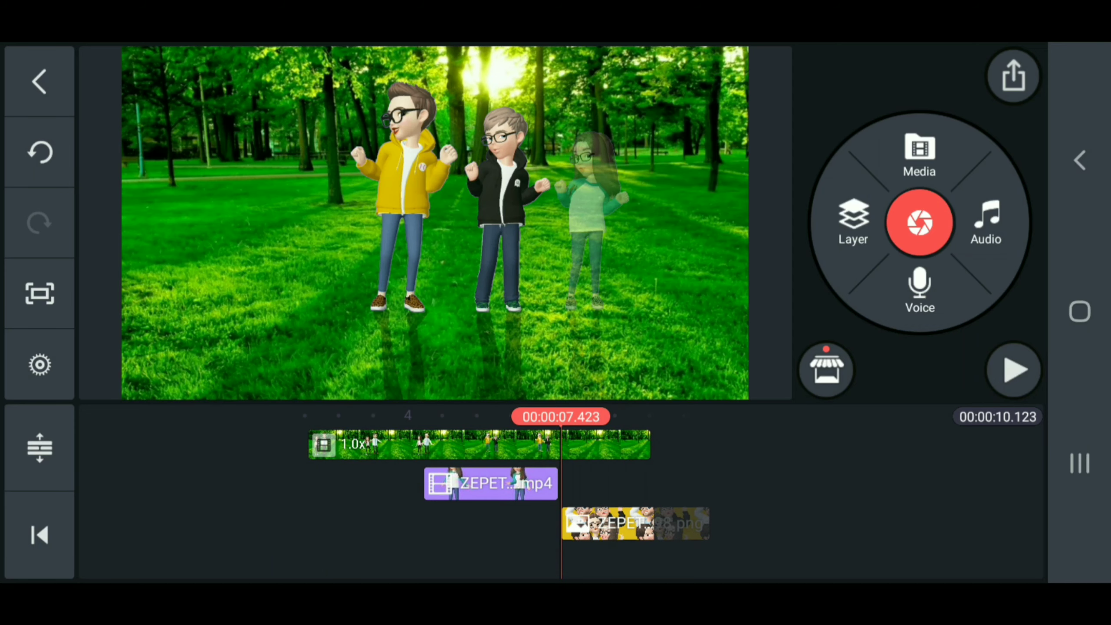
# Add the 'Saras Family Vlogs' title PNG layer and position it top right.
pyautogui.click(919, 154)
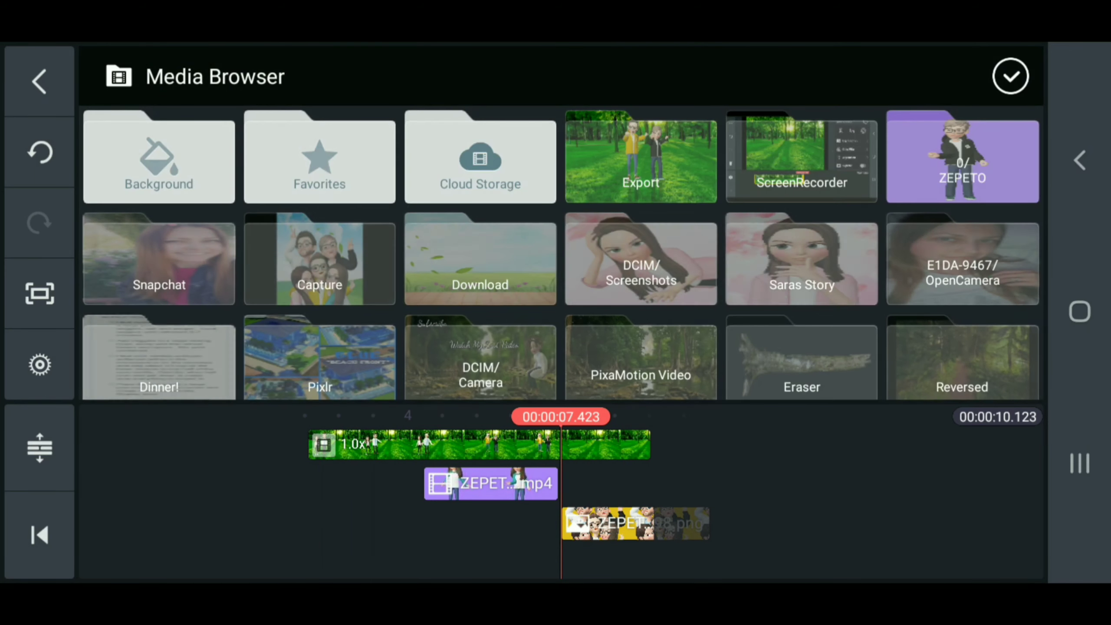
pyautogui.scroll(-3)
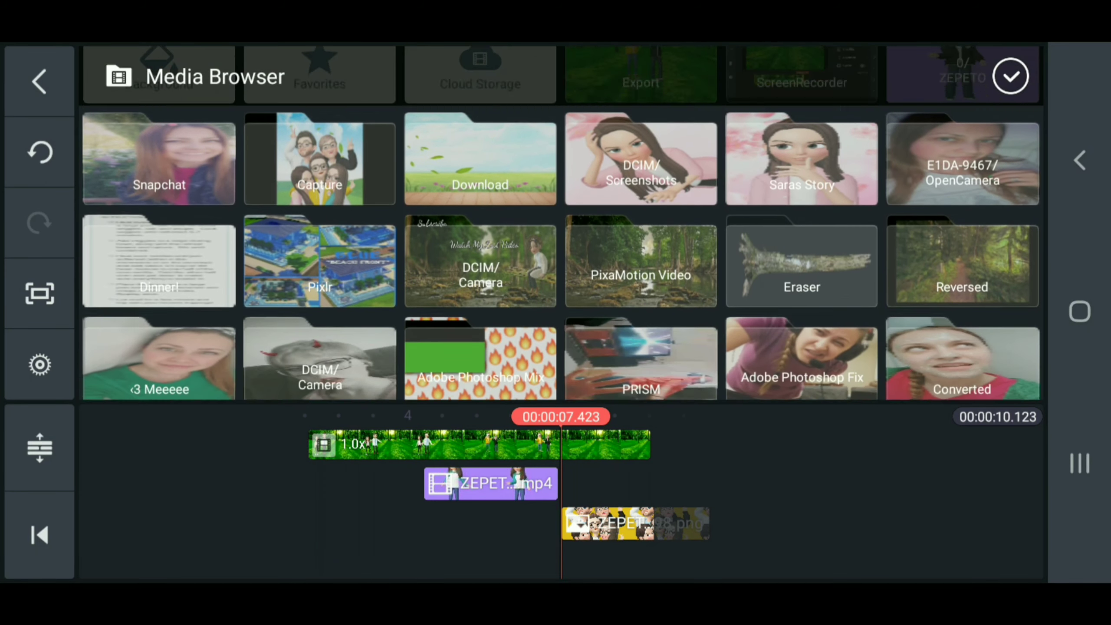
pyautogui.scroll(-3)
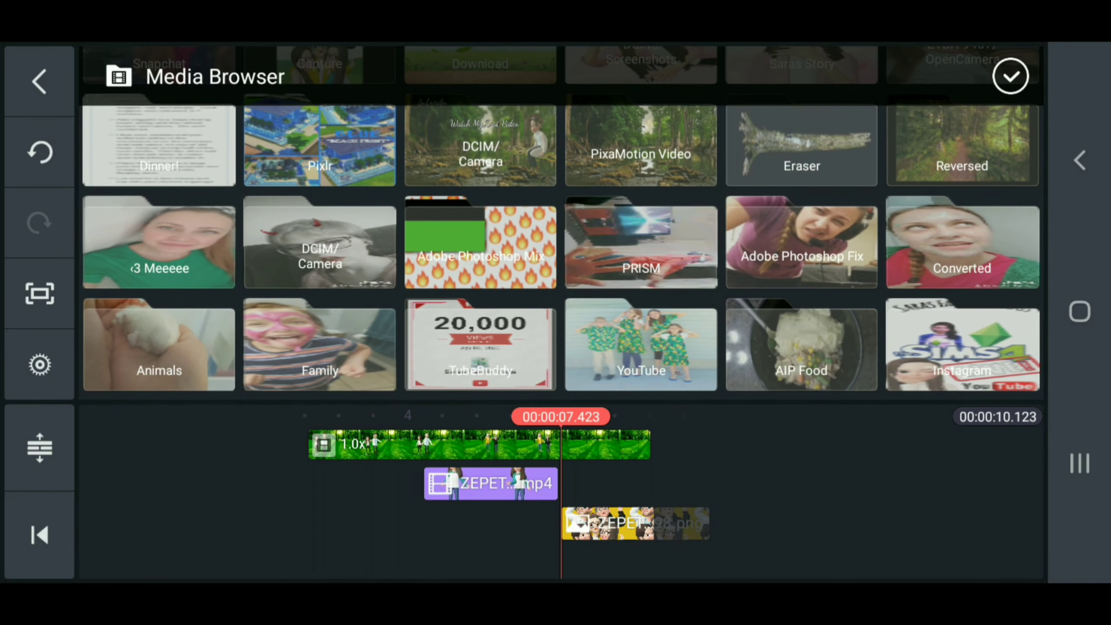
pyautogui.click(639, 346)
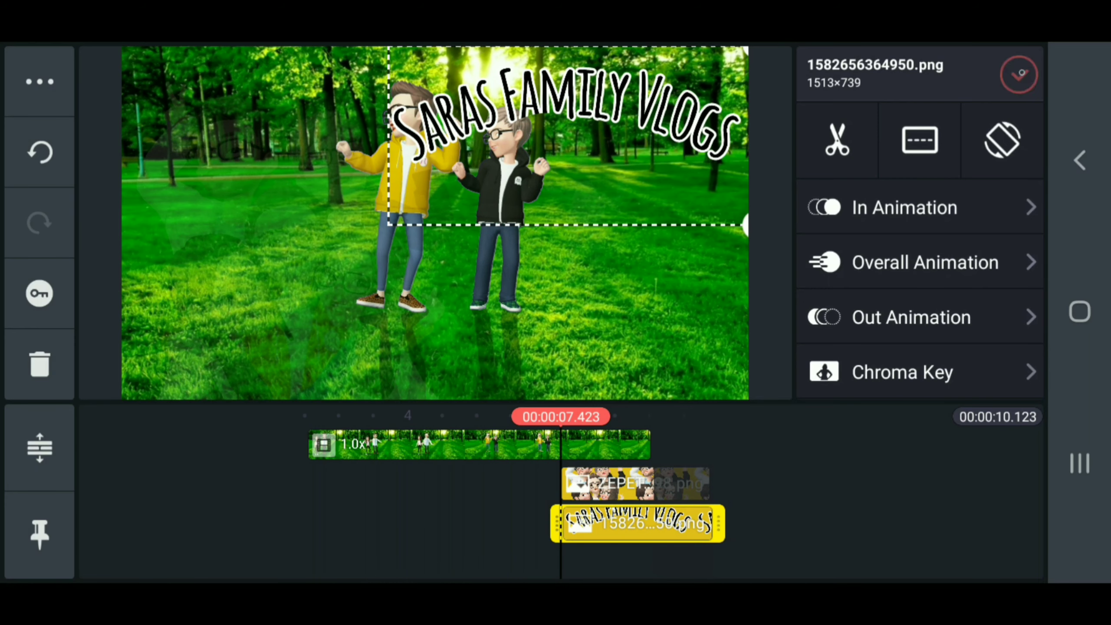
pyautogui.click(1019, 74)
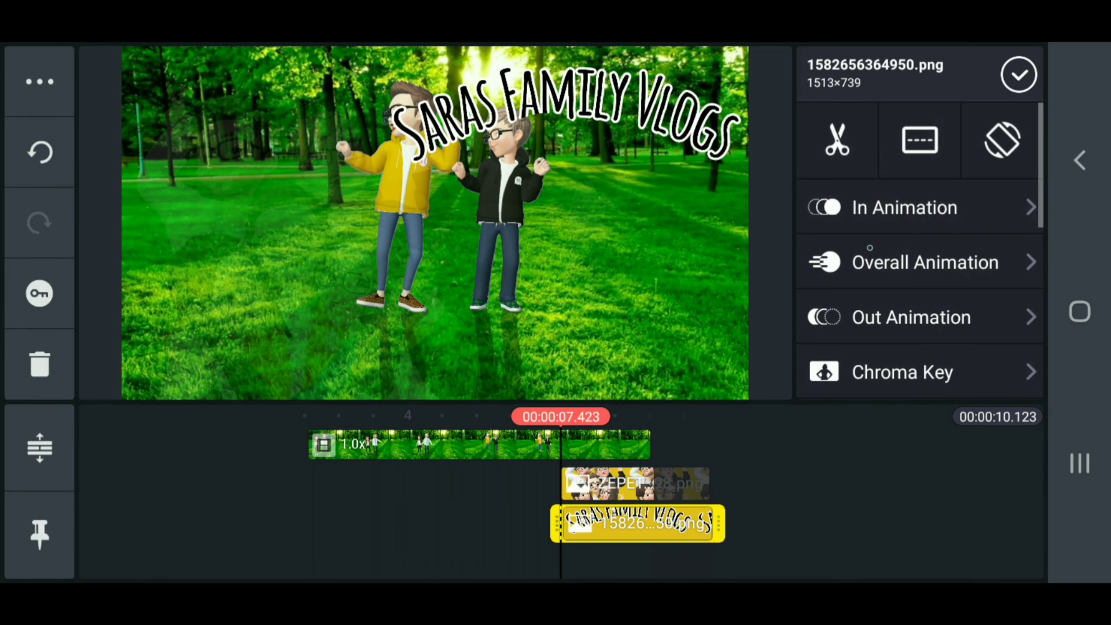
# Give the title a Fade in-animation and preview it with the family picture.
pyautogui.click(903, 207)
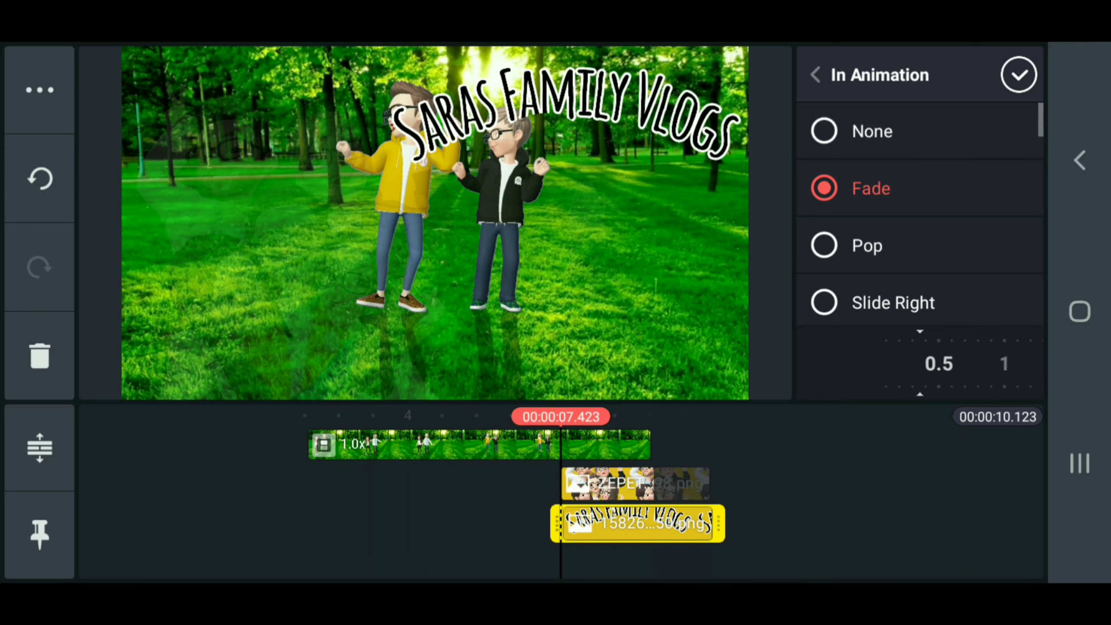
pyautogui.click(1018, 75)
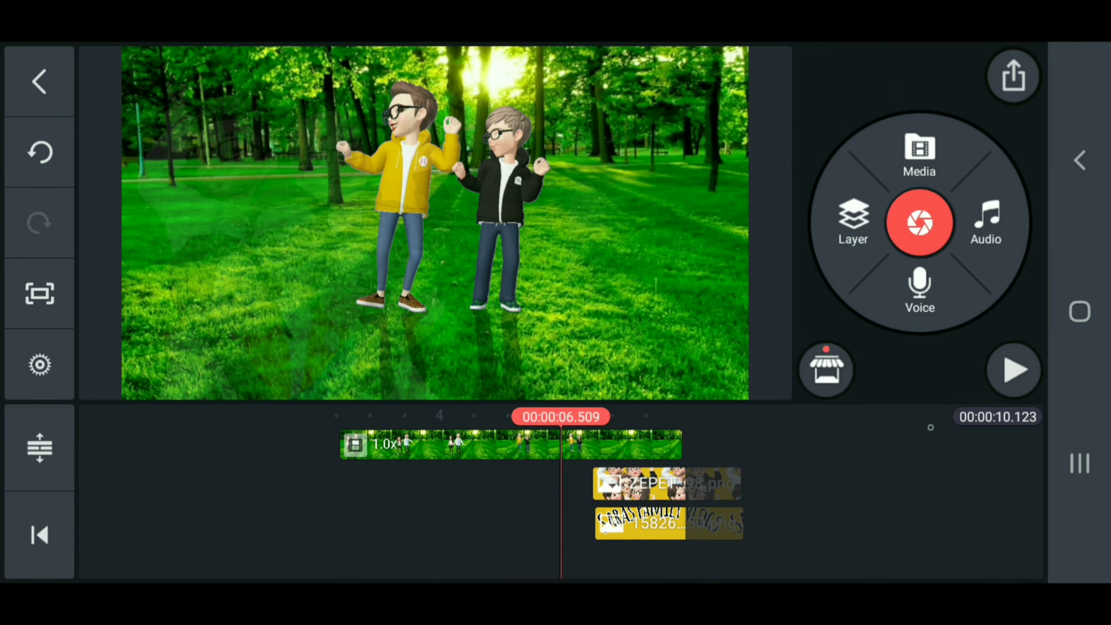
pyautogui.click(1013, 369)
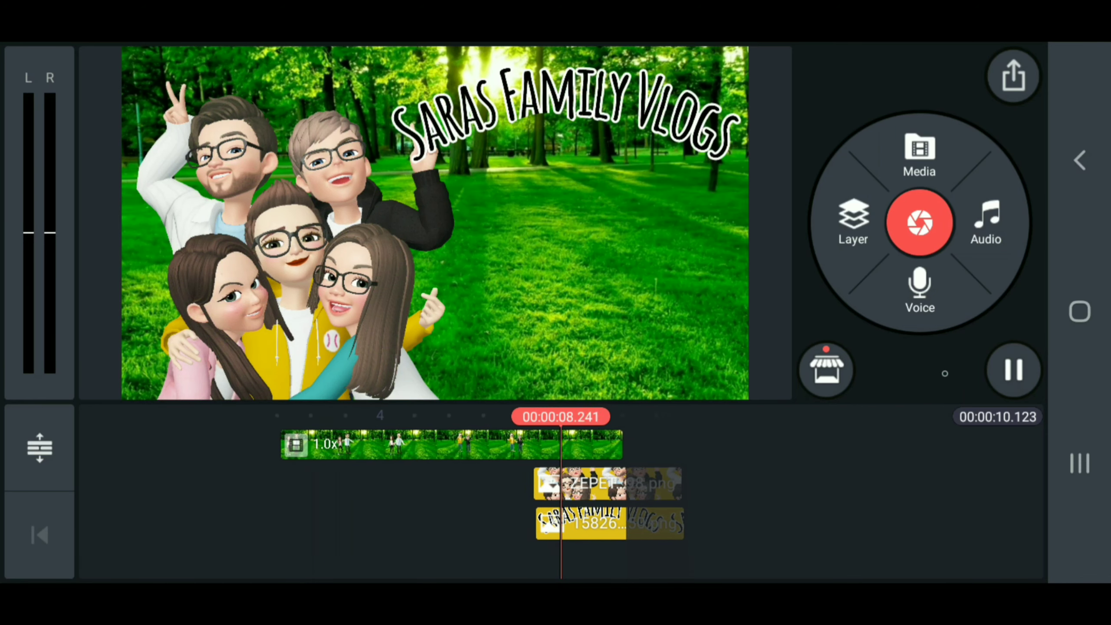
pyautogui.click(1012, 370)
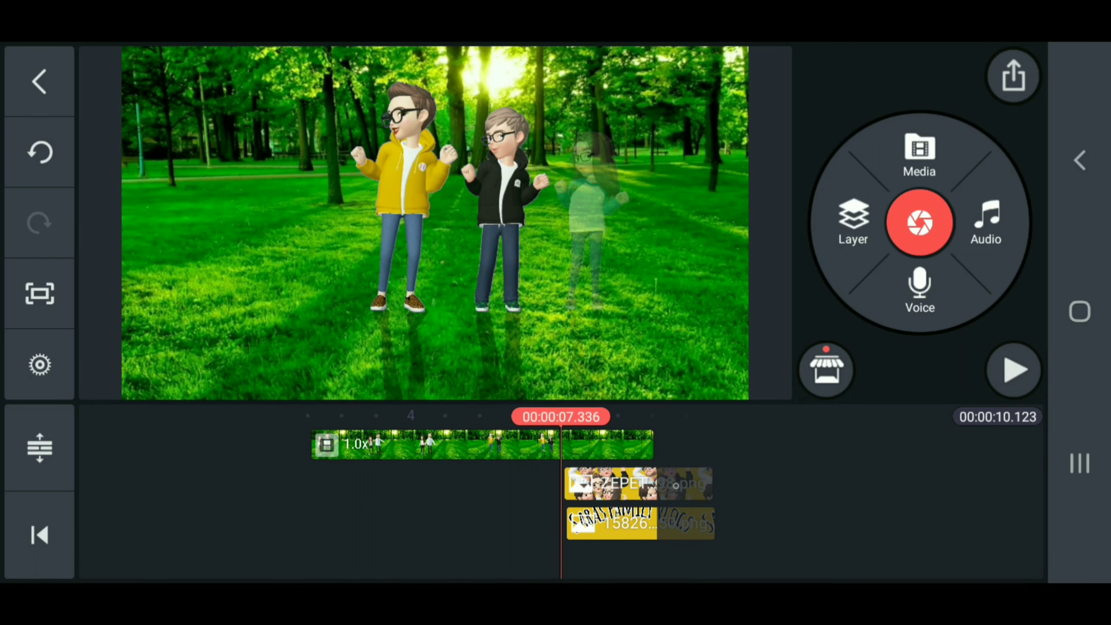
# Add the Subscribe PNG with a Slide Up entrance and move it to the lower right.
pyautogui.click(853, 223)
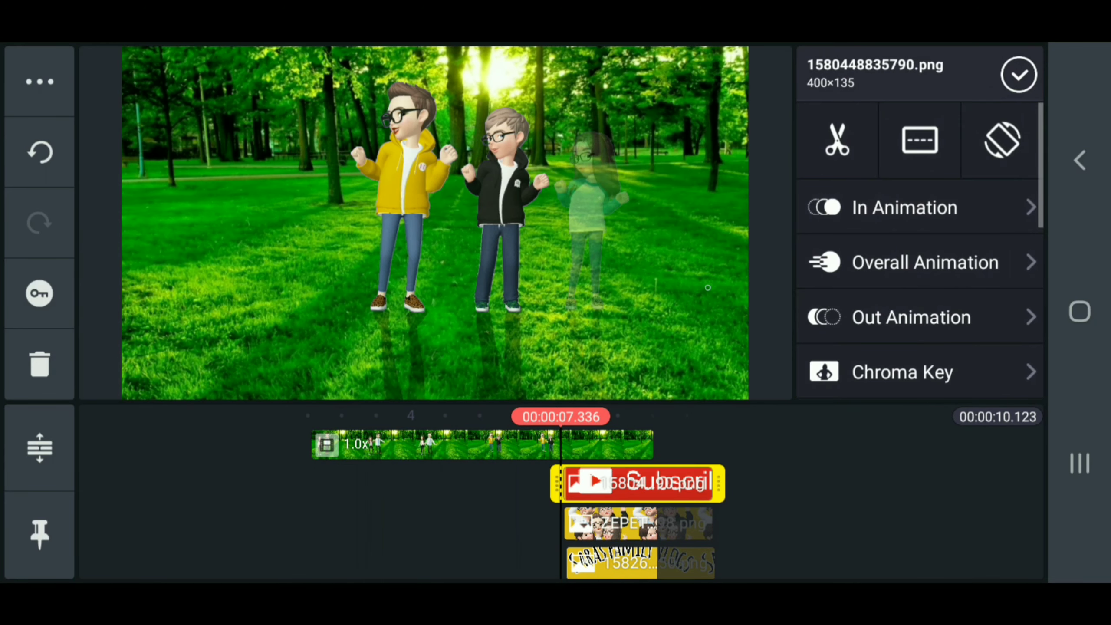
pyautogui.click(904, 206)
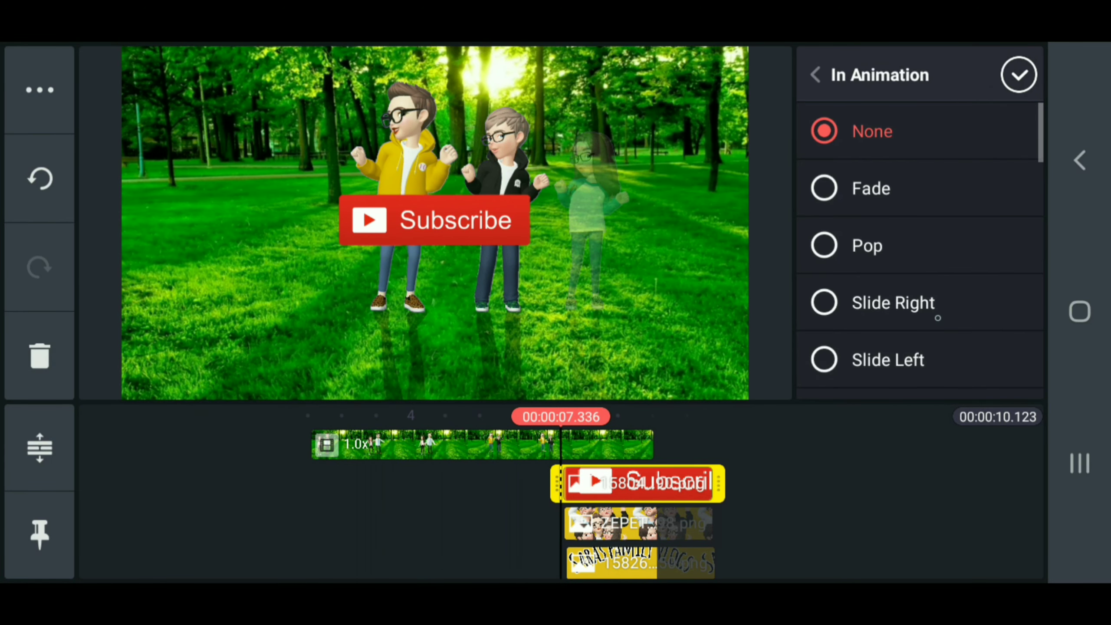
pyautogui.scroll(-3)
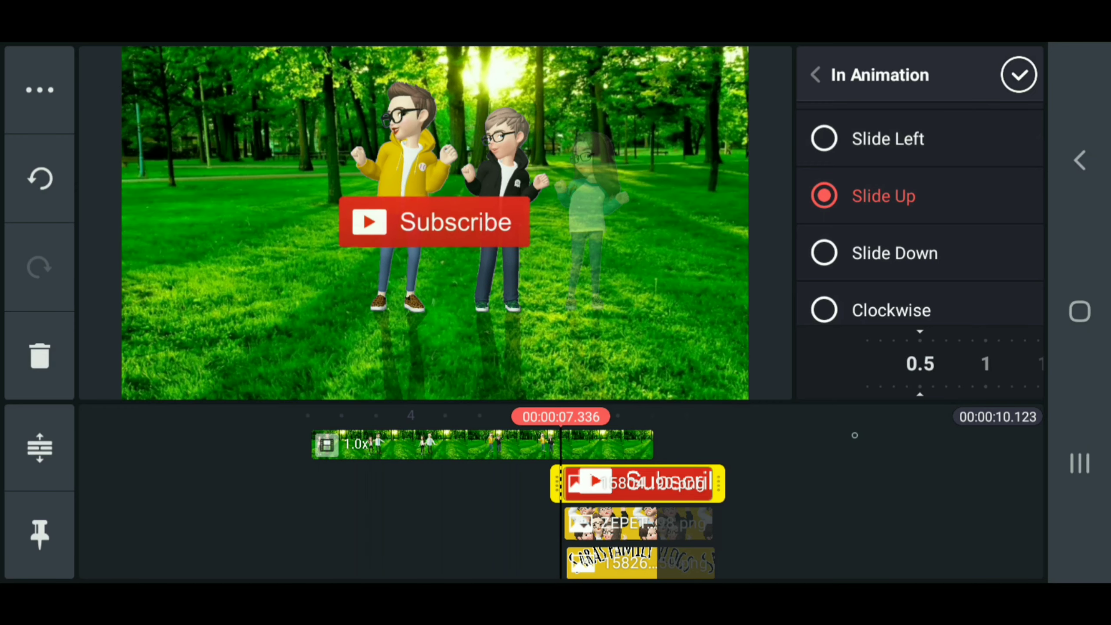
pyautogui.click(815, 74)
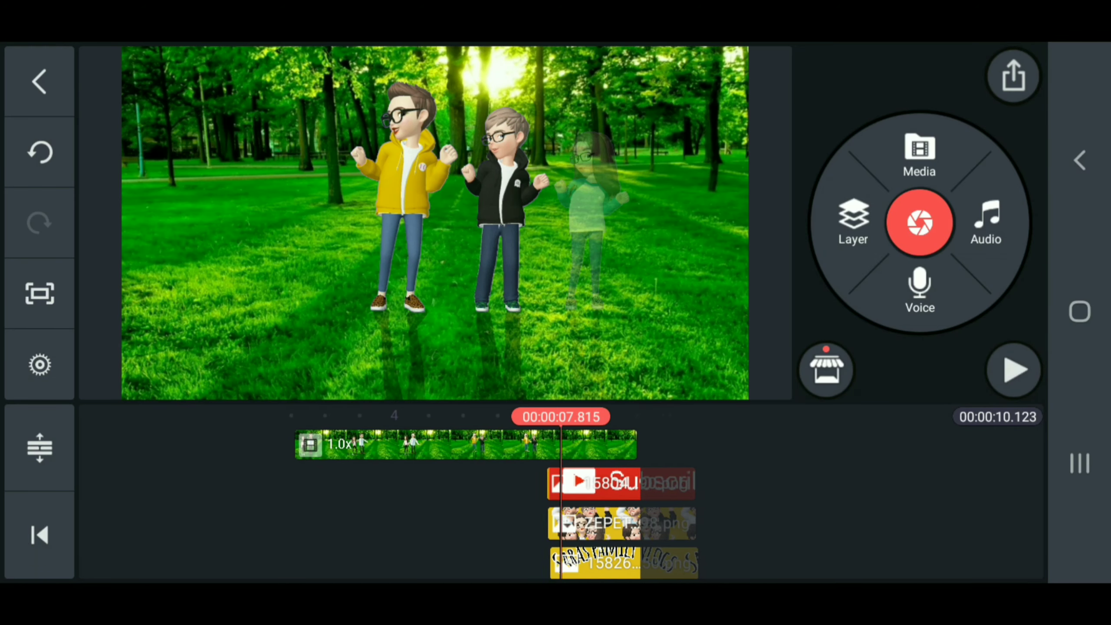
pyautogui.click(594, 483)
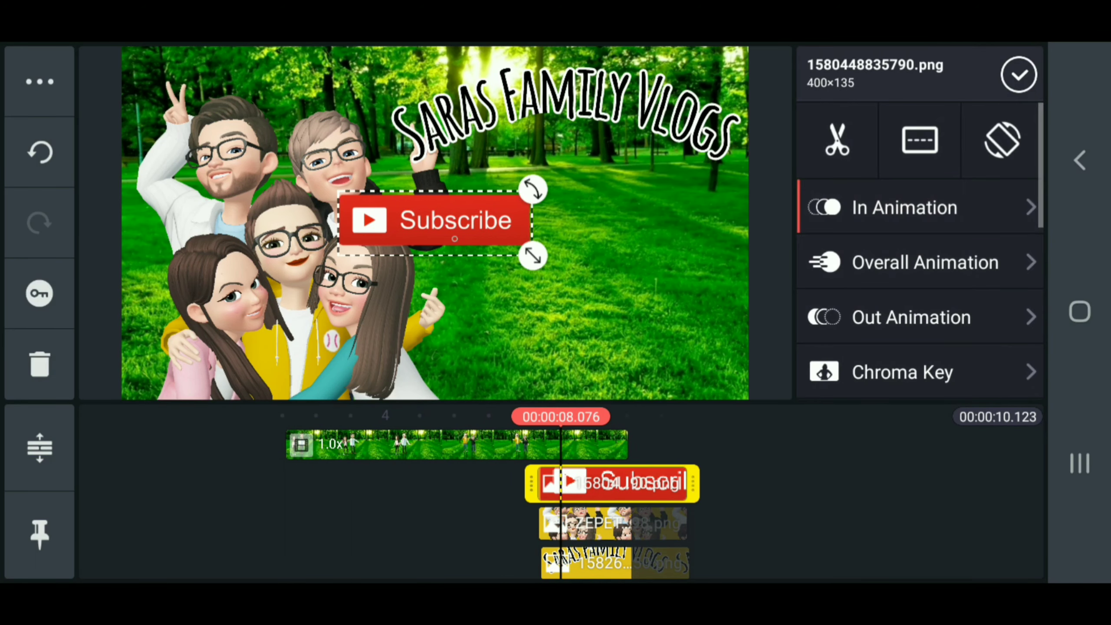
pyautogui.moveTo(435, 219); pyautogui.dragTo(603, 332)
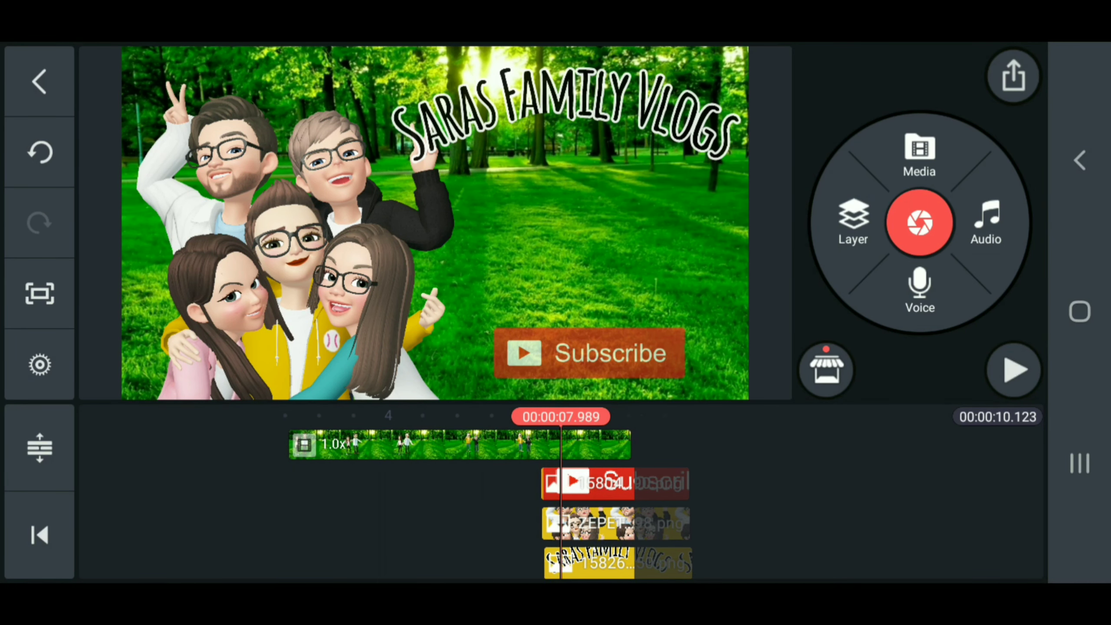
# Place the Interface: 1995 pointing-hand sticker over the Subscribe button and preview.
pyautogui.click(854, 223)
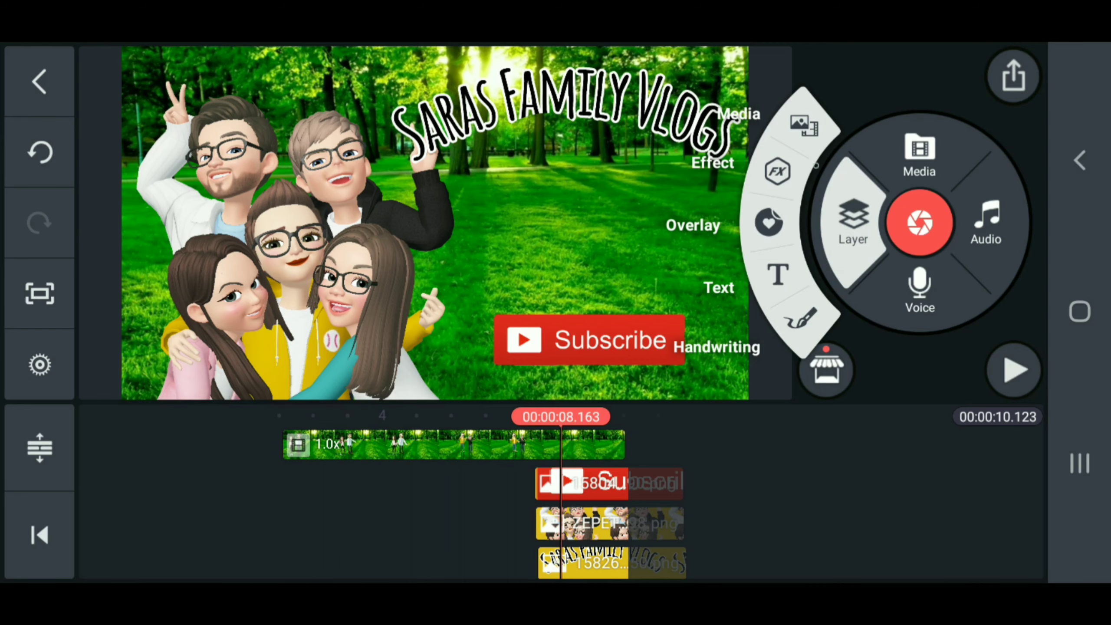
pyautogui.click(693, 224)
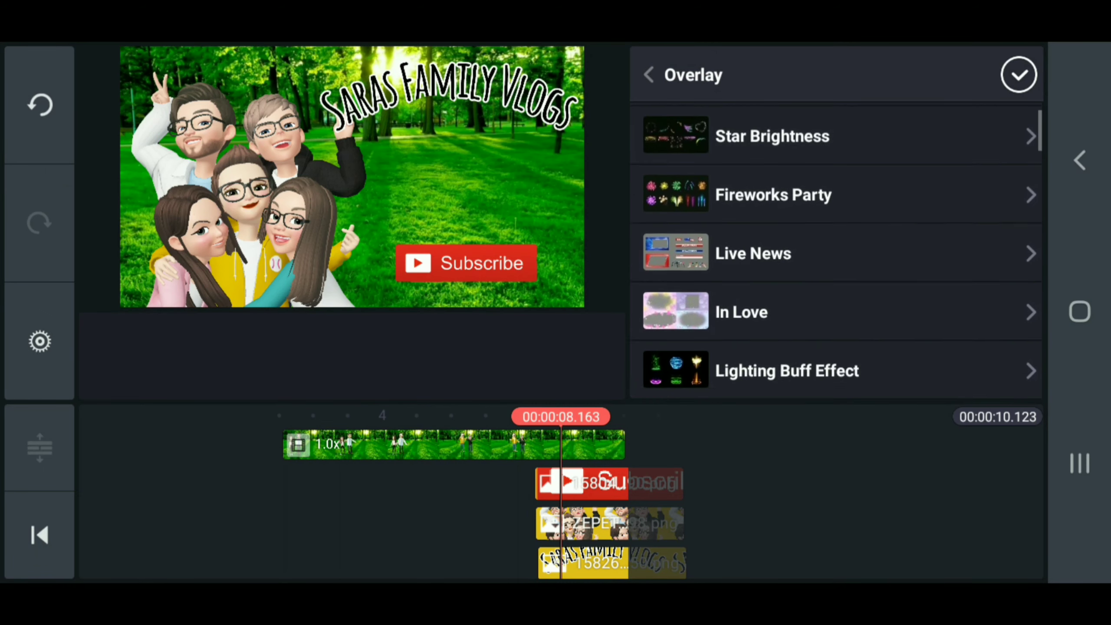
pyautogui.scroll(-3)
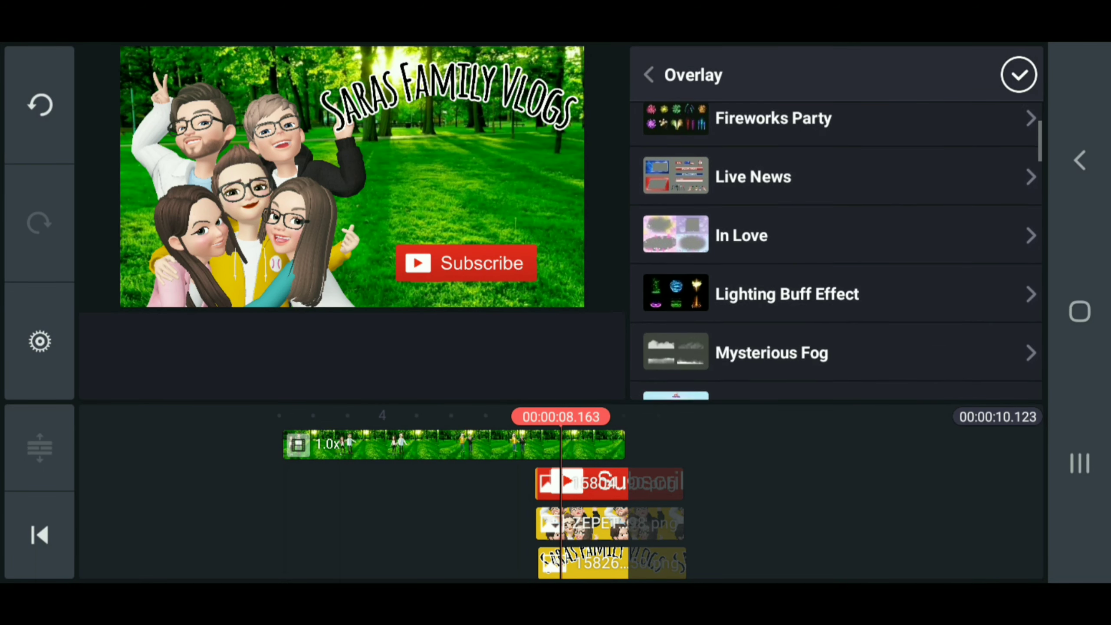
pyautogui.scroll(-3)
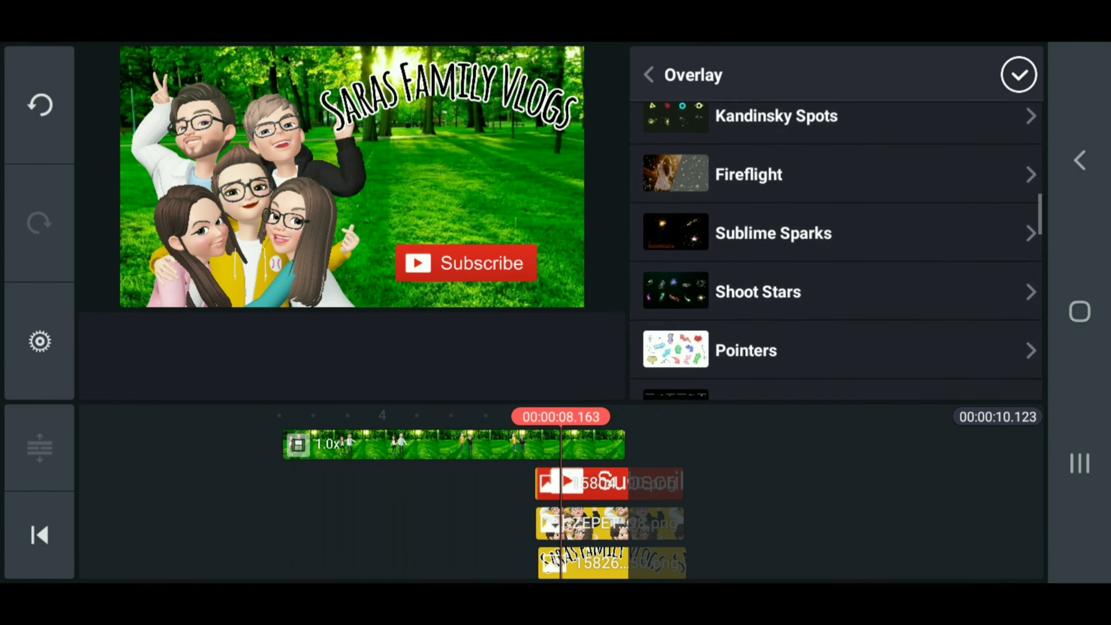
pyautogui.scroll(-3)
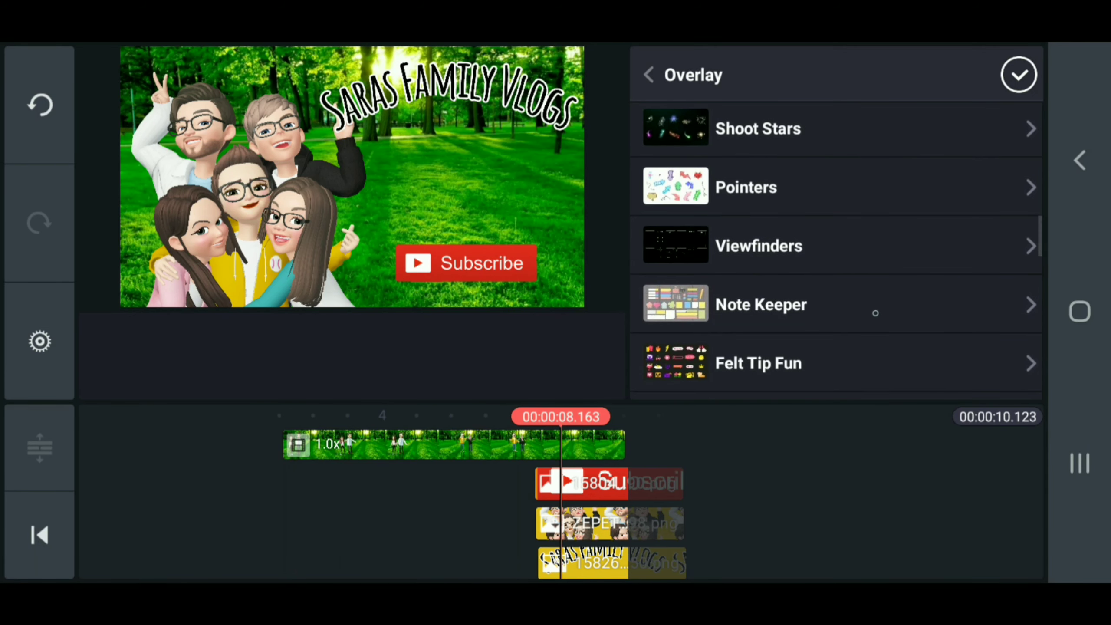
pyautogui.scroll(-3)
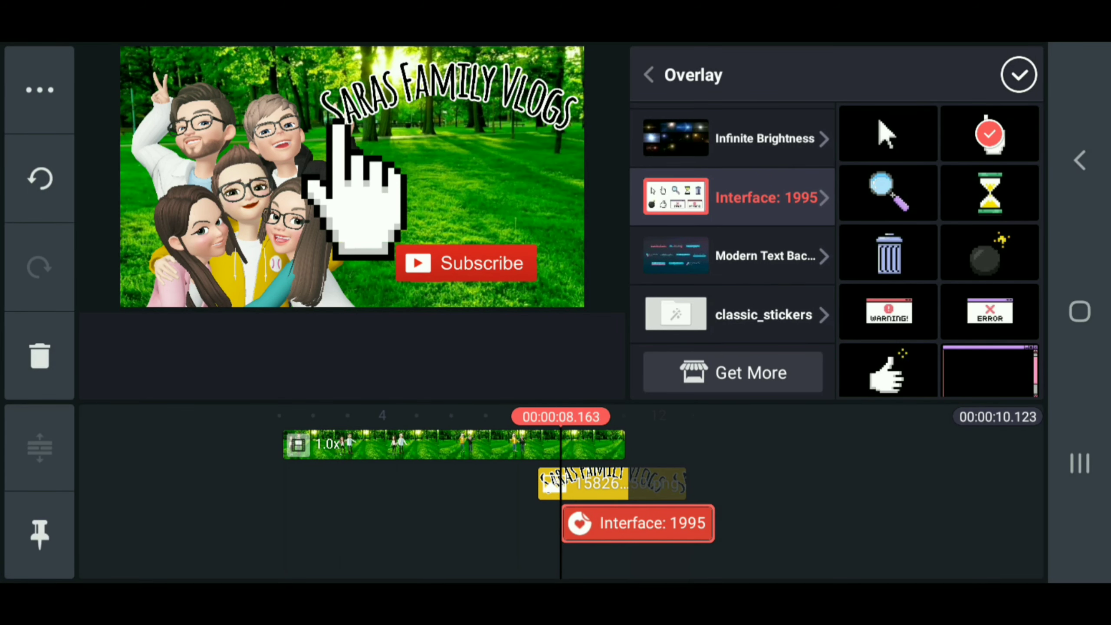
pyautogui.click(636, 523)
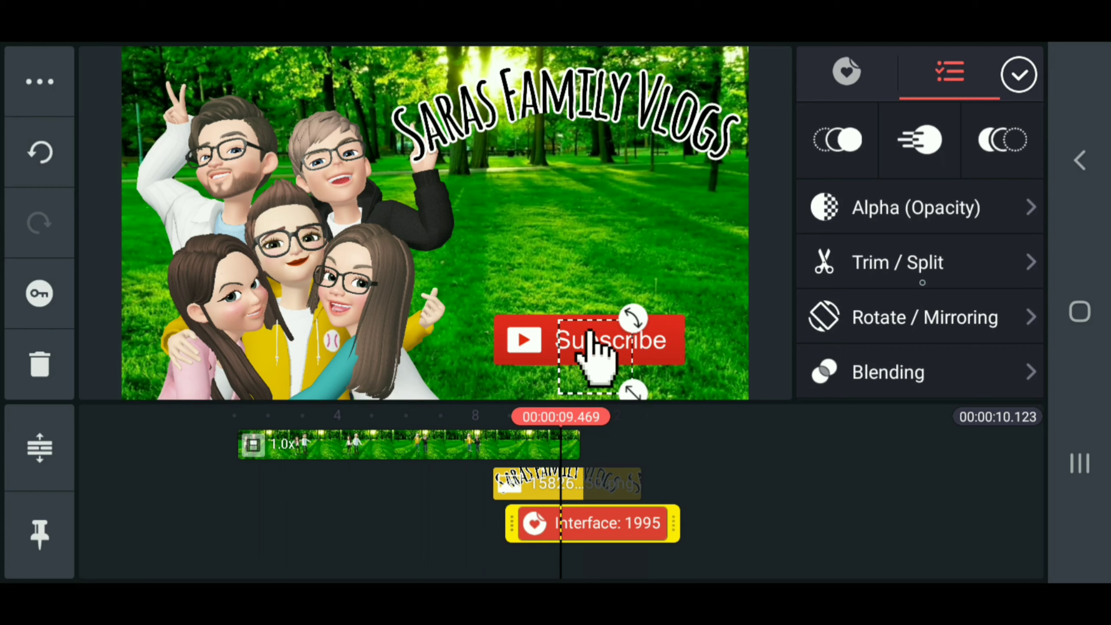
pyautogui.click(898, 261)
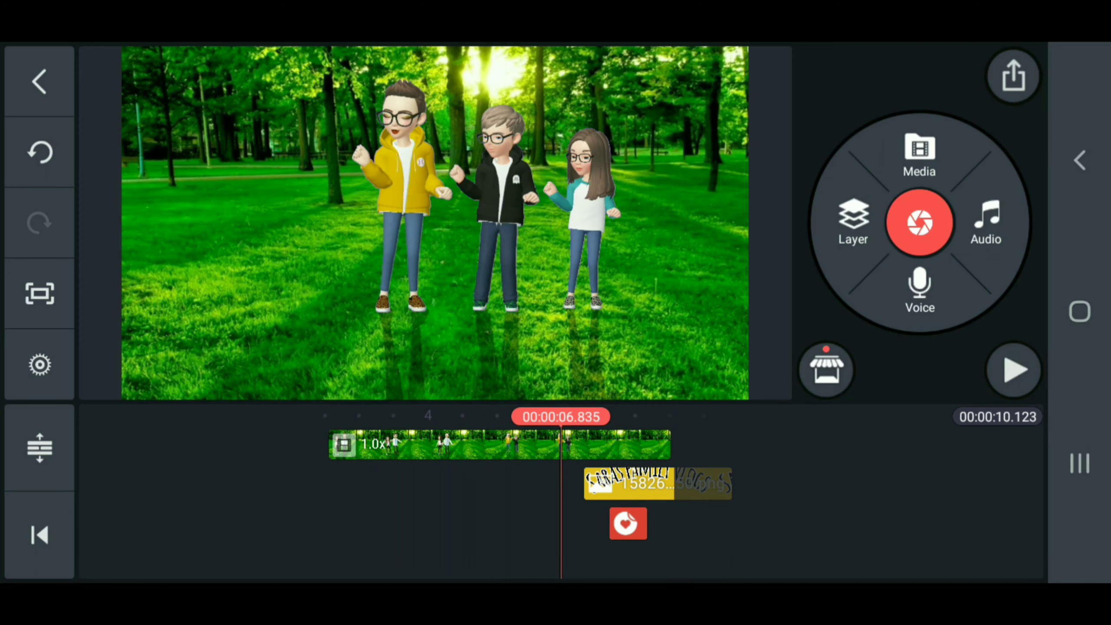
pyautogui.click(1012, 369)
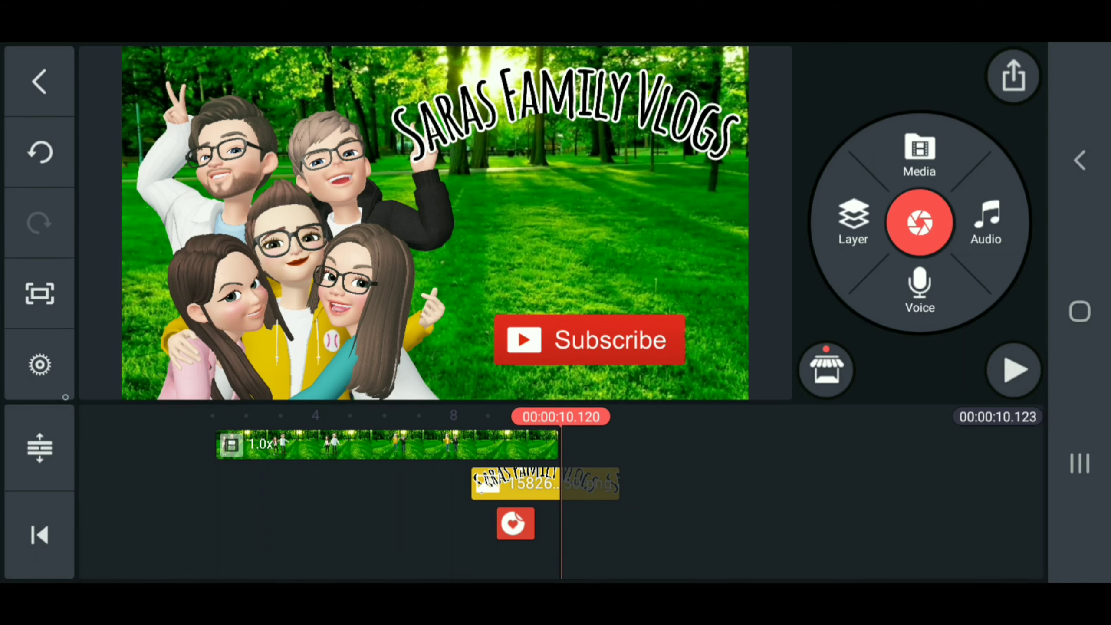
# Enable a 0.75-second video fade-out in Project Settings.
pyautogui.click(40, 363)
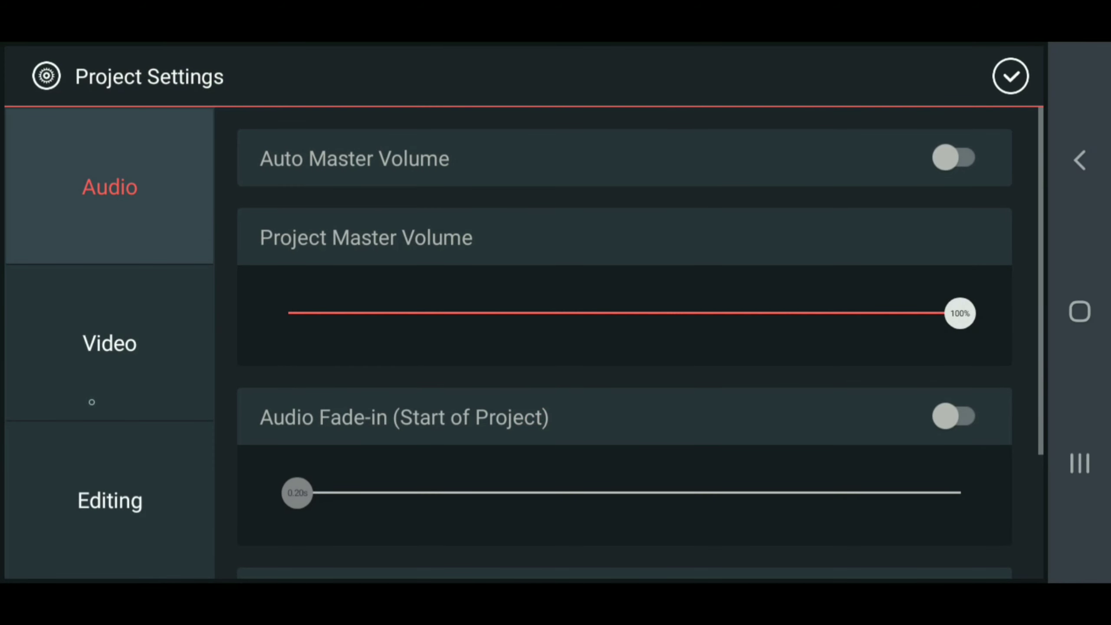
pyautogui.click(109, 343)
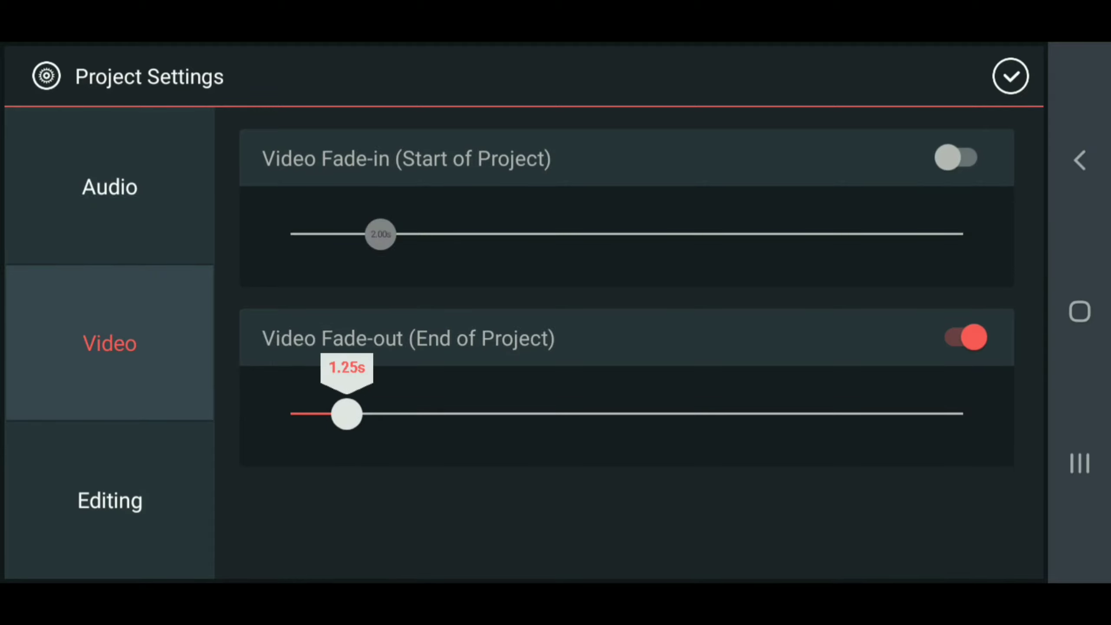
pyautogui.moveTo(346, 414); pyautogui.dragTo(323, 413)
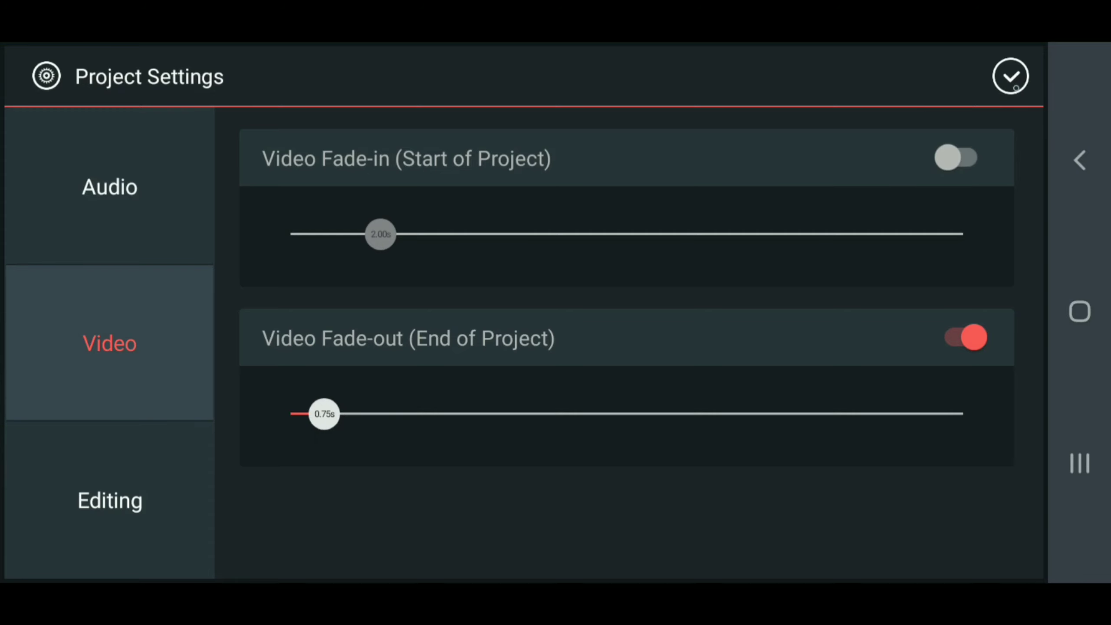
pyautogui.click(1011, 76)
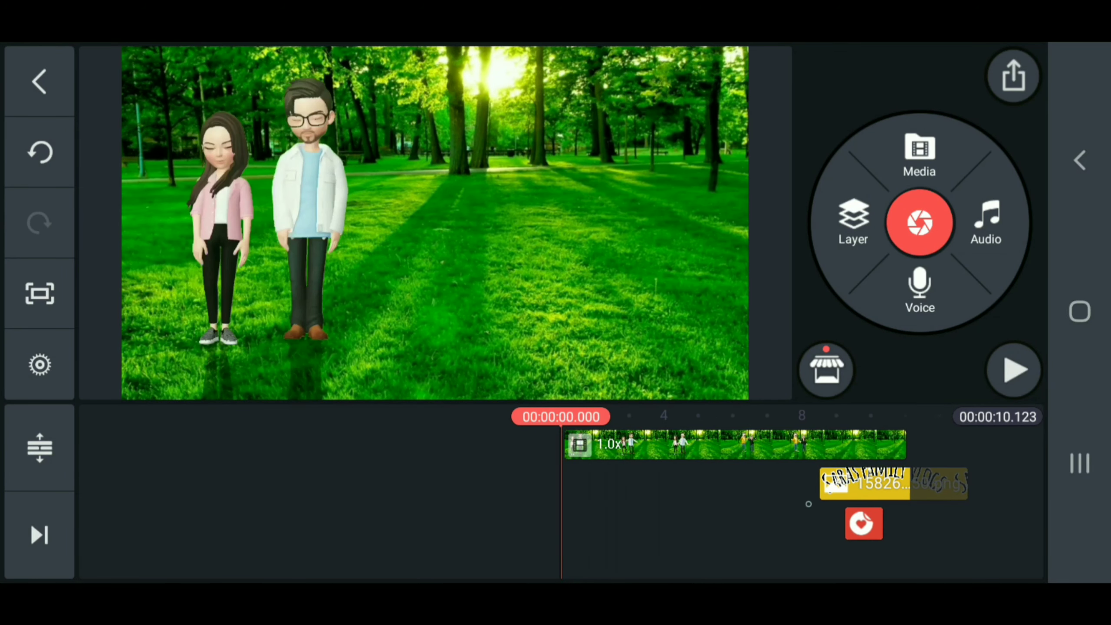
# Preview the intro's fade-out, exit the editor, and play 'Simple Slow Living Outro'.
pyautogui.click(1015, 369)
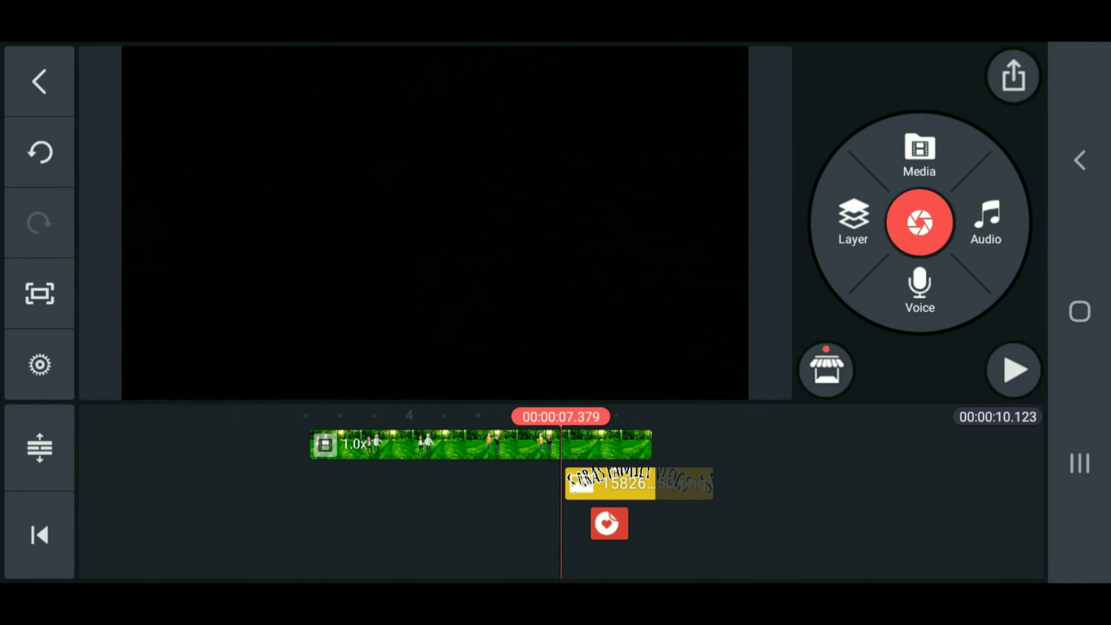
pyautogui.click(1013, 369)
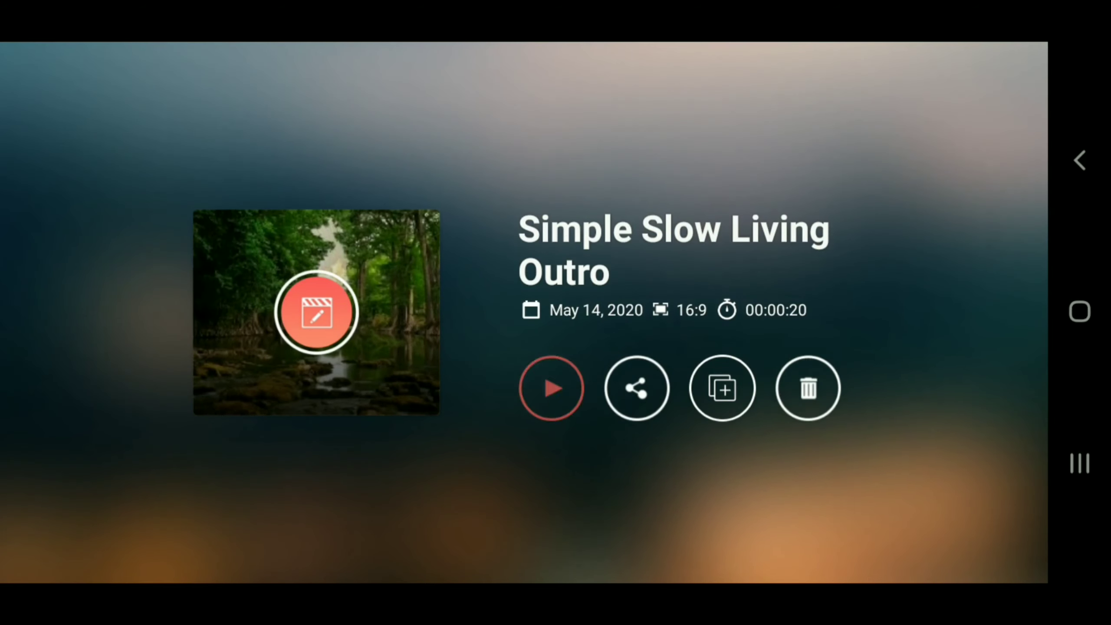
pyautogui.click(551, 388)
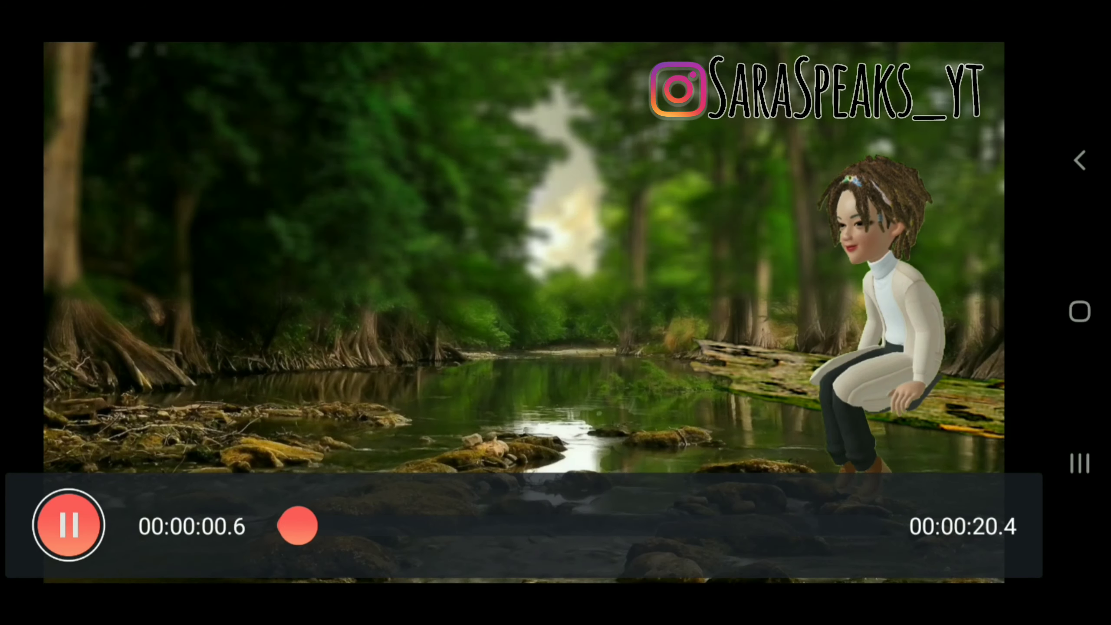